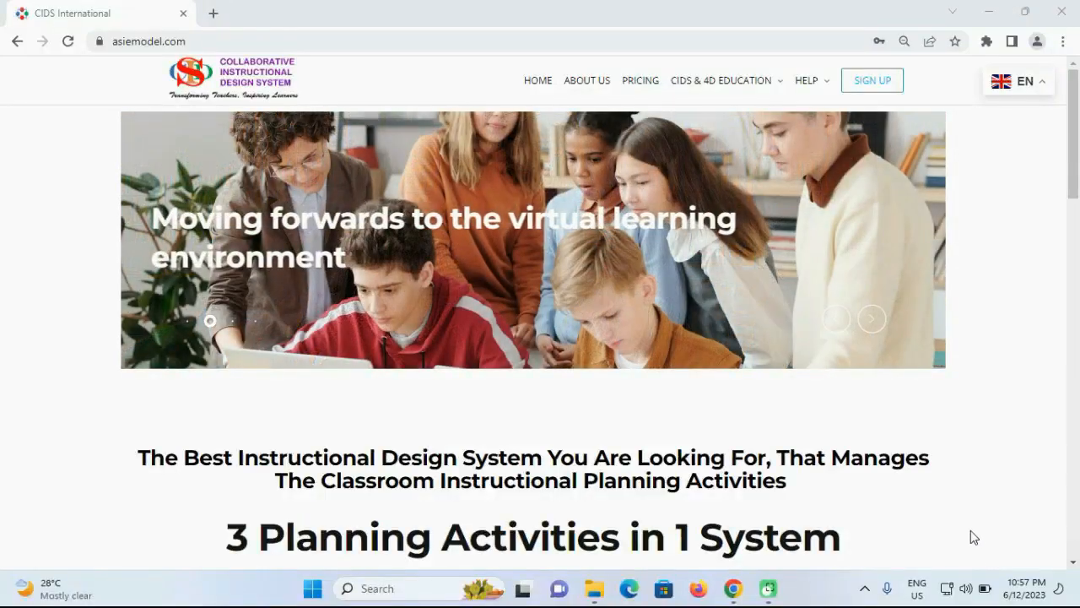
Step: Scroll down to the Login box and sign in with the prefilled guest demo account
scroll("down", 3)
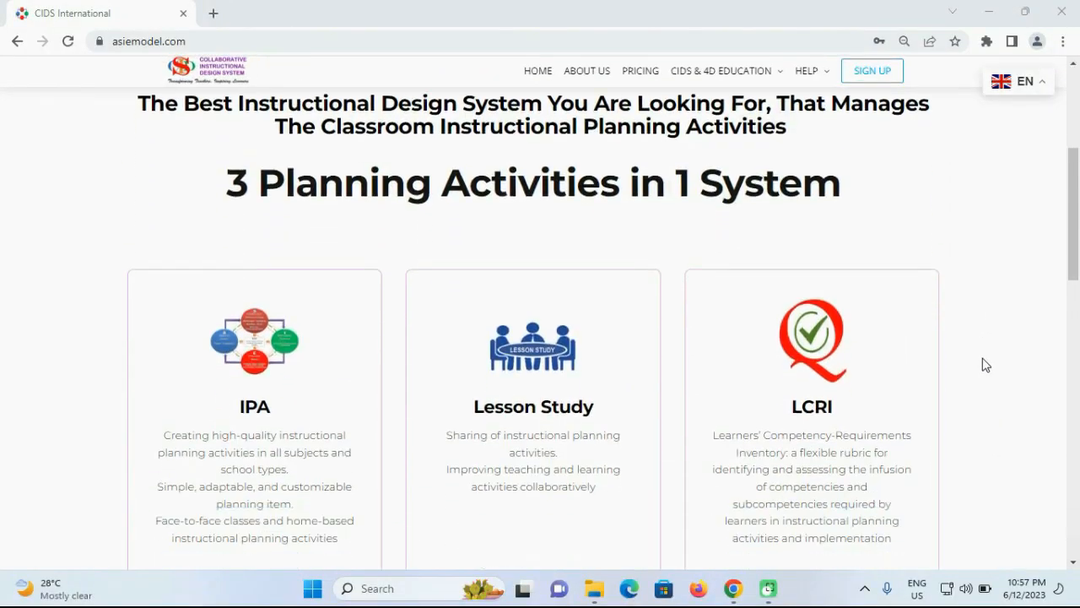
scroll("down", 3)
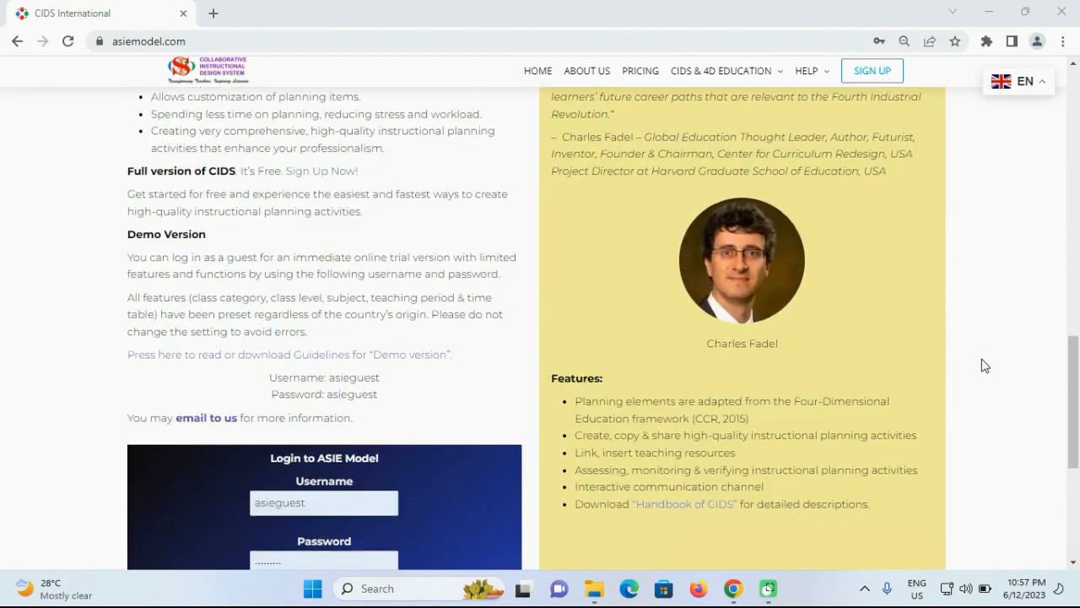
scroll("down", 3)
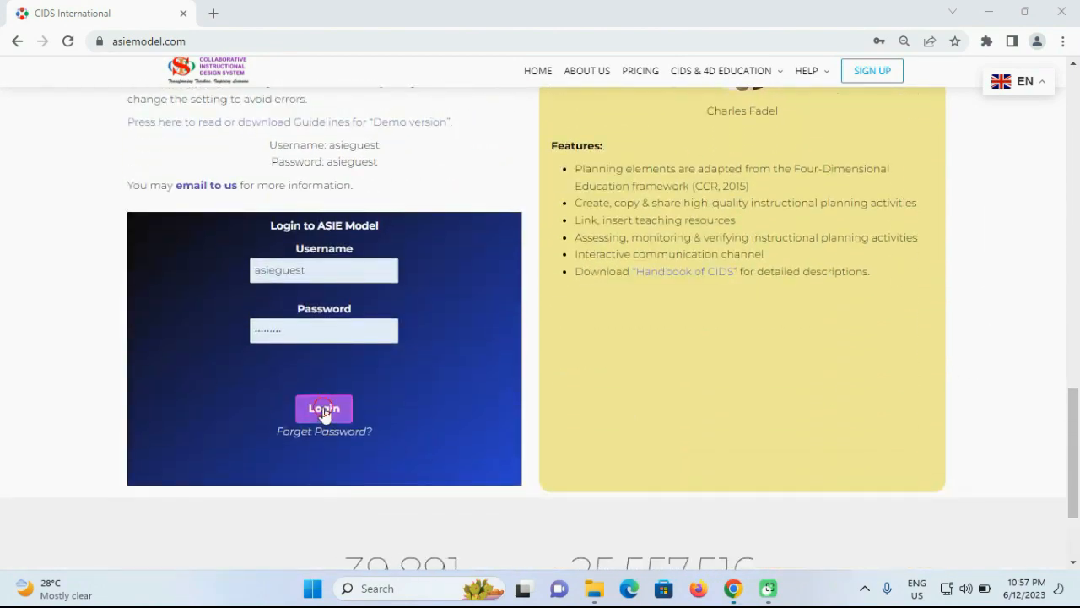
left_click(324, 409)
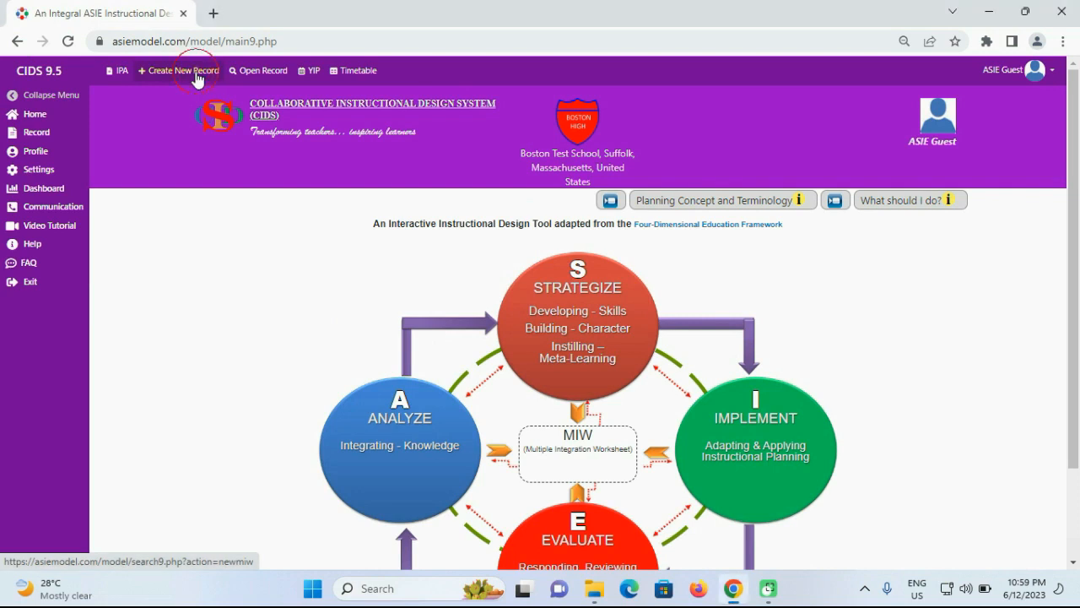
Step: Start new record ENG1 set to Elementary, 4th Grade, Language, and Demo English
left_click(183, 70)
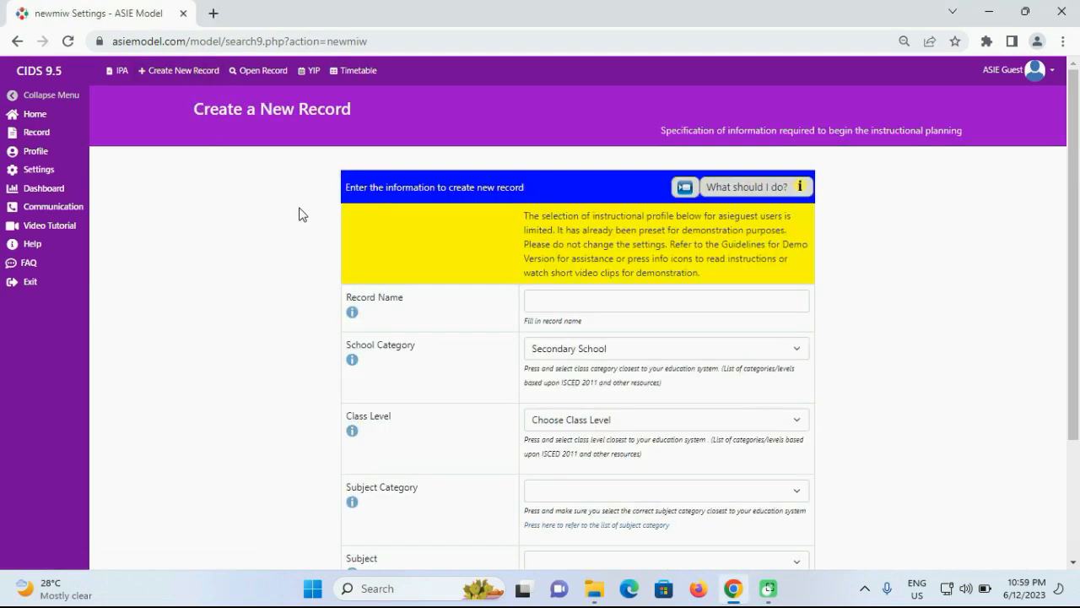
left_click(666, 348)
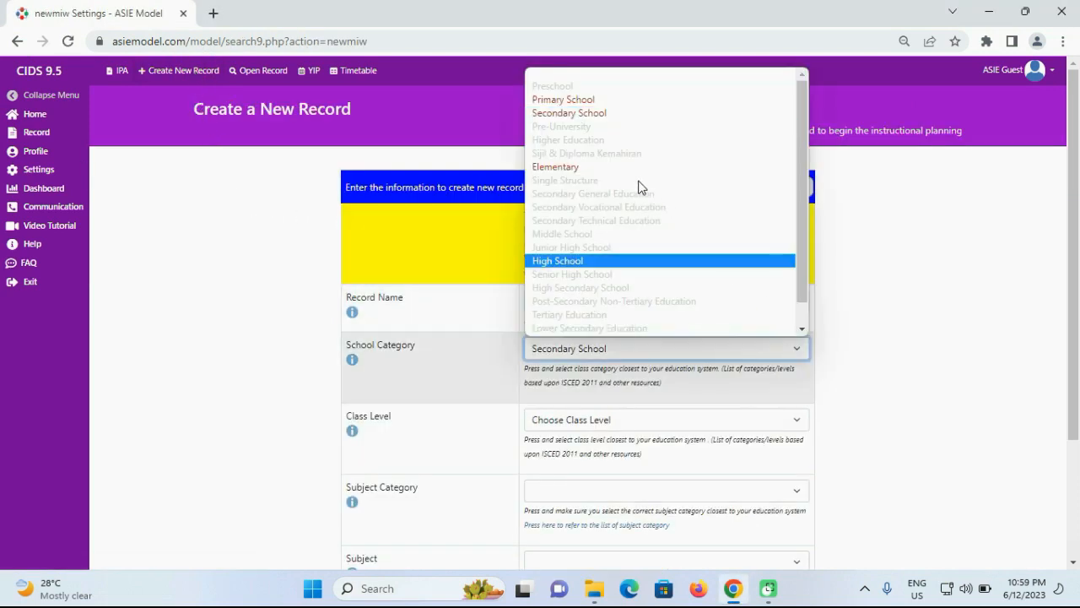
left_click(555, 166)
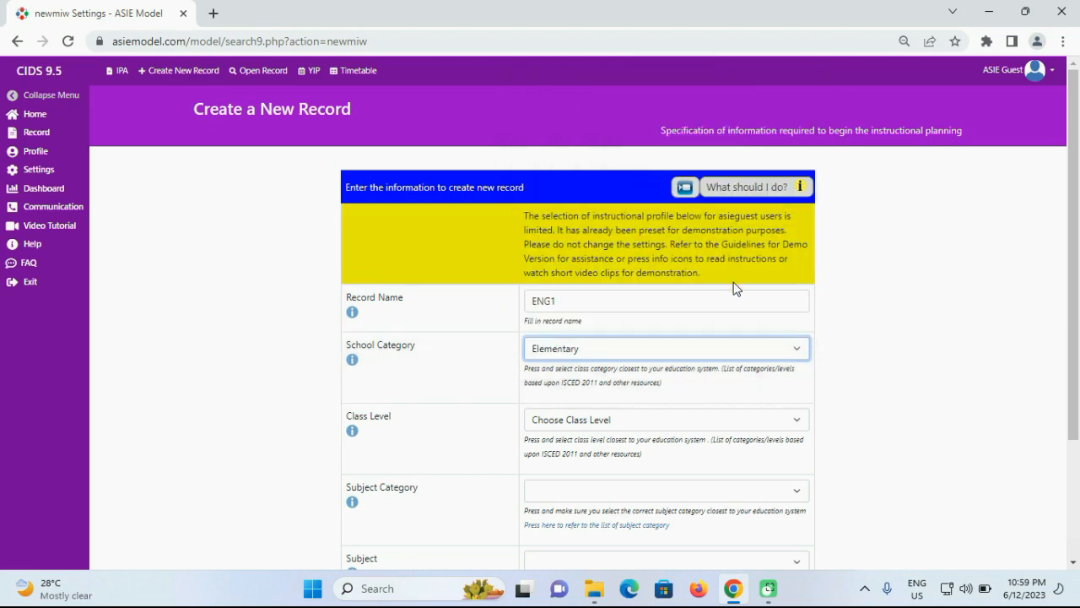
left_click(666, 419)
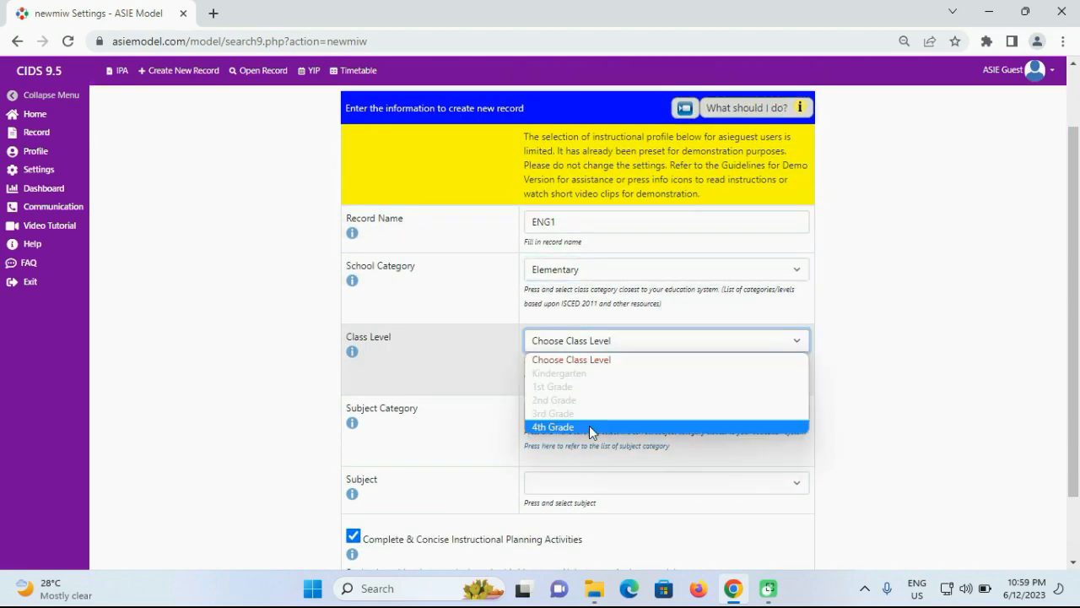
left_click(552, 426)
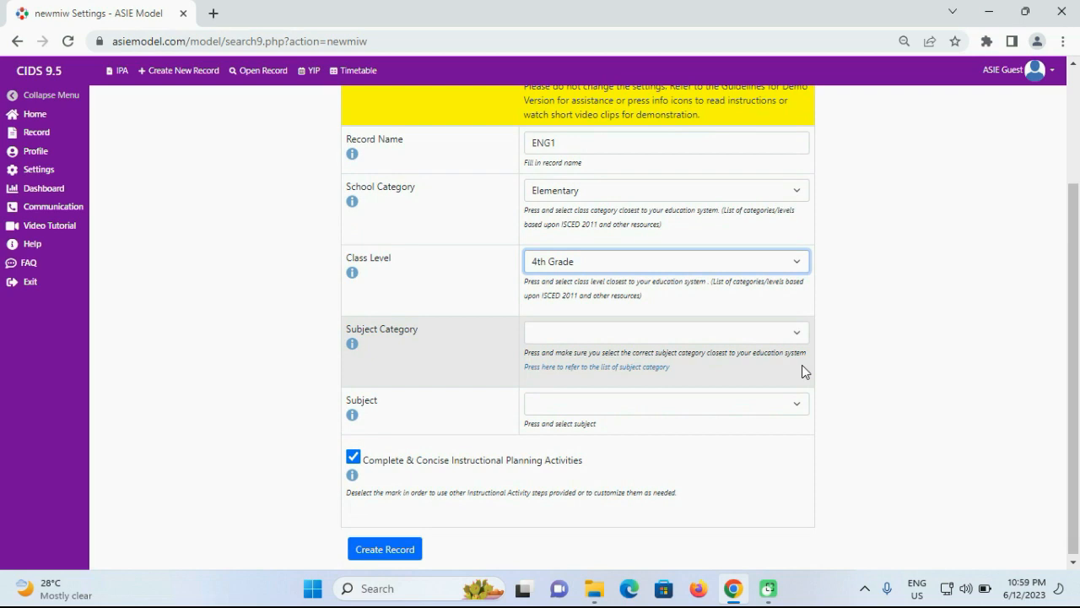
left_click(665, 331)
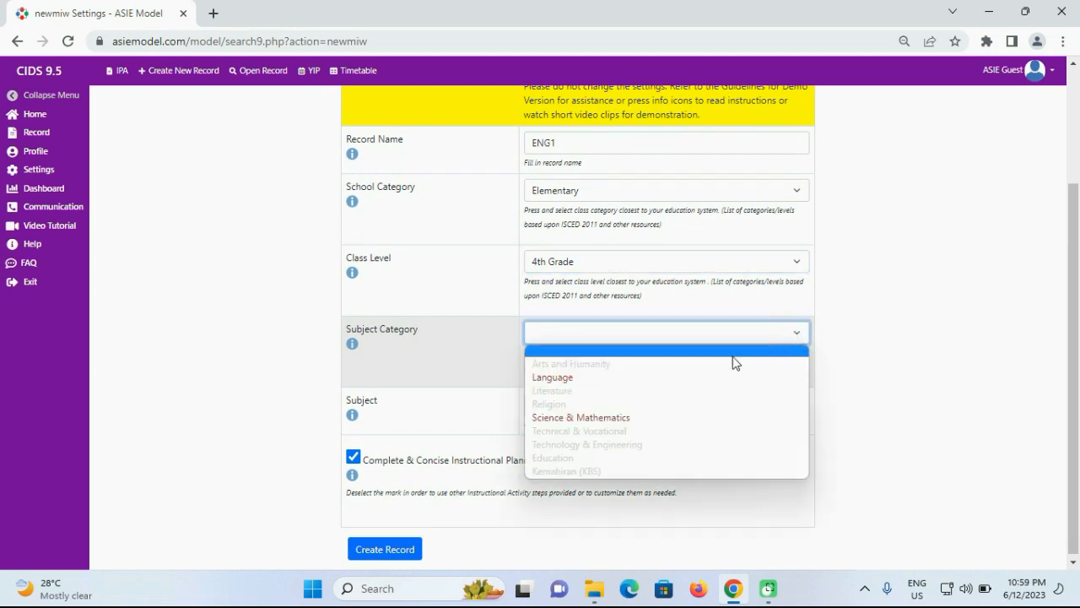
left_click(552, 377)
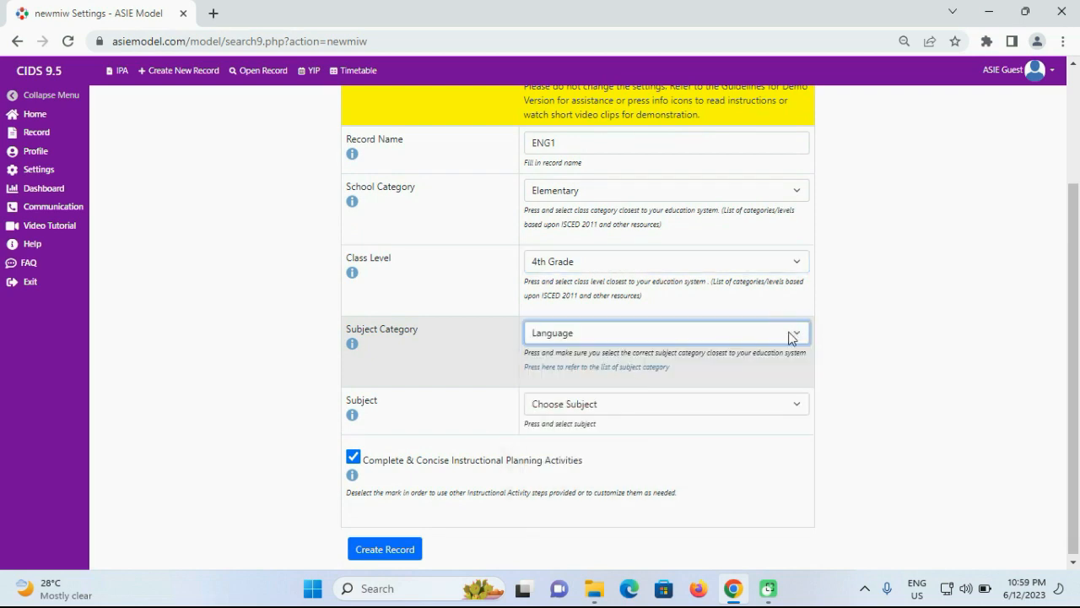
left_click(791, 403)
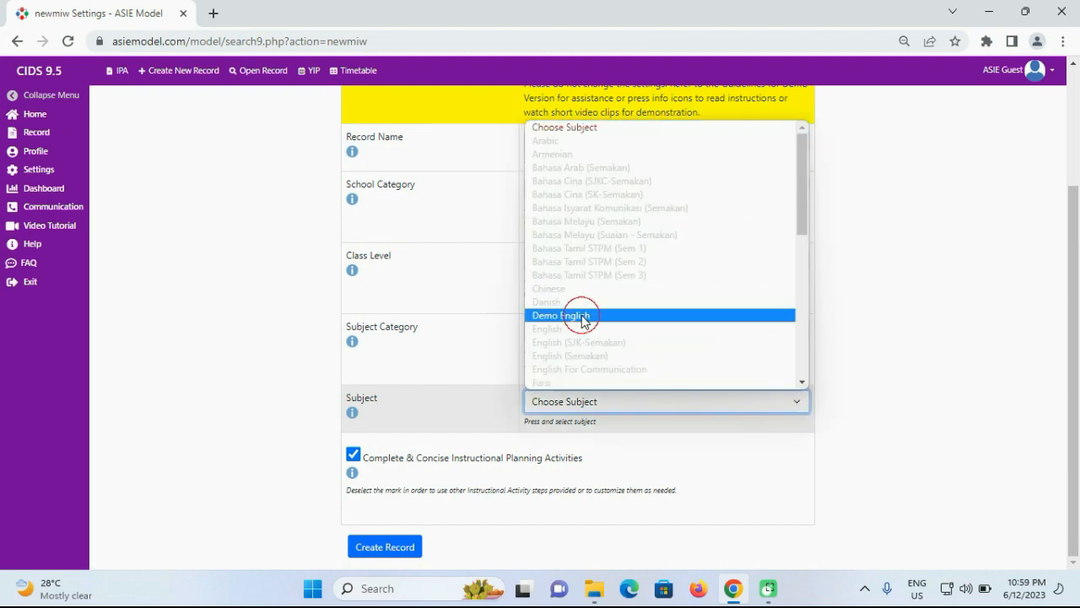
left_click(561, 314)
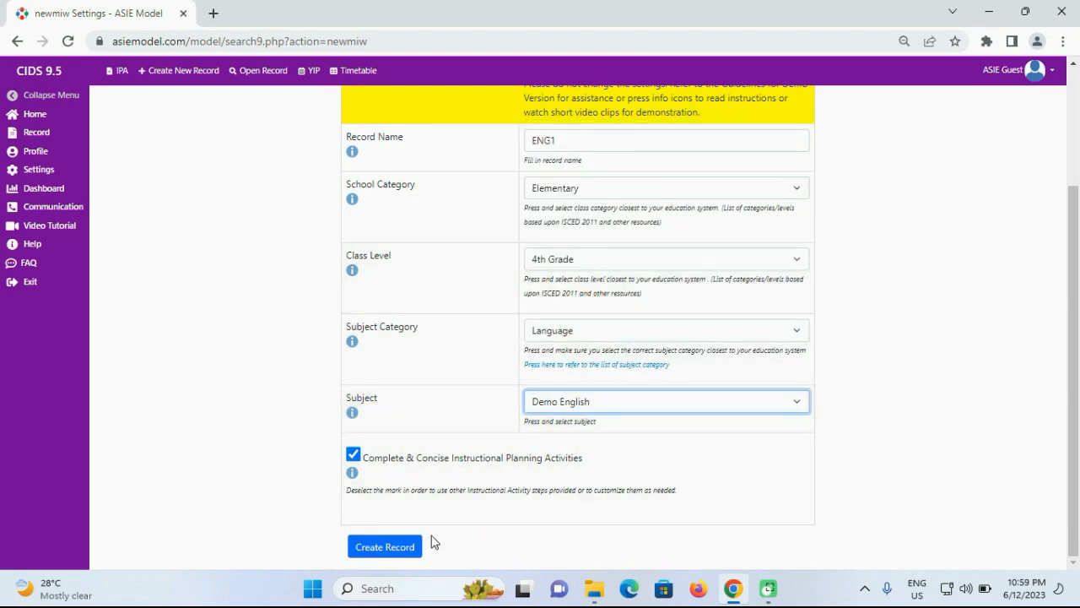
Step: Create record ENG1 and set Instructional Week From to 19
left_click(384, 546)
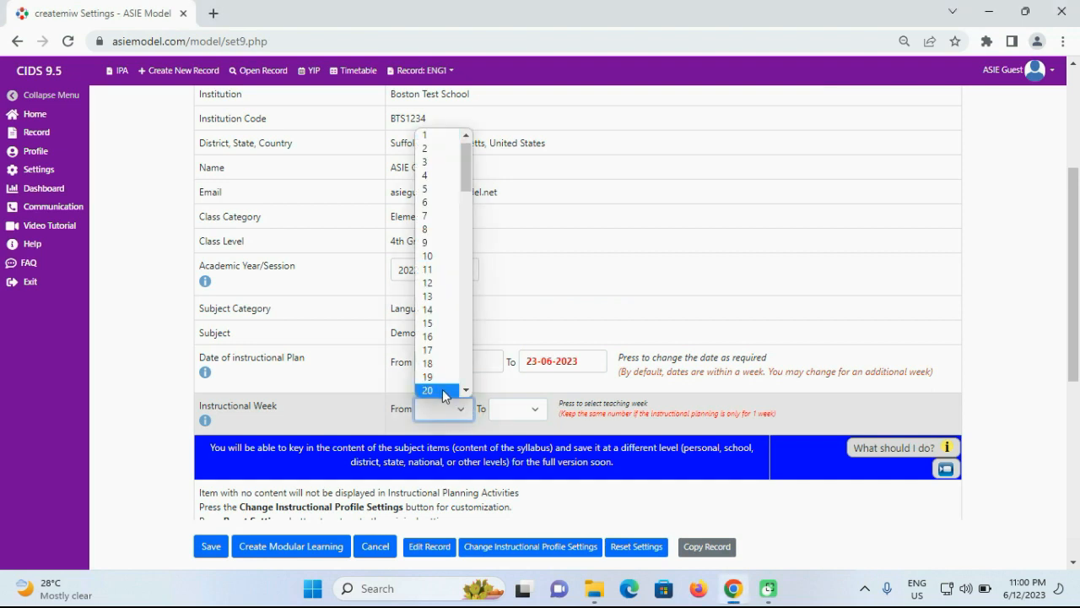
left_click(428, 376)
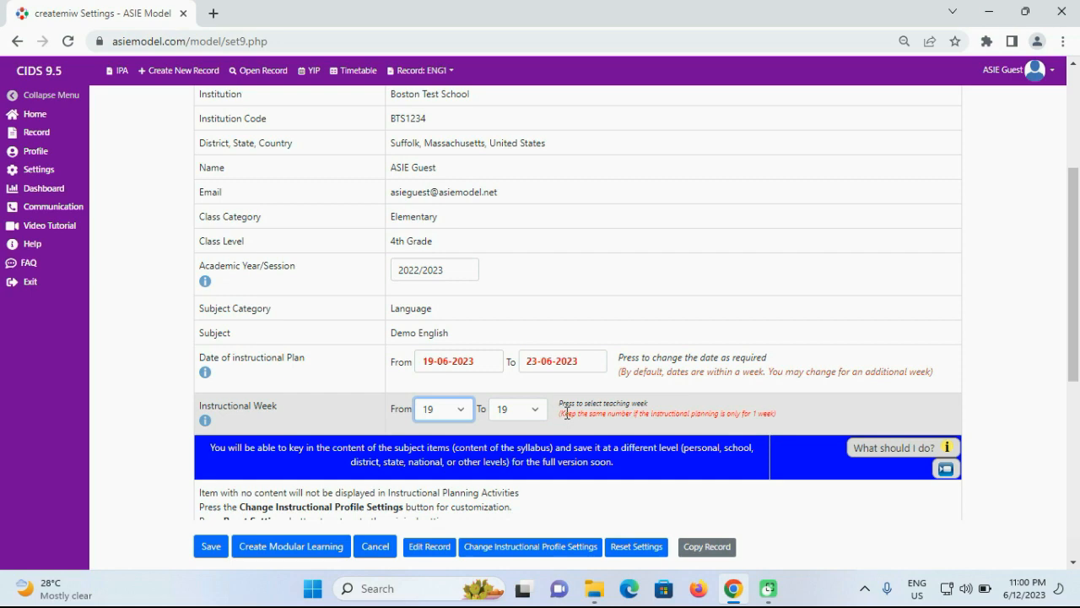
scroll("down", 3)
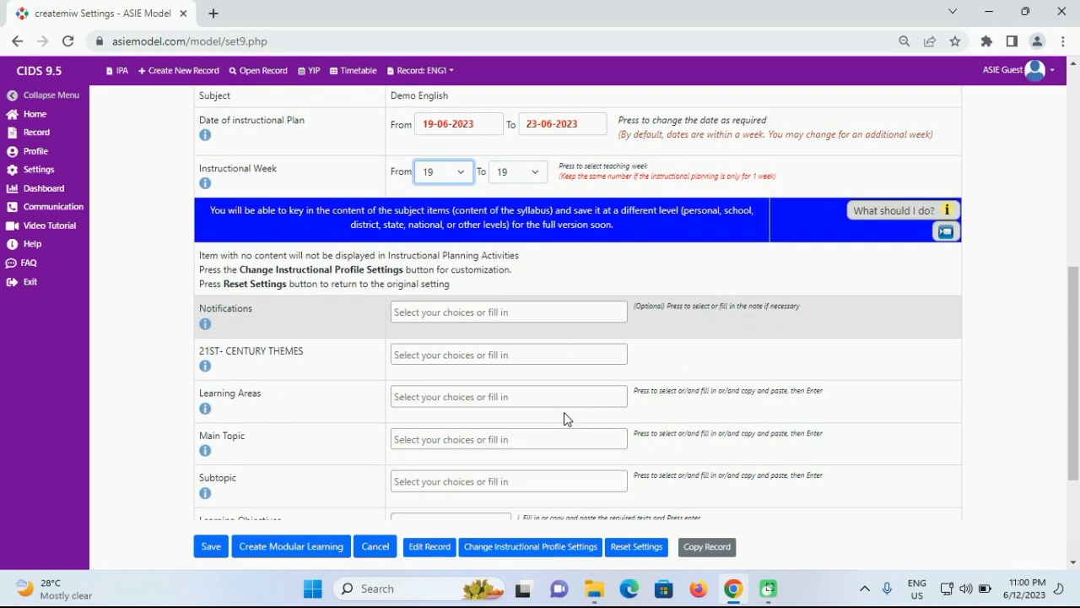
scroll("down", 3)
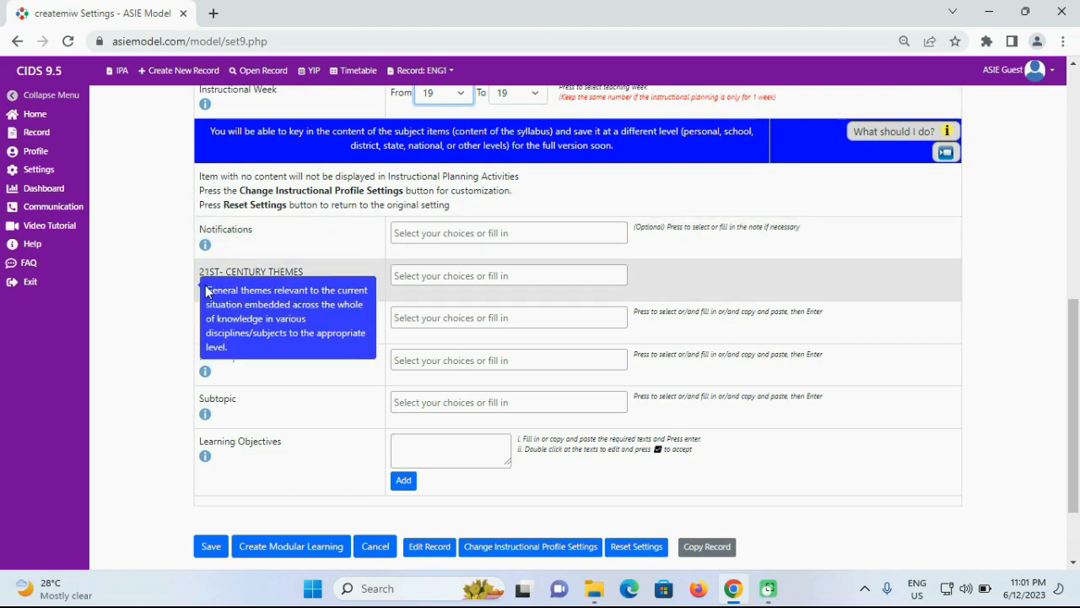
mouse_move(472, 298)
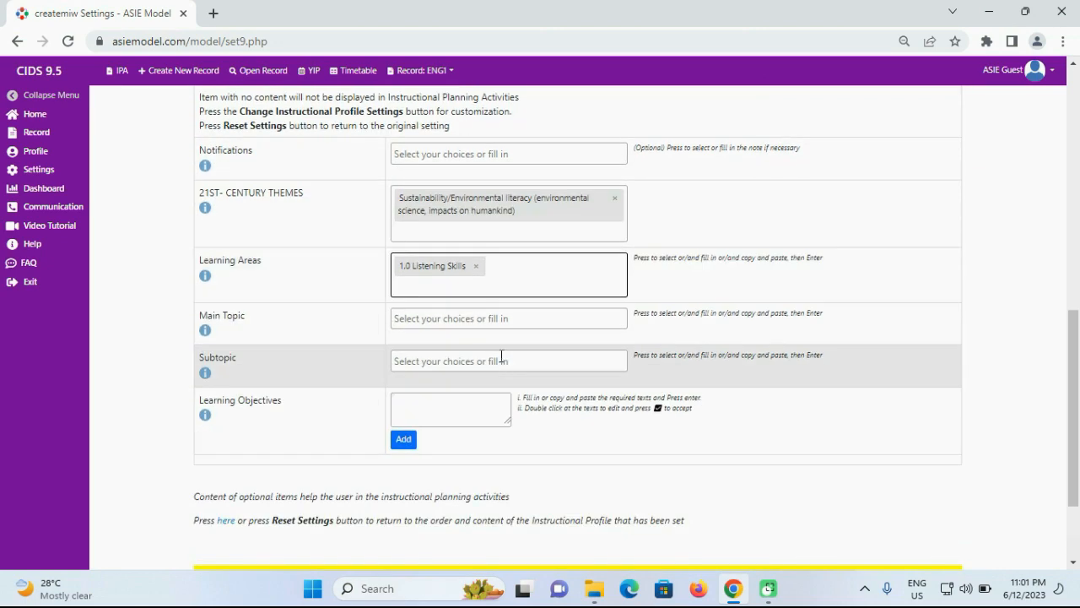
Step: Choose main topic 1.1 on target language sounds and the phoneme-reproduction subtopic
left_click(507, 318)
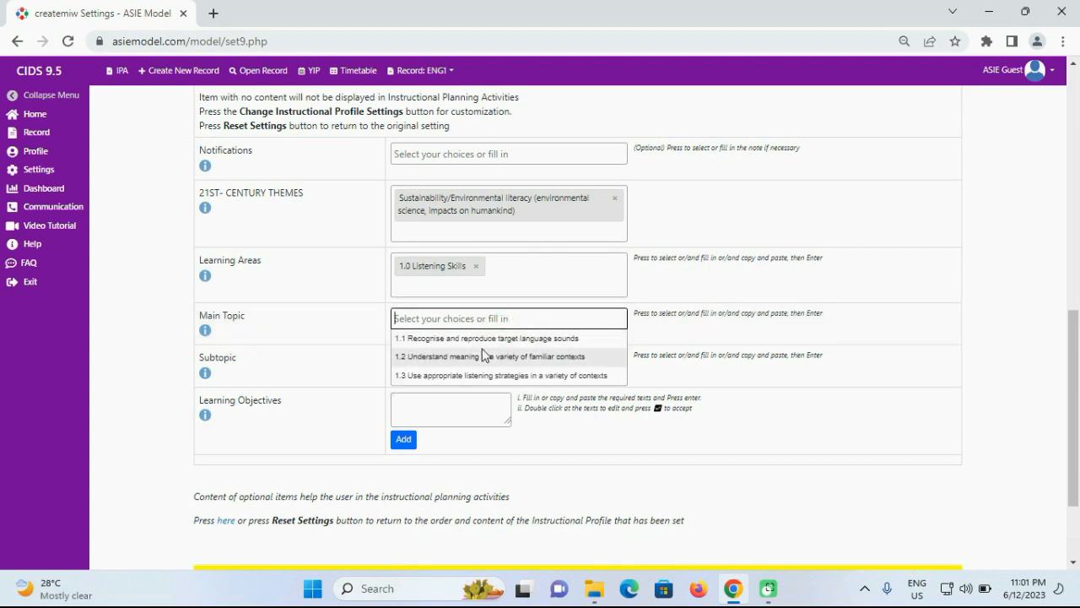
left_click(486, 338)
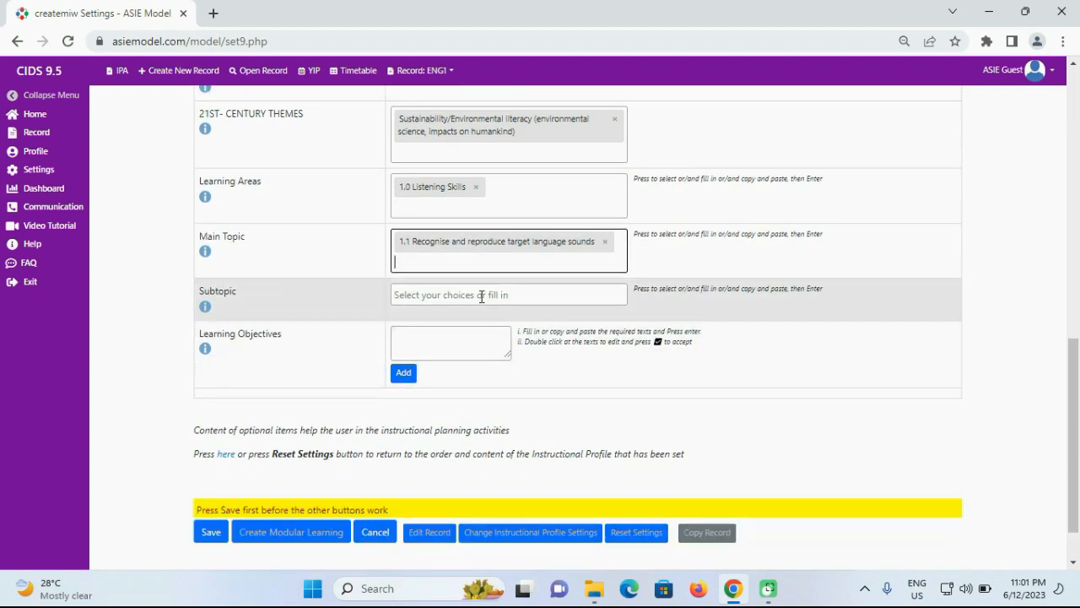
left_click(508, 294)
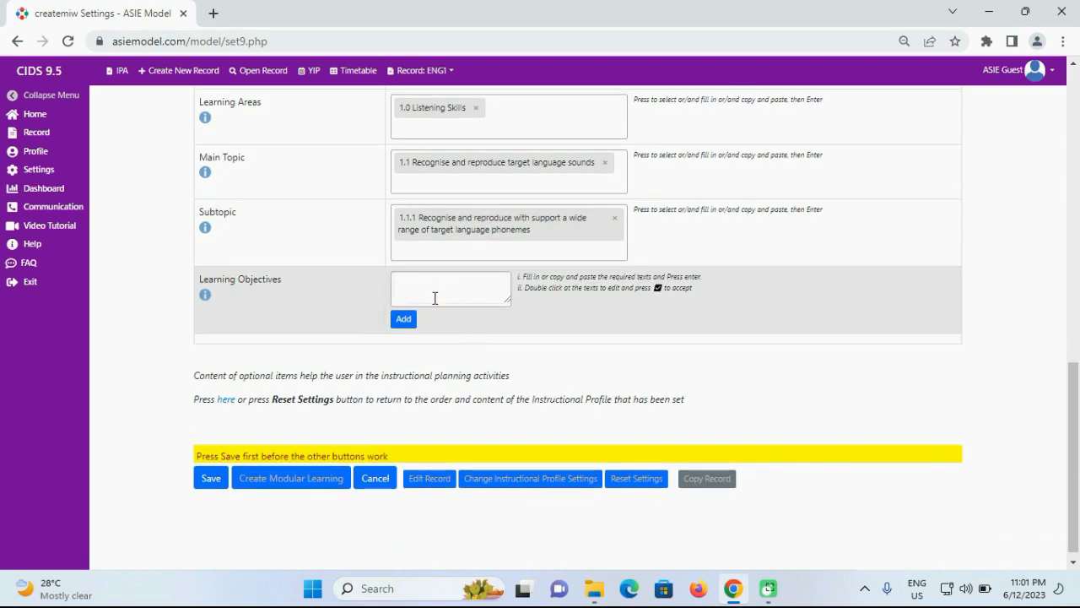
Step: Add learning objective OBJ1 and save the instructional profile
type("OBJ")
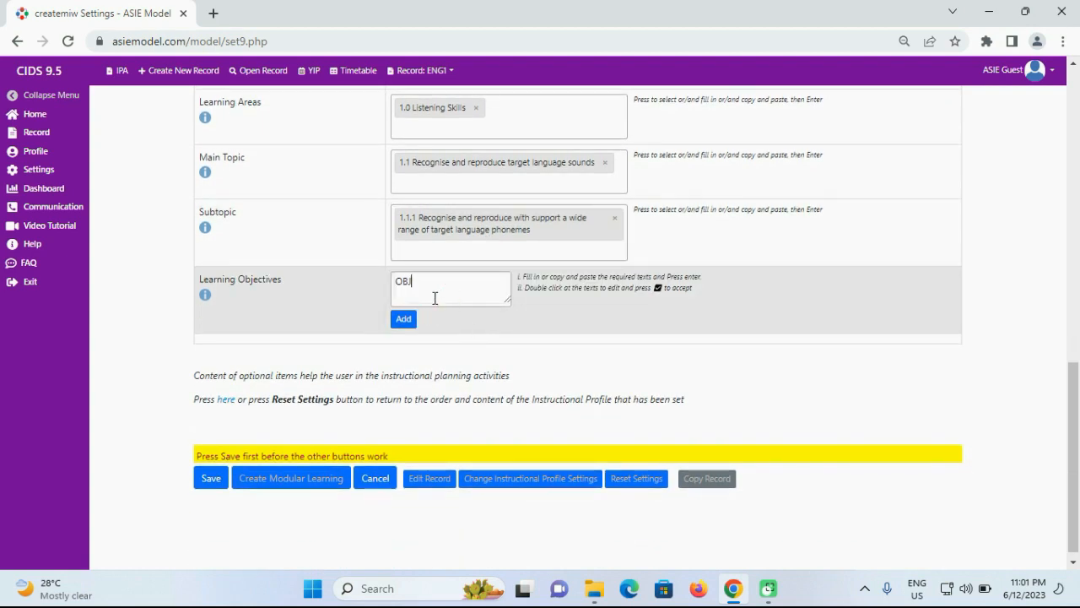
type("1")
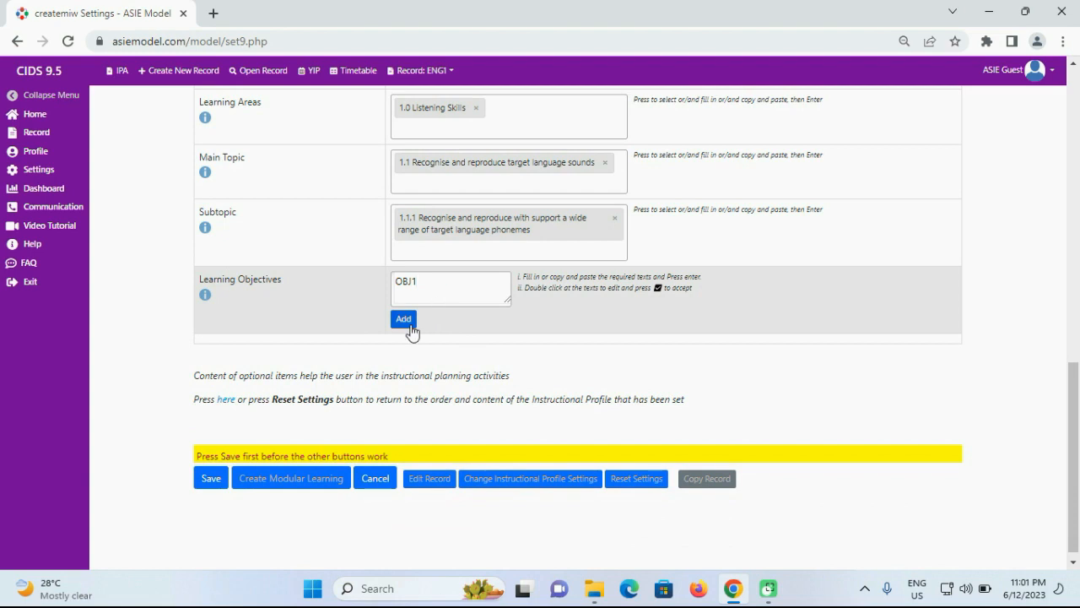
left_click(404, 318)
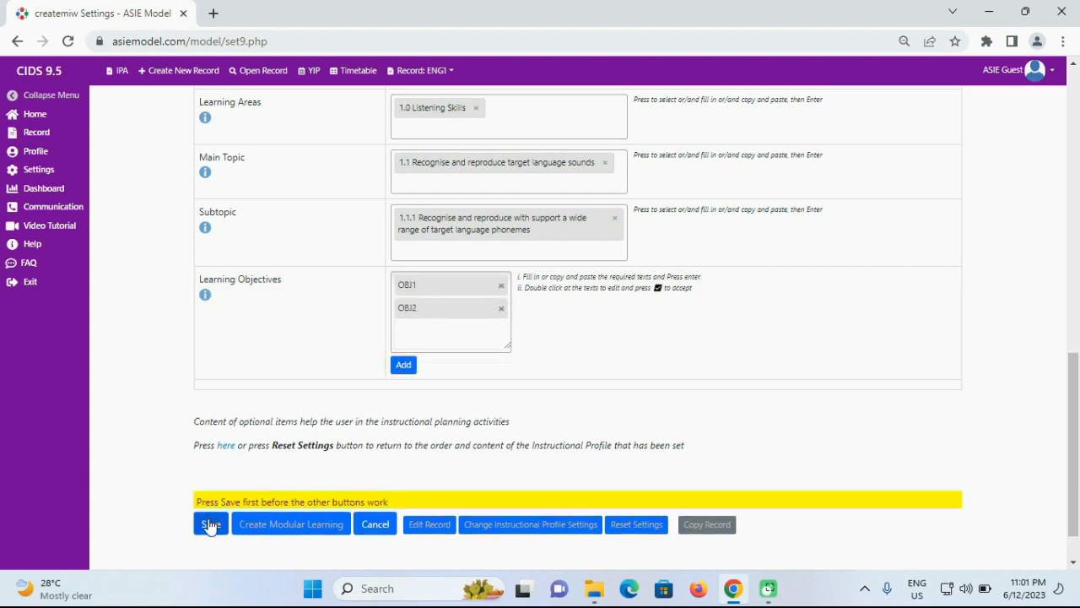
left_click(210, 523)
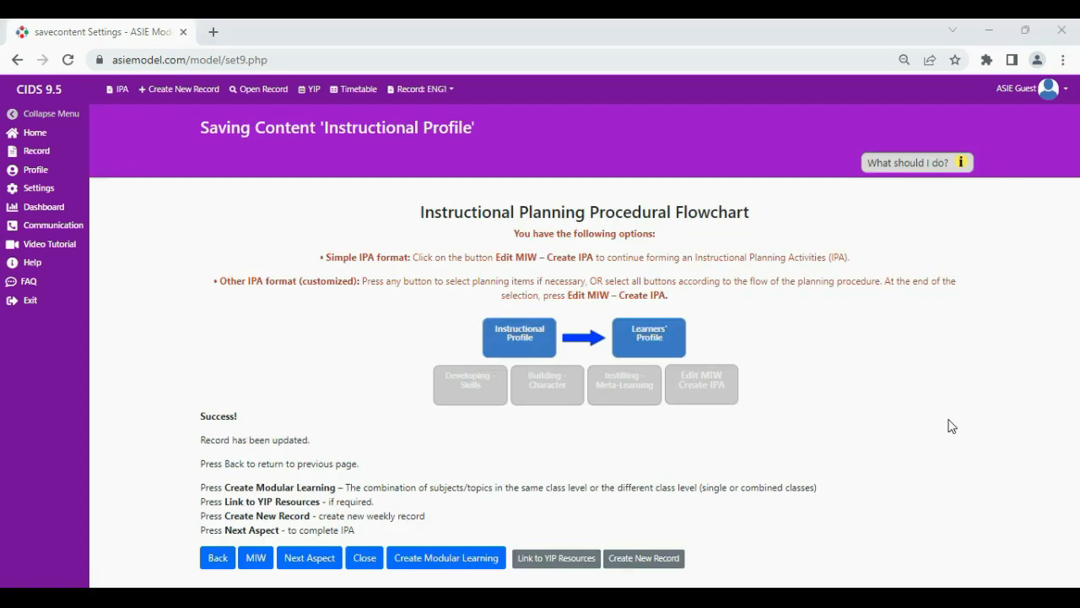
mouse_move(526, 222)
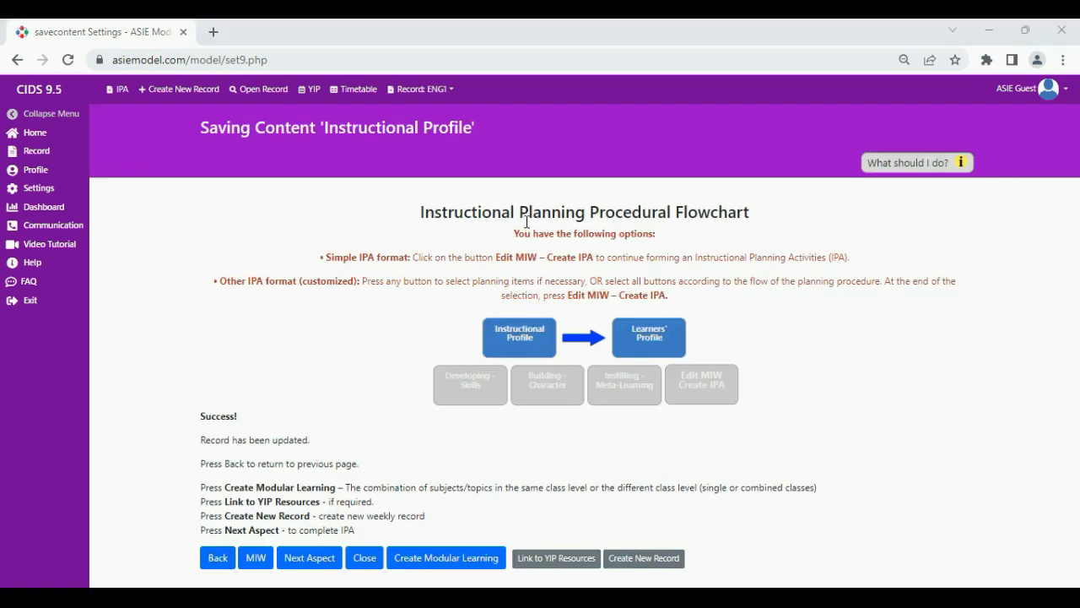
mouse_move(688, 235)
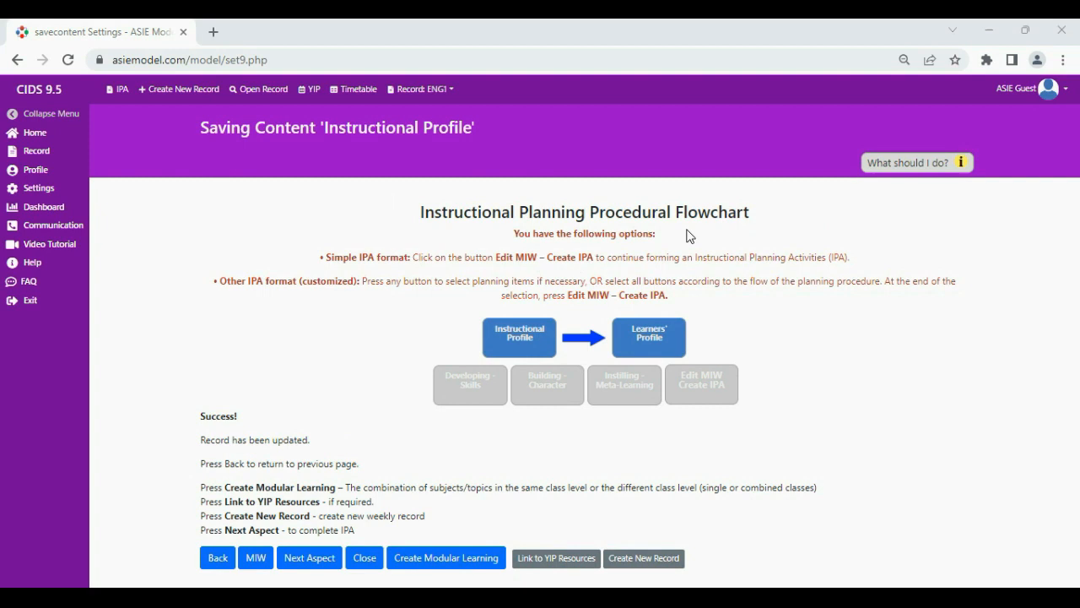
mouse_move(500, 335)
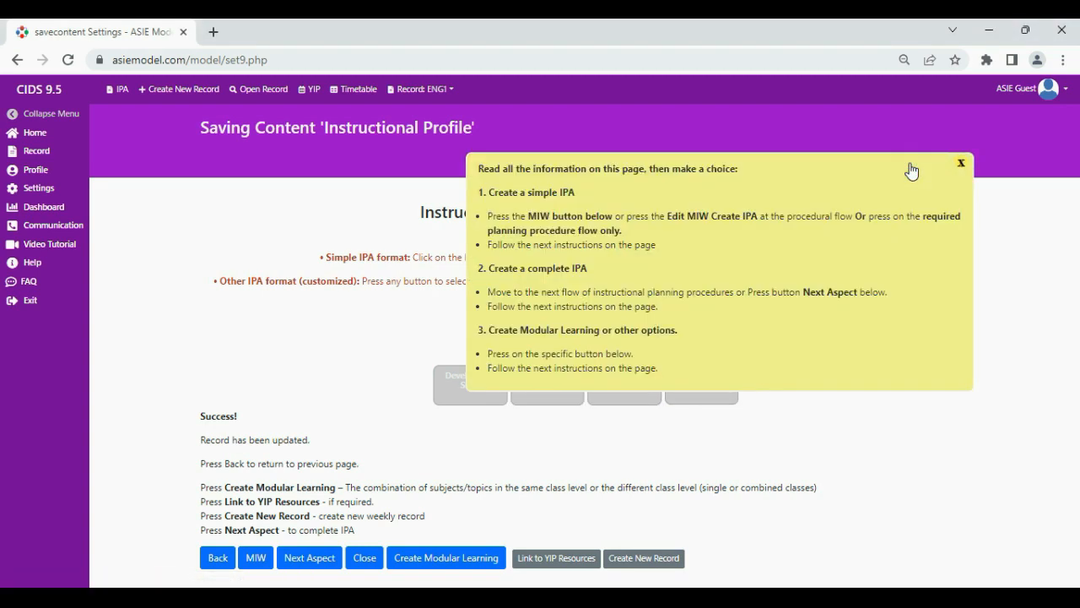
left_click(961, 162)
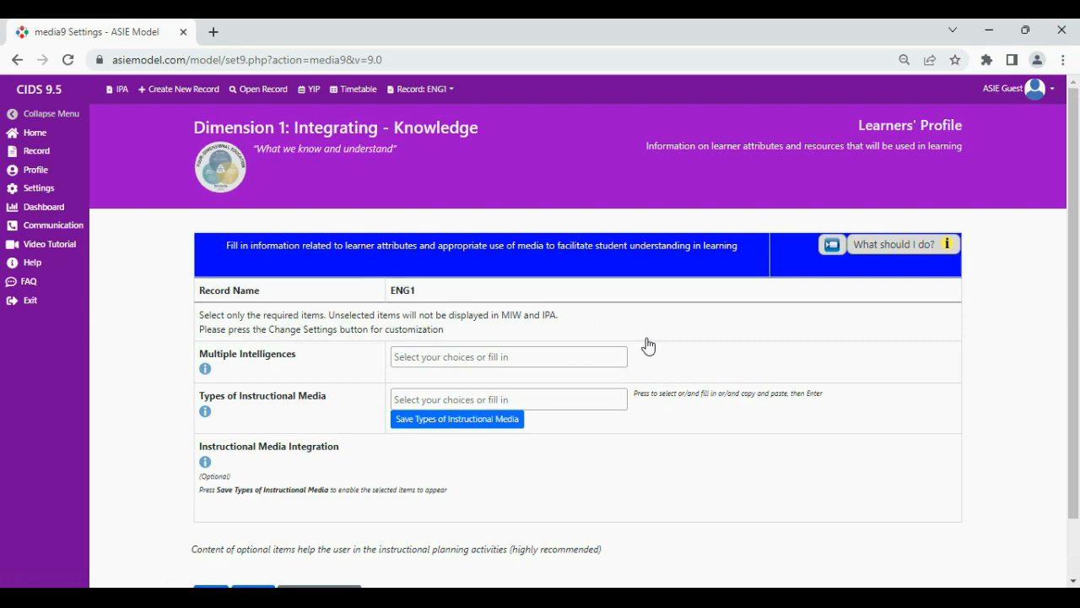
mouse_move(1011, 580)
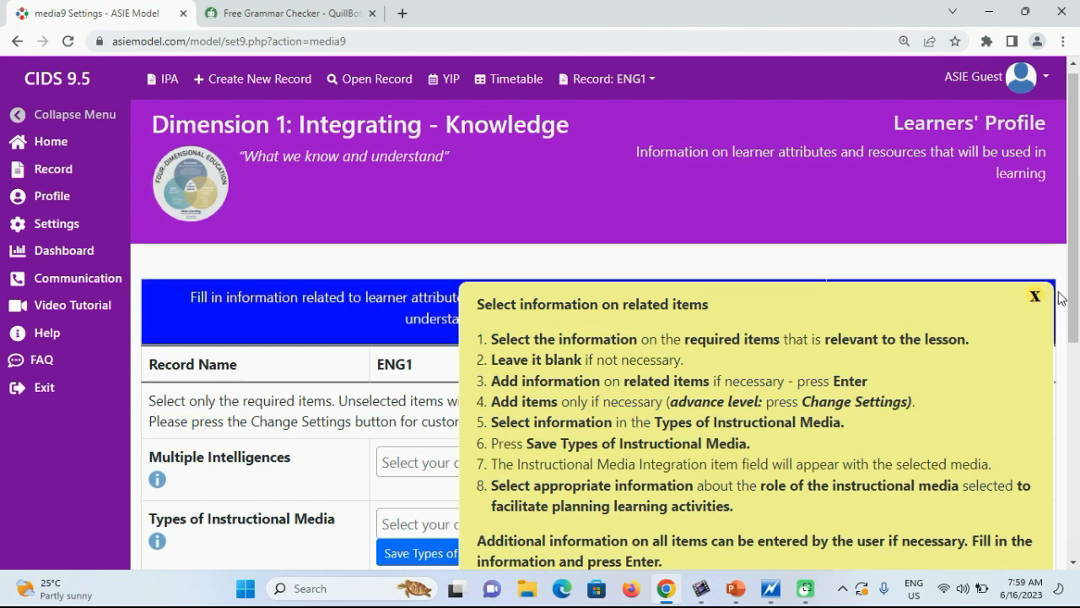
left_click(1034, 296)
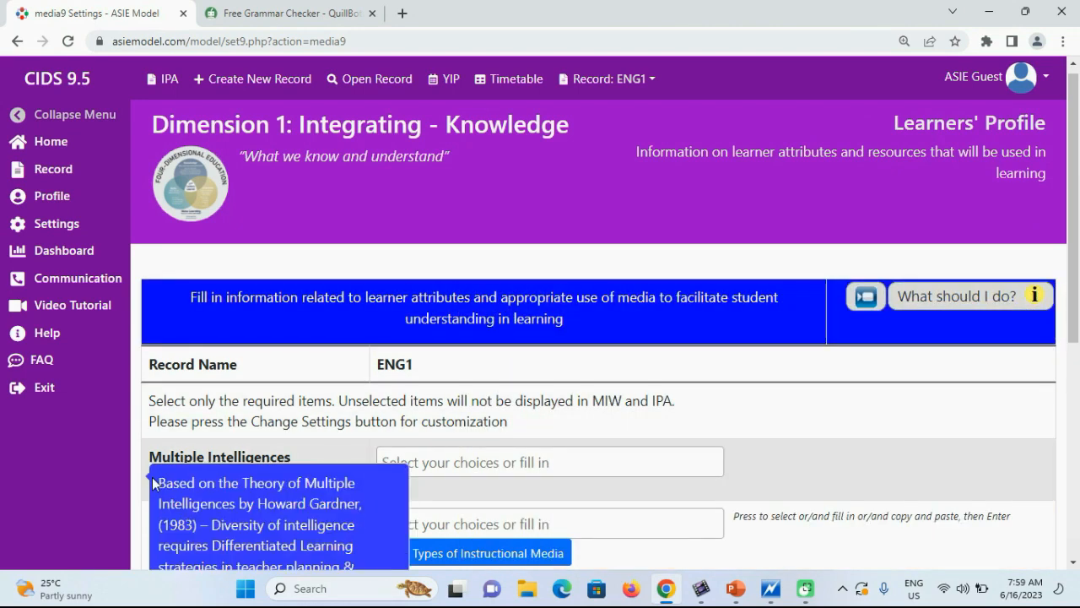
mouse_move(157, 538)
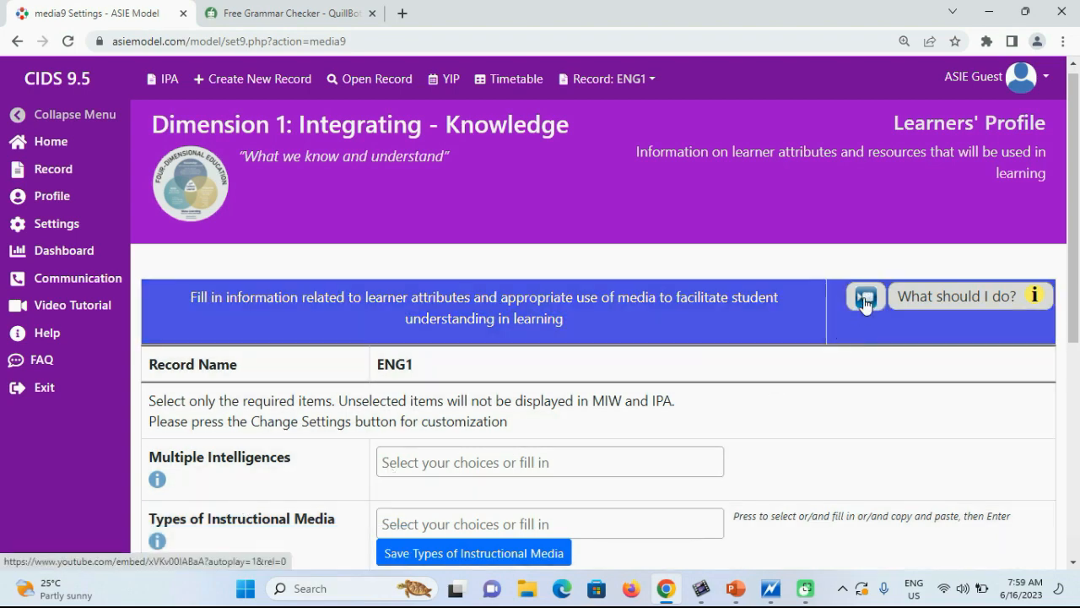
scroll("down", 3)
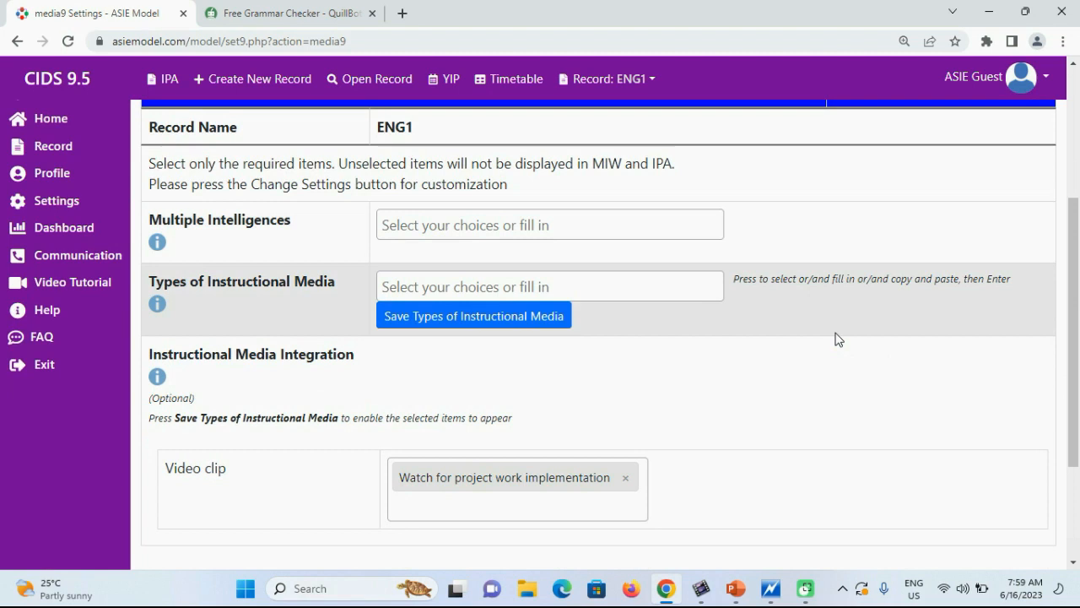
mouse_move(850, 331)
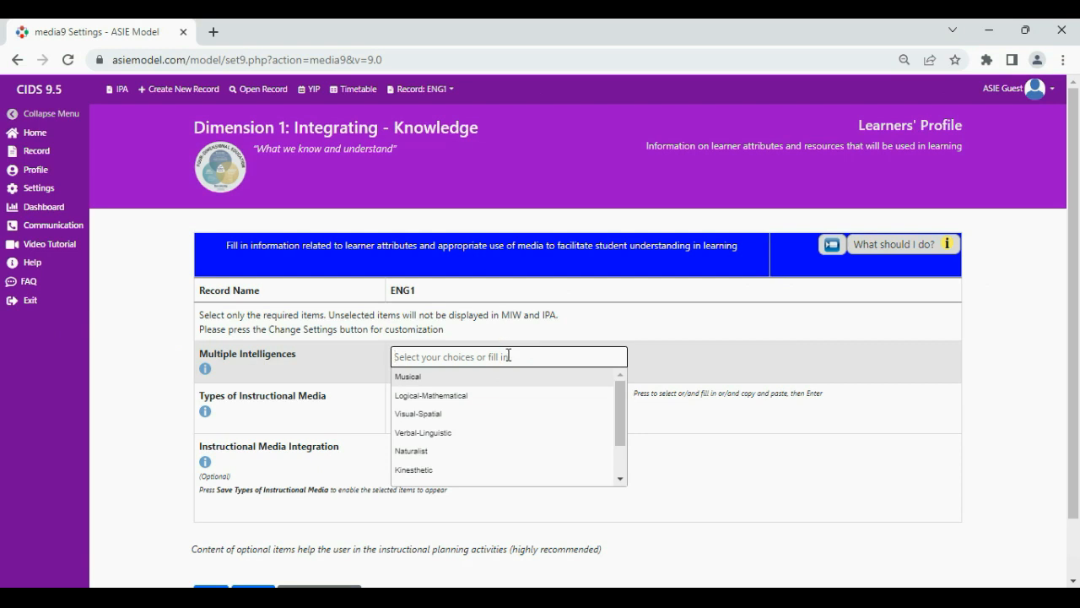
Step: Choose Verbal-Linguistic and a video clip watched at home for preparatory purposes, then save
left_click(422, 432)
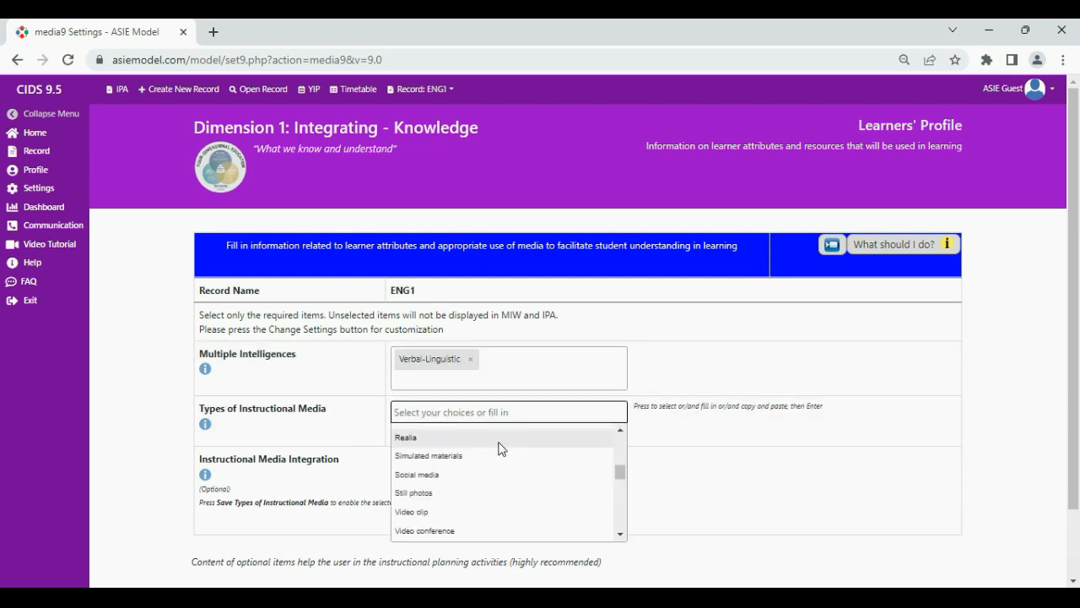
left_click(411, 512)
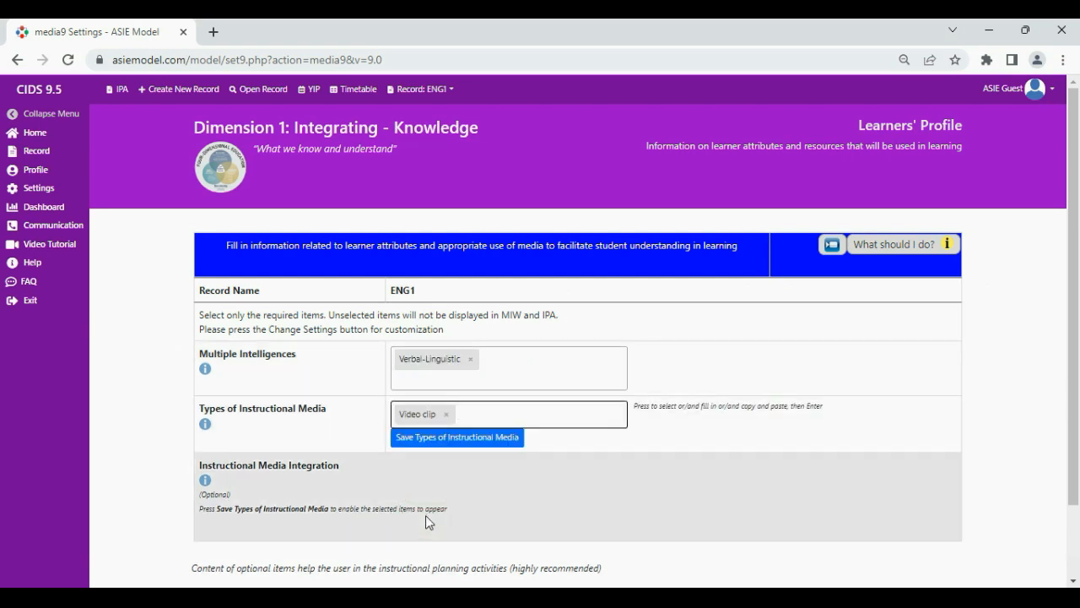
left_click(457, 437)
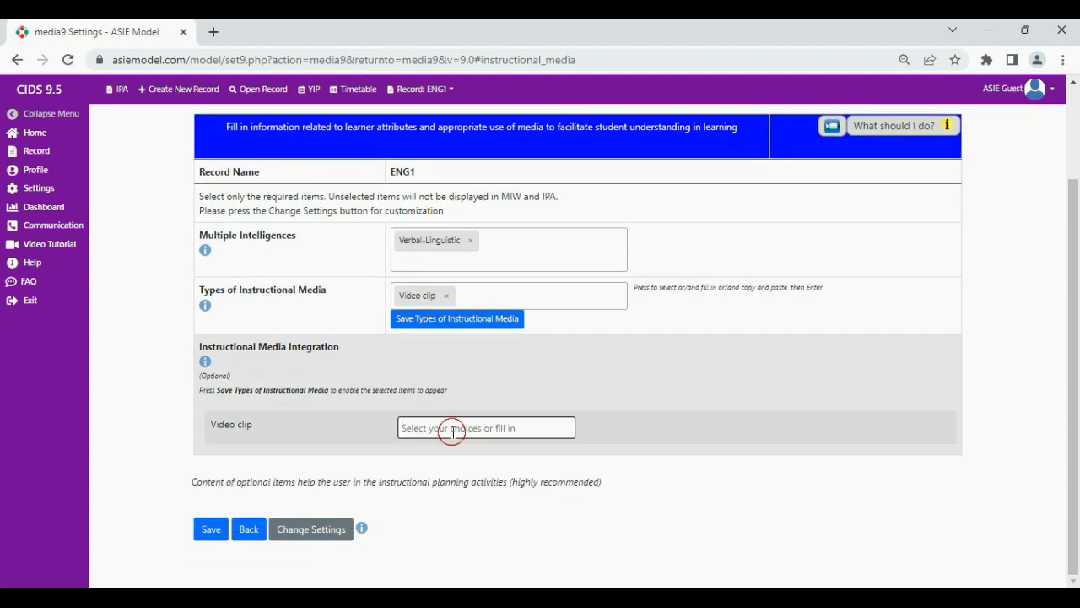
left_click(485, 427)
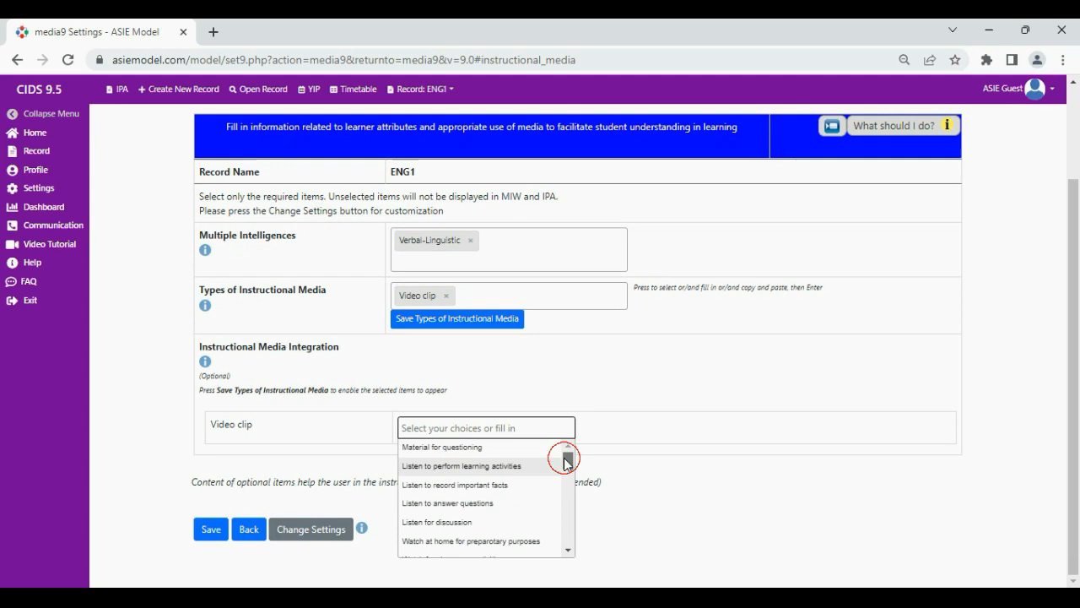
left_click(470, 541)
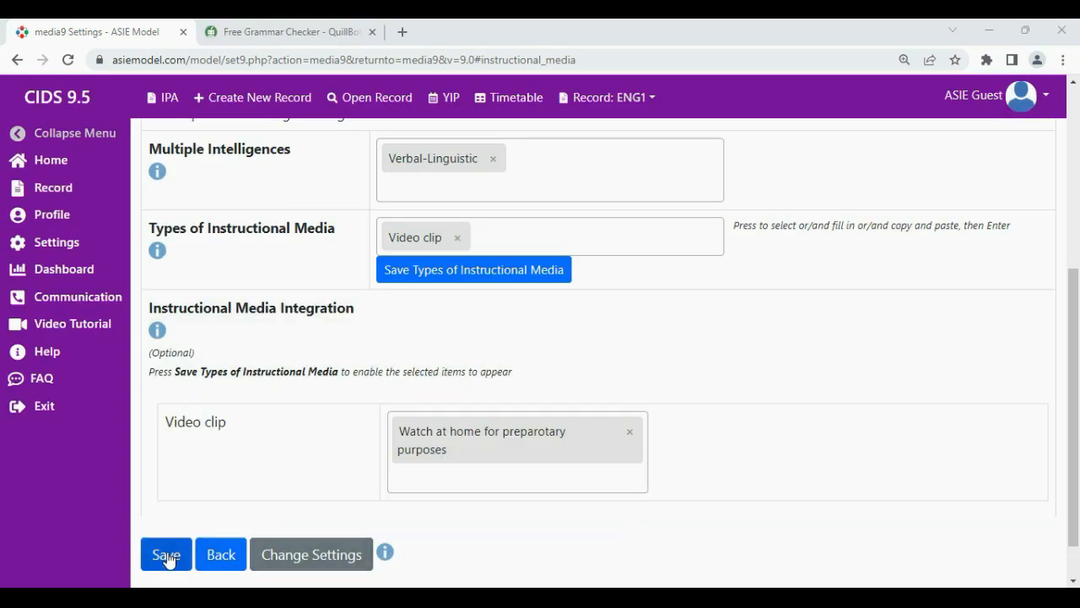
left_click(166, 555)
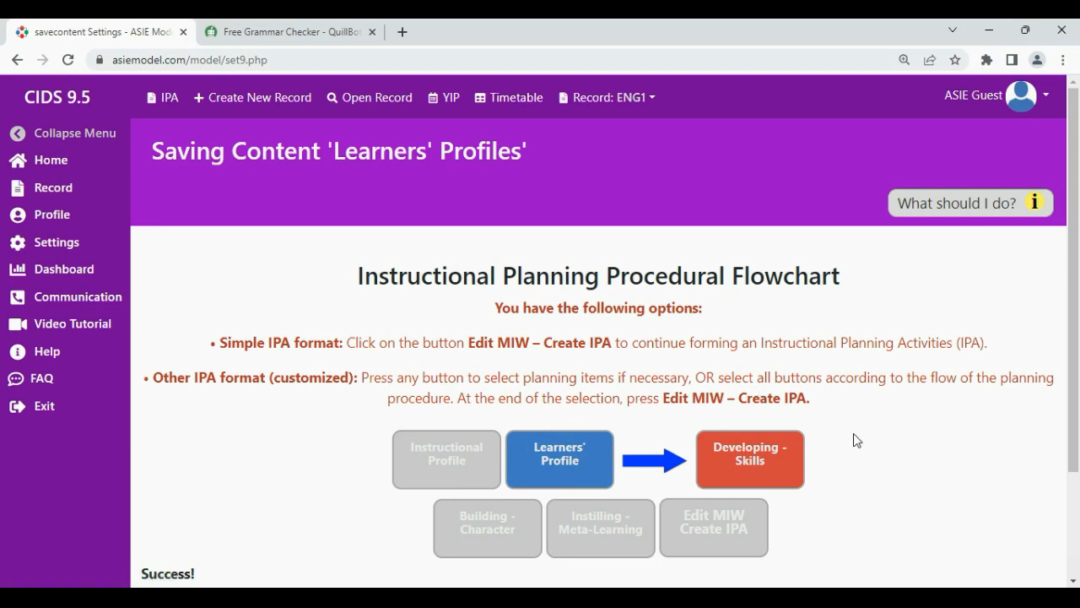
mouse_move(830, 451)
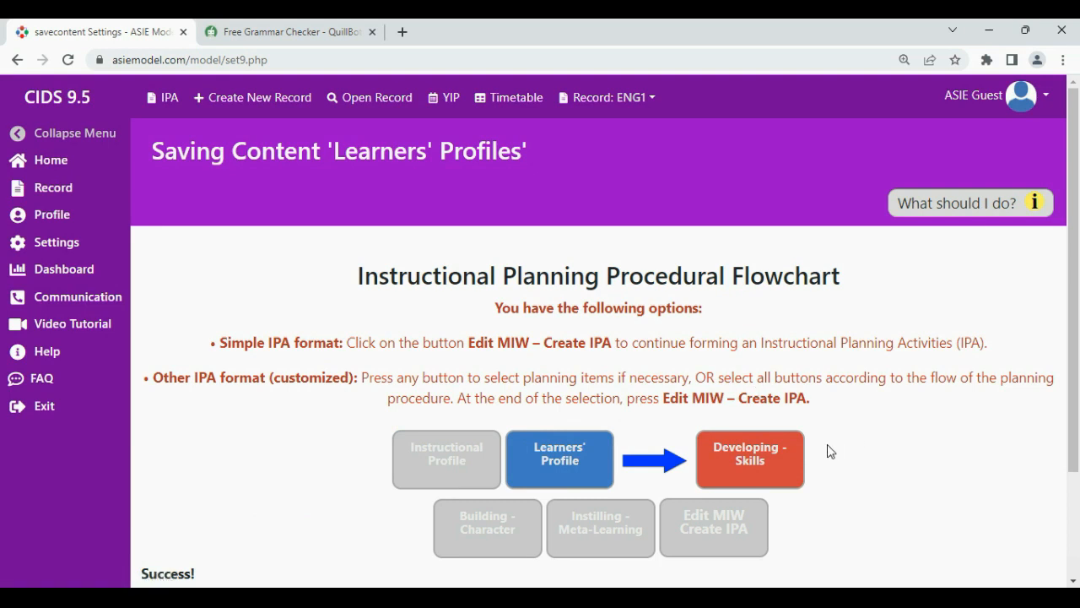
Step: View and dismiss the next-step guidance, then go to the Developing Skills page
left_click(445, 459)
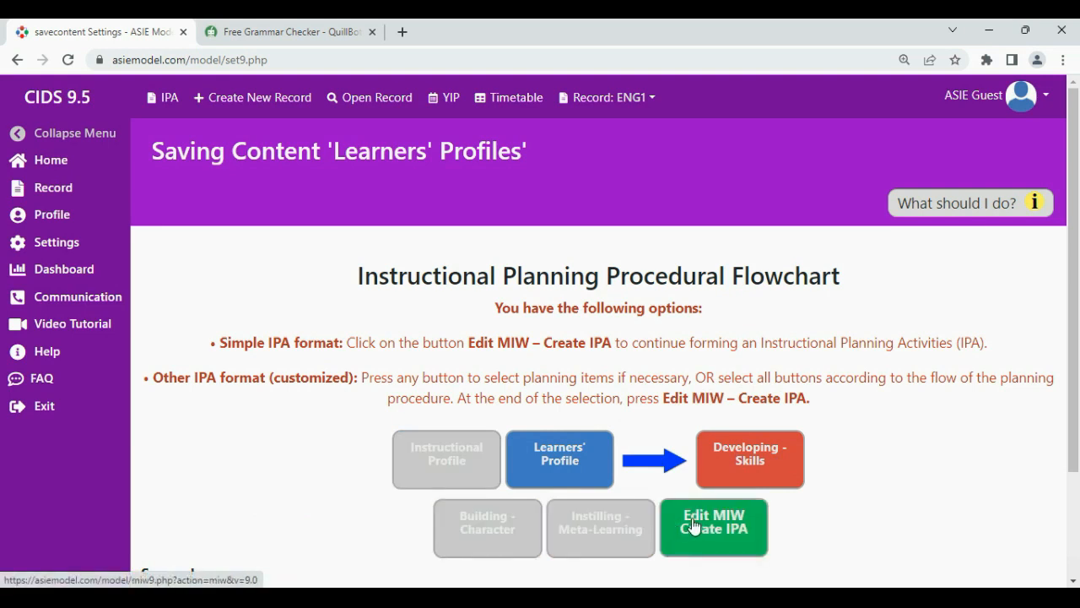
left_click(713, 526)
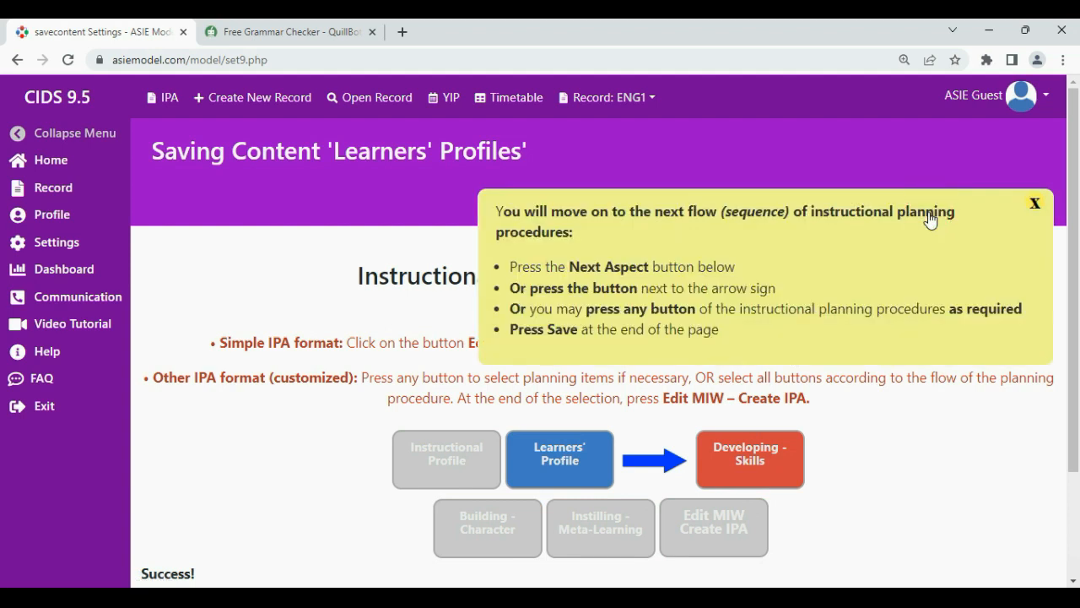
mouse_move(971, 218)
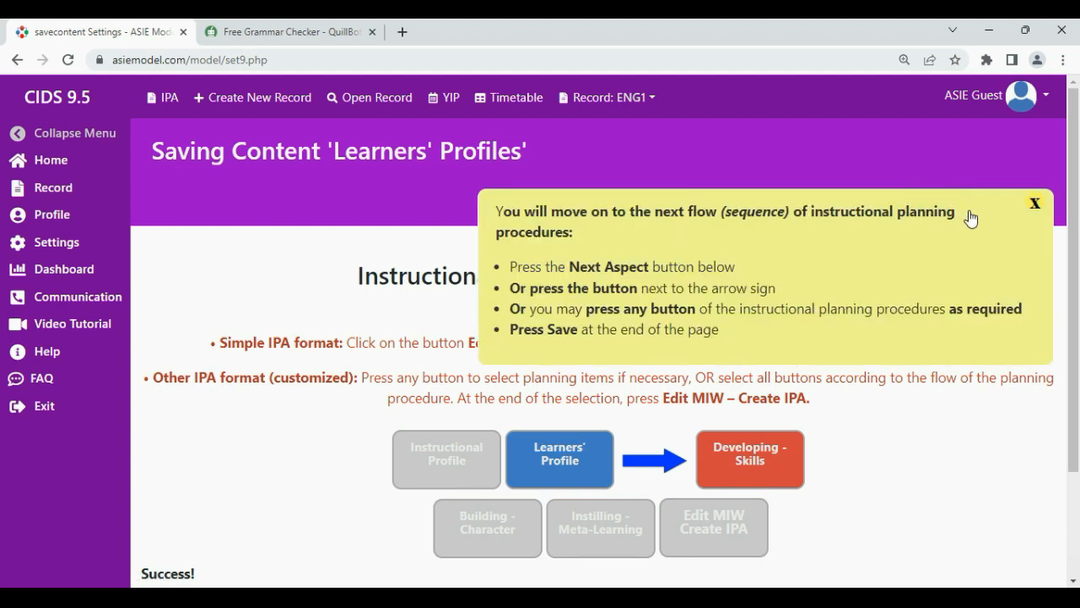
left_click(1035, 204)
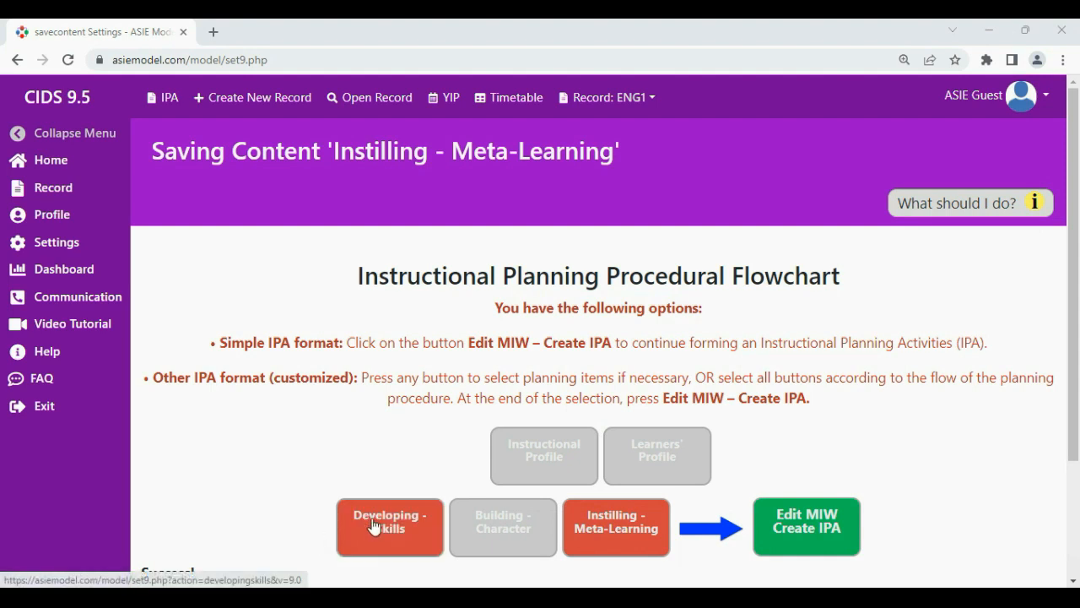
left_click(389, 526)
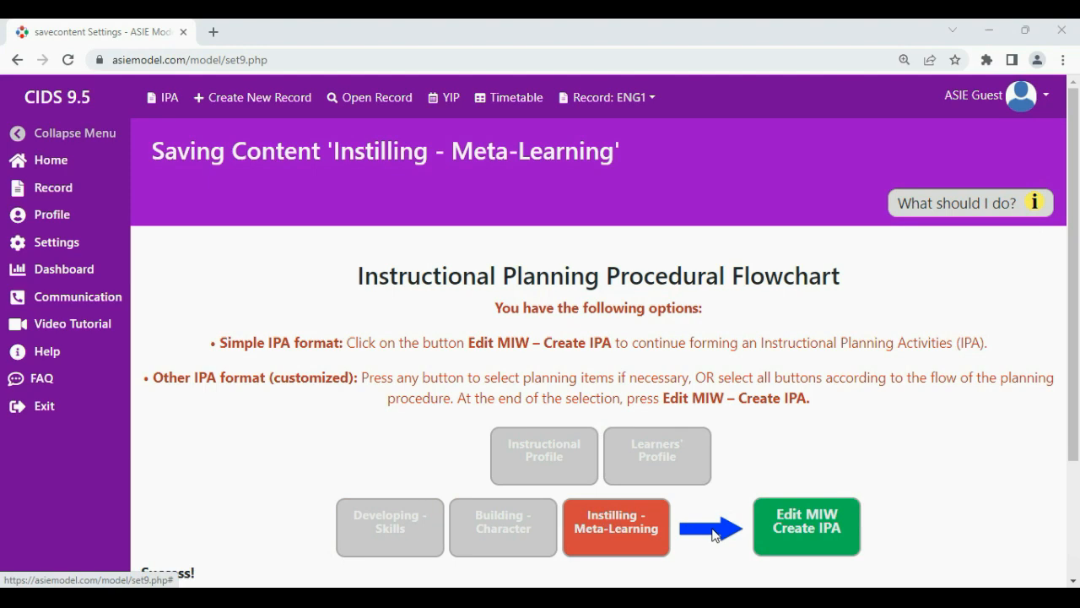
Step: Set Creativity to generating new ideas and Critical Thinking to identifying and organizing information
left_click(390, 527)
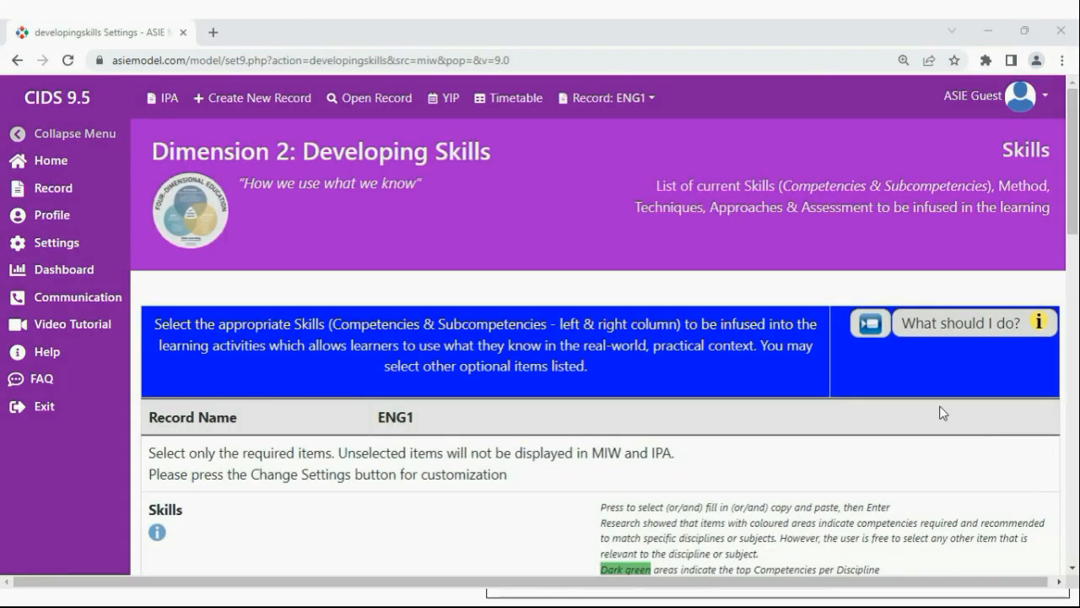
scroll("down", 3)
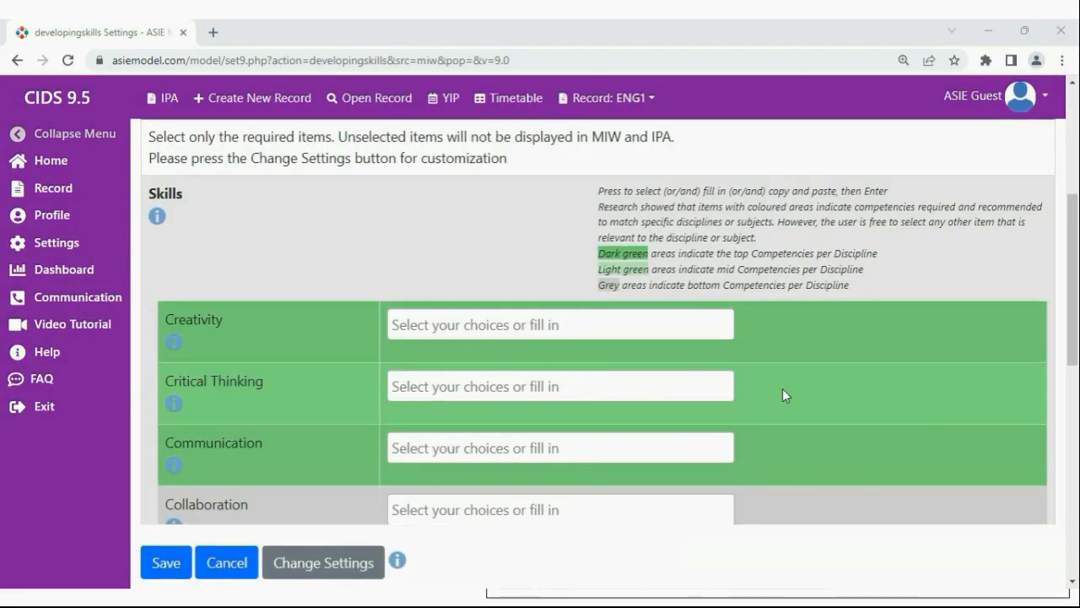
left_click(560, 324)
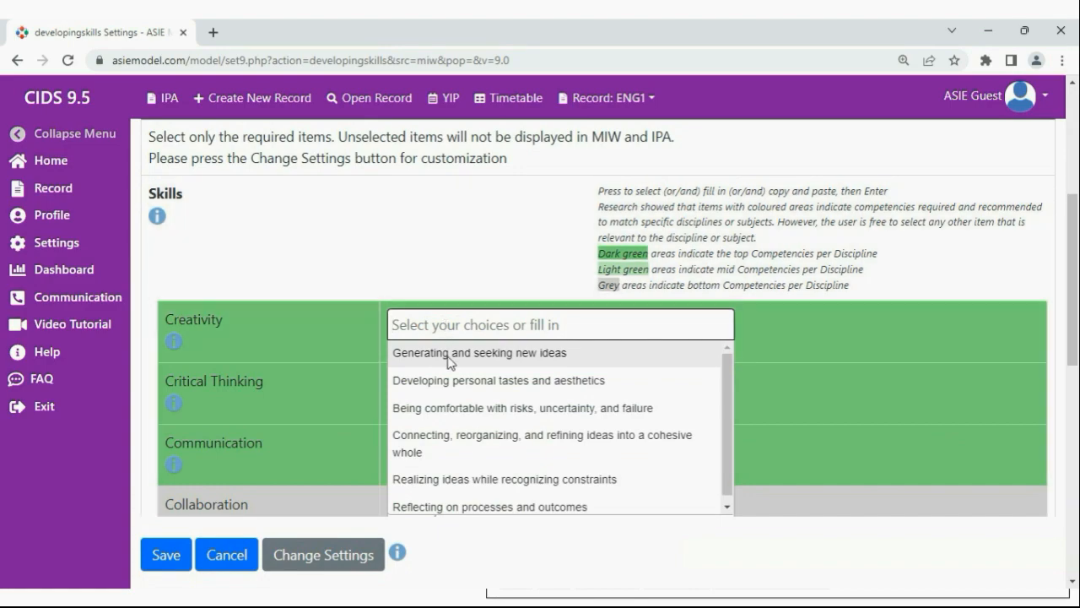
left_click(478, 353)
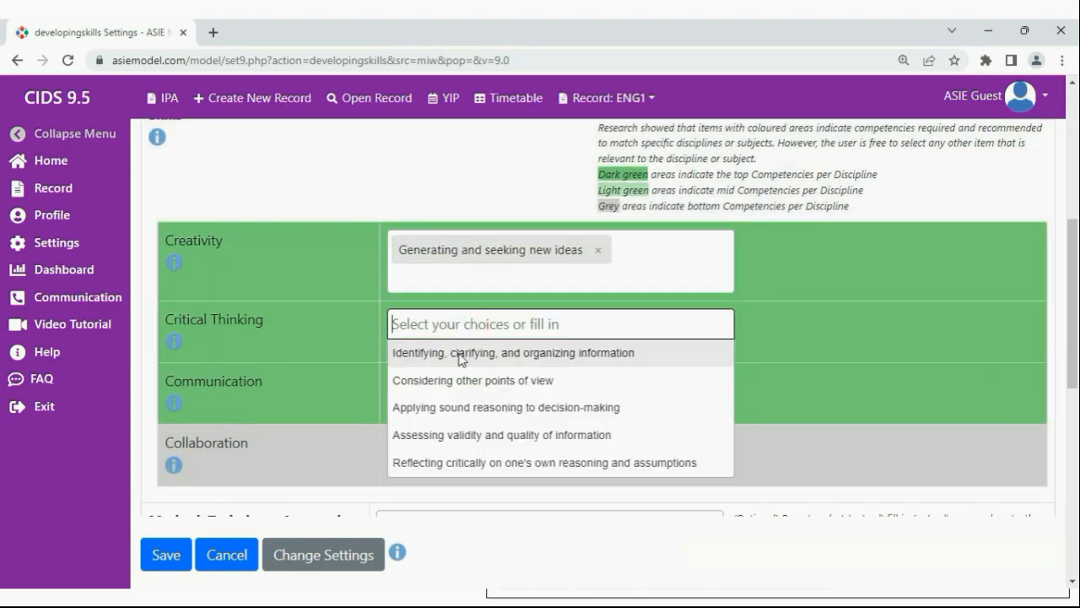
left_click(165, 554)
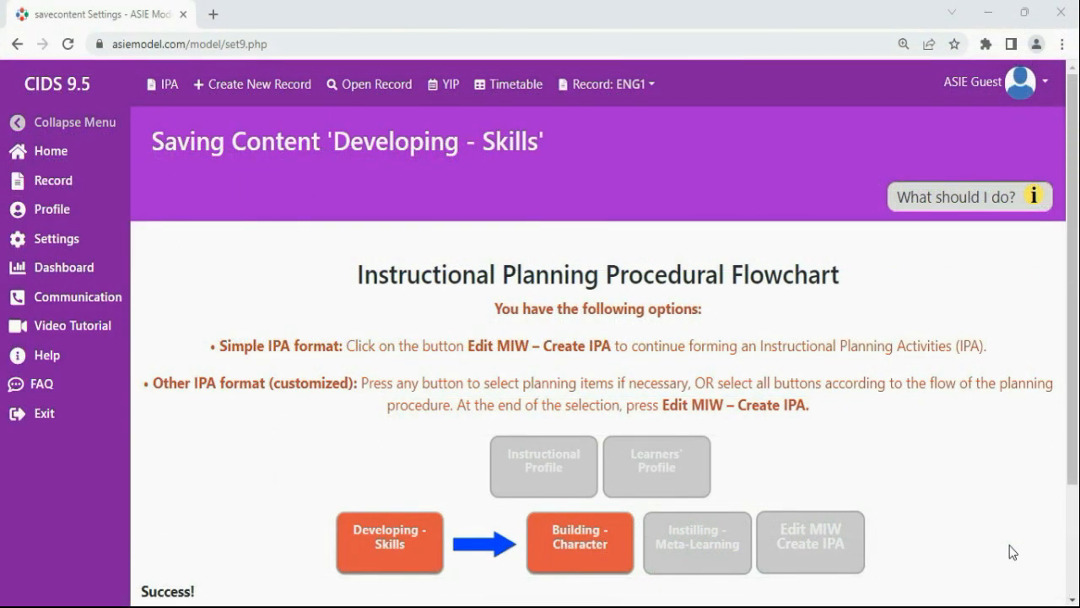
Step: Under Building Character, choose seeking to understand deeply and building strong social networks
left_click(580, 542)
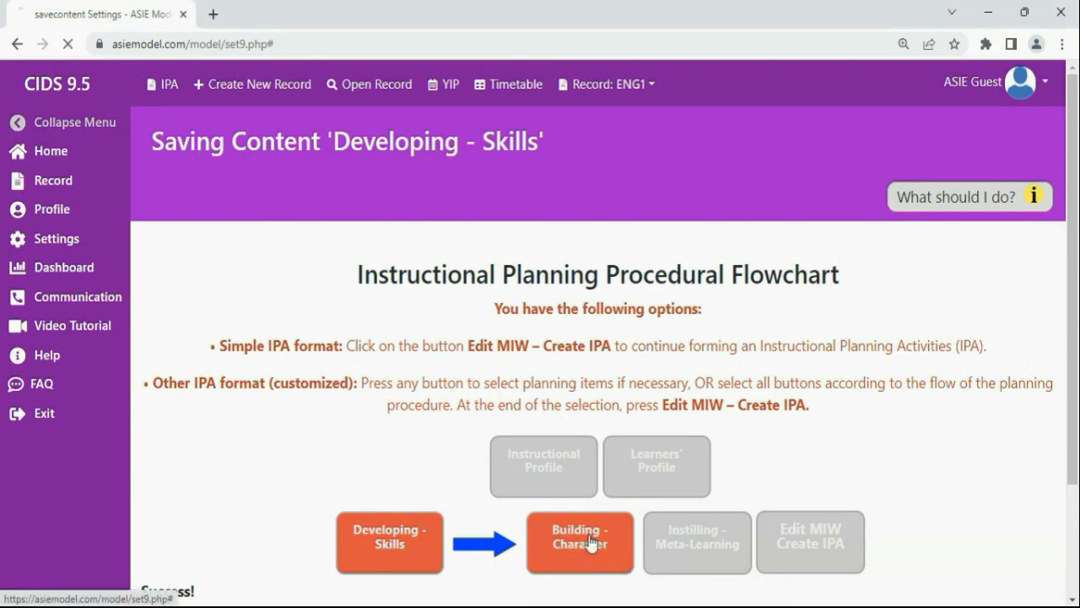
left_click(580, 541)
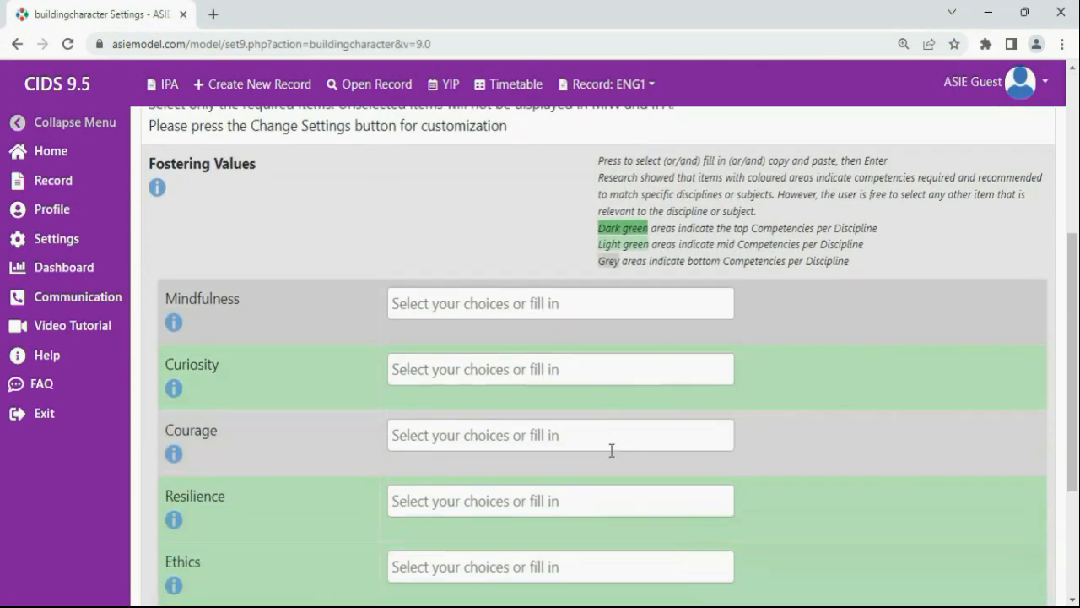
left_click(559, 369)
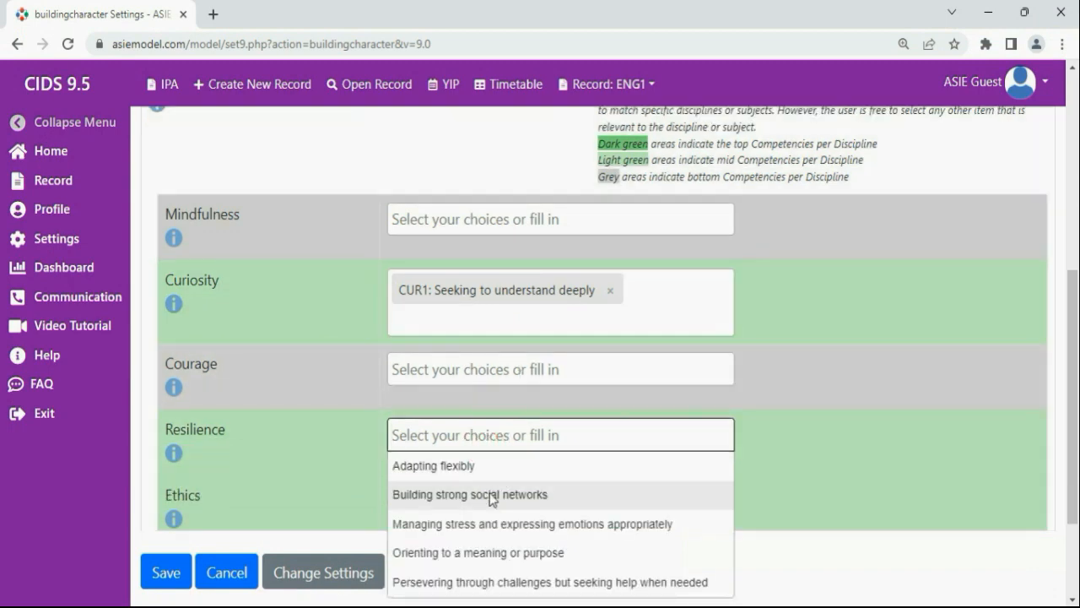
left_click(165, 572)
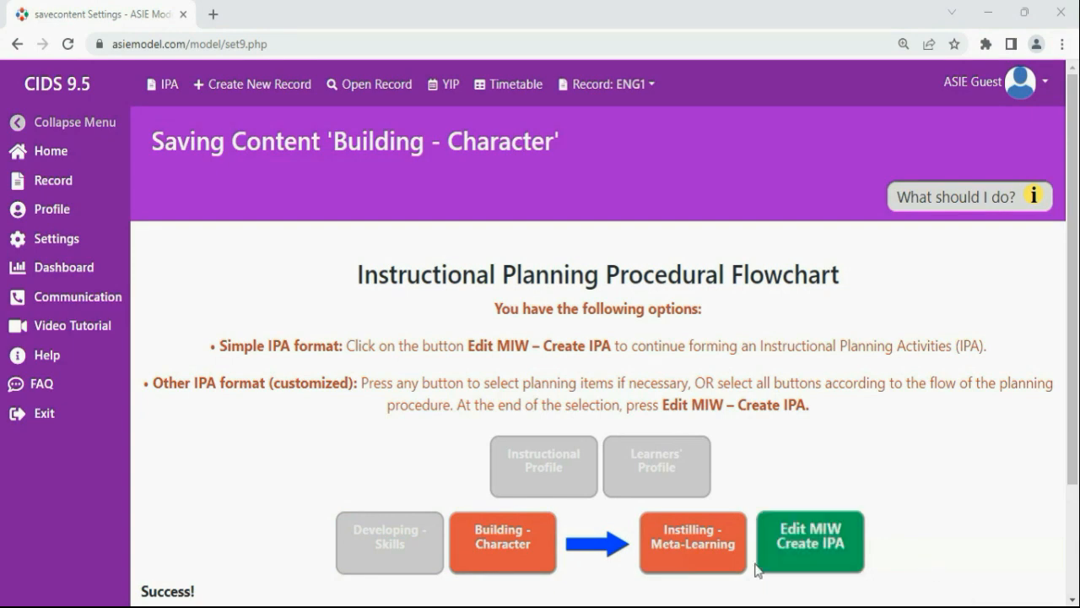
Step: Open the Instilling Meta-Learning page and open the Growth Mindset choices
left_click(692, 542)
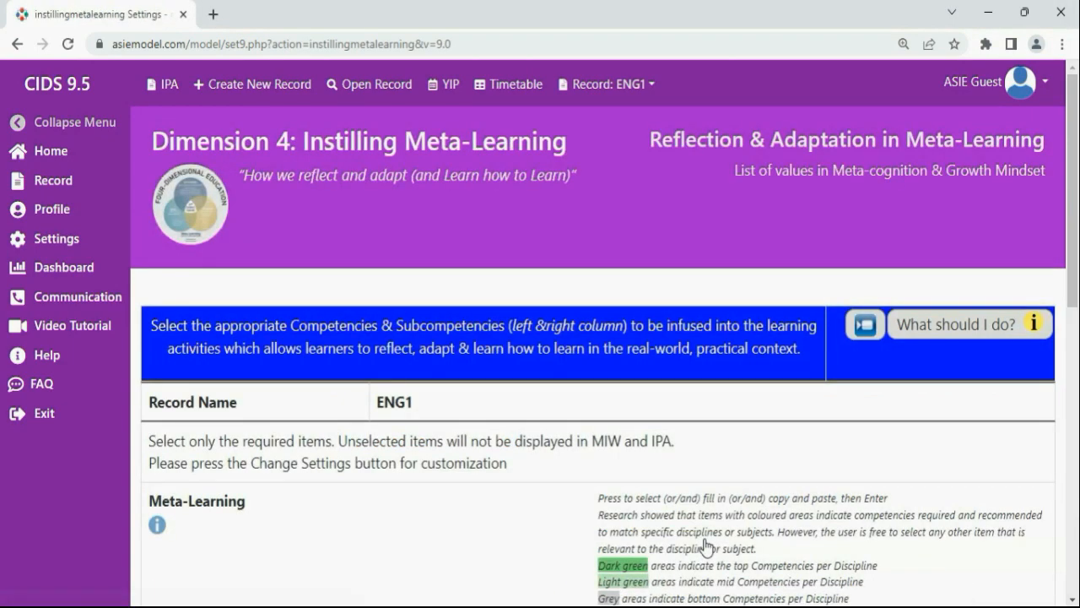
scroll("down", 3)
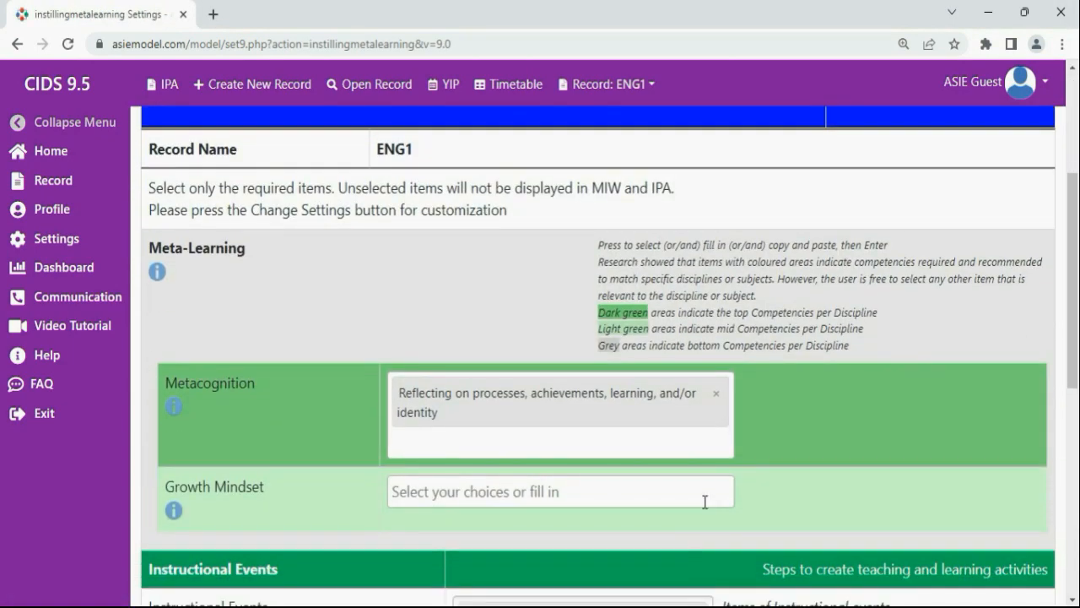
left_click(559, 491)
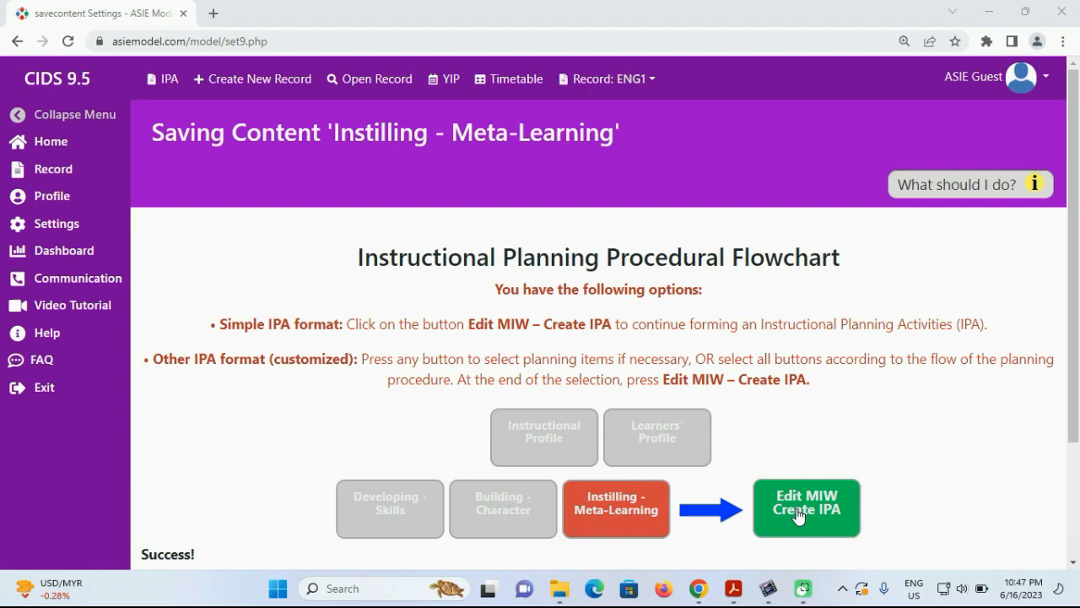
Step: Open ENG1's multiple integration worksheet and choose class K4 Alpha
left_click(805, 508)
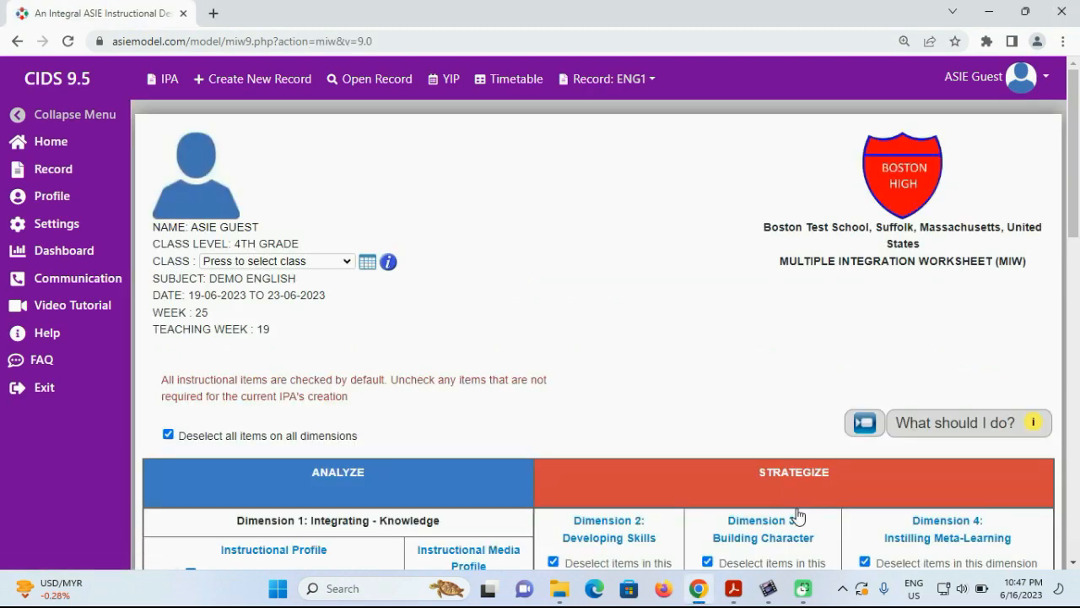
scroll("down", 3)
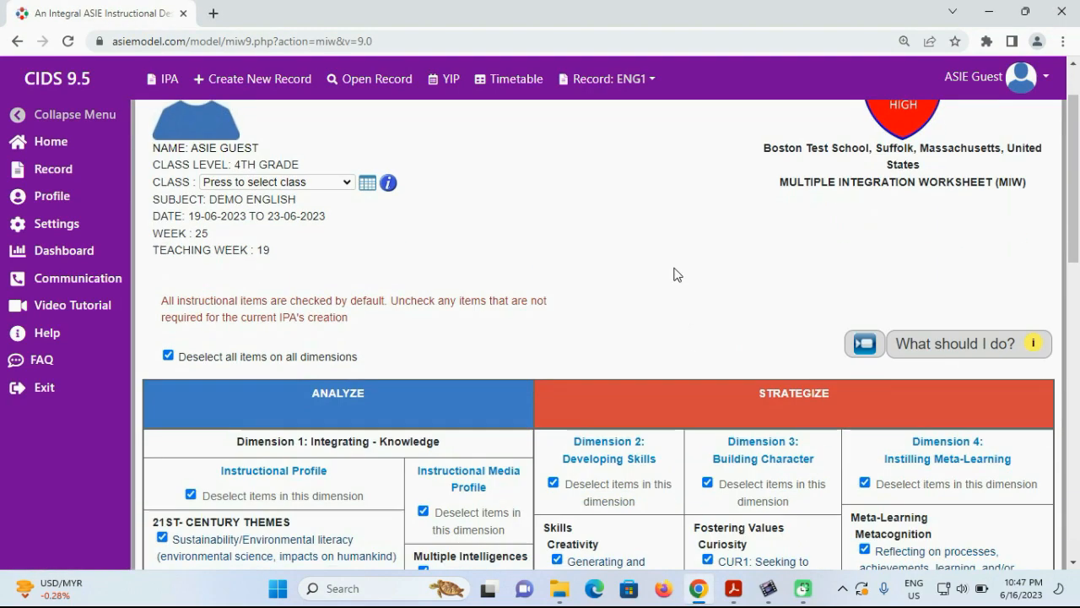
scroll("down", 3)
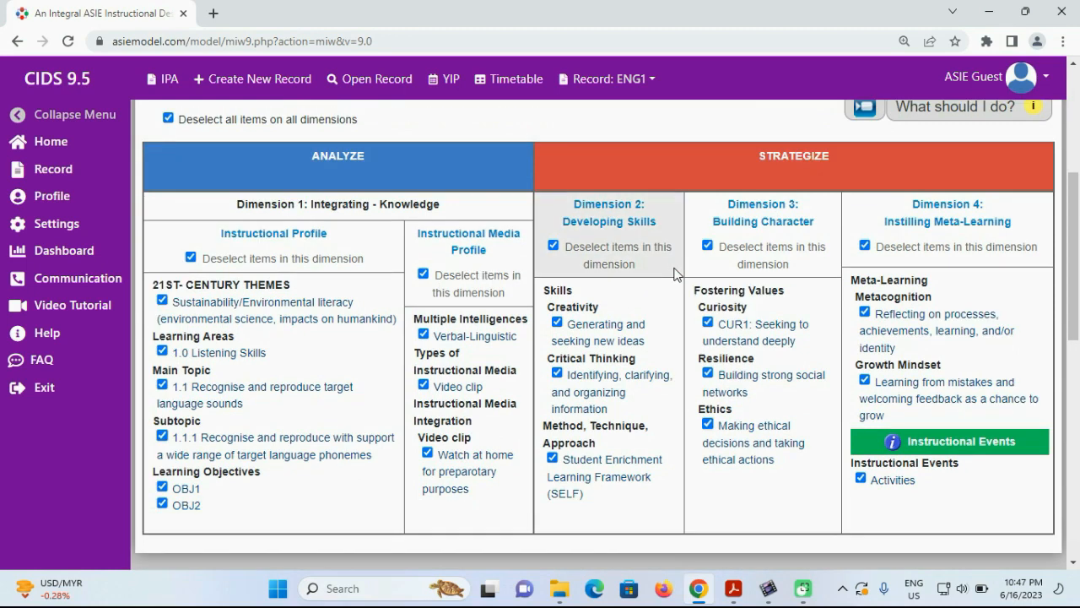
mouse_move(430, 251)
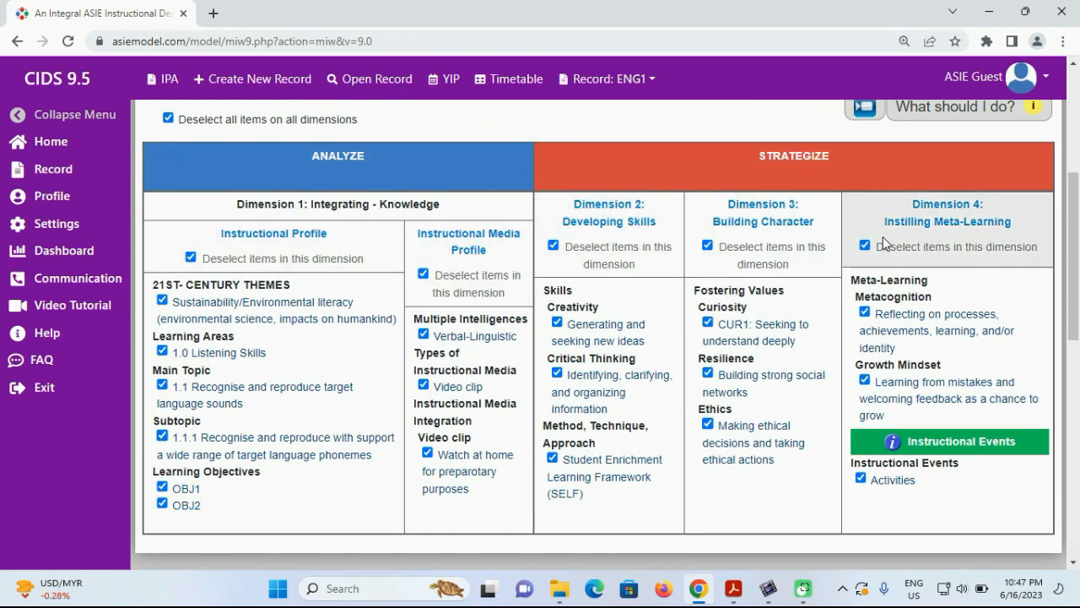
mouse_move(852, 331)
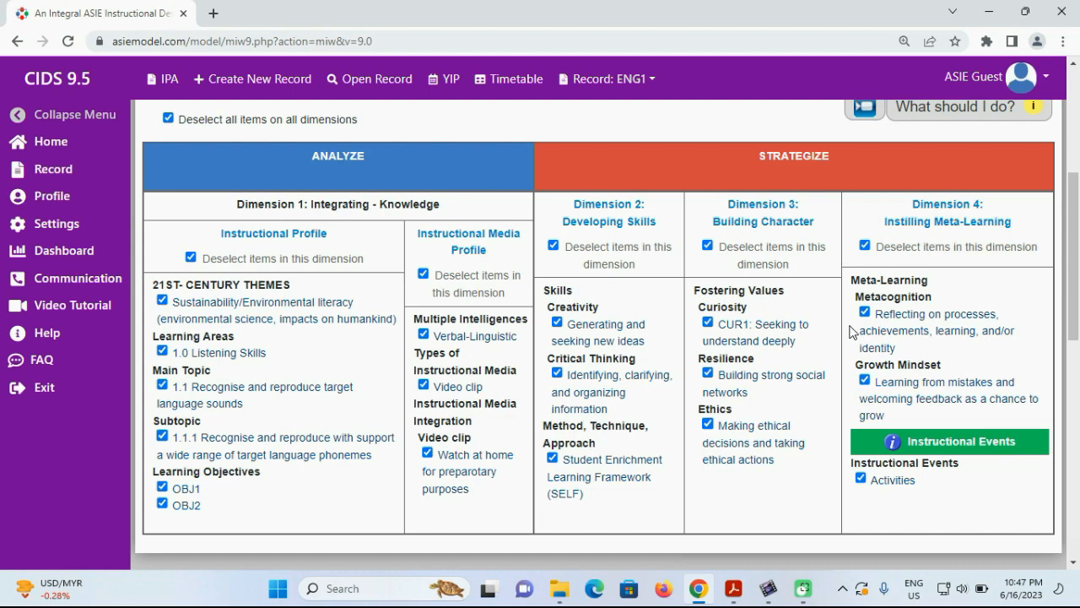
scroll("up", 3)
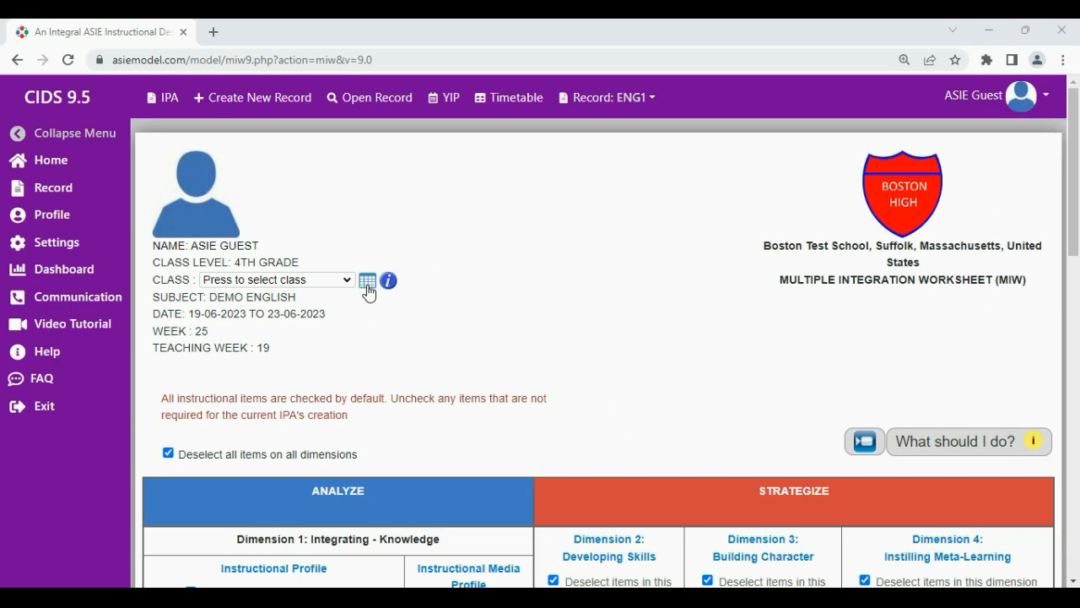
left_click(367, 279)
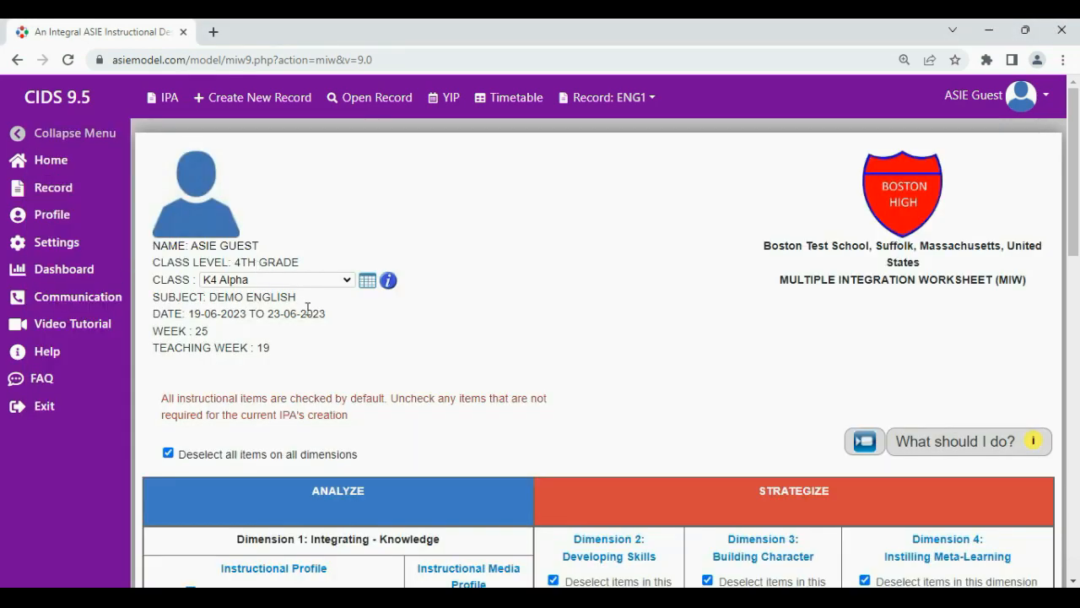
Step: Uncheck OBJ1, Student Enrichment Learning Framework, and identifying and organizing information
scroll("down", 3)
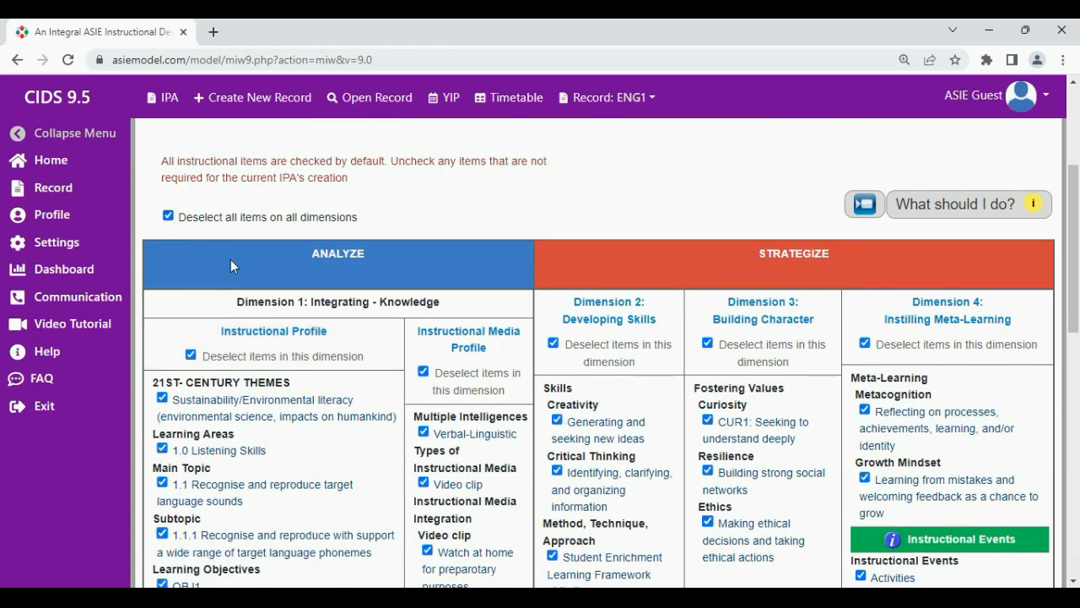
scroll("down", 3)
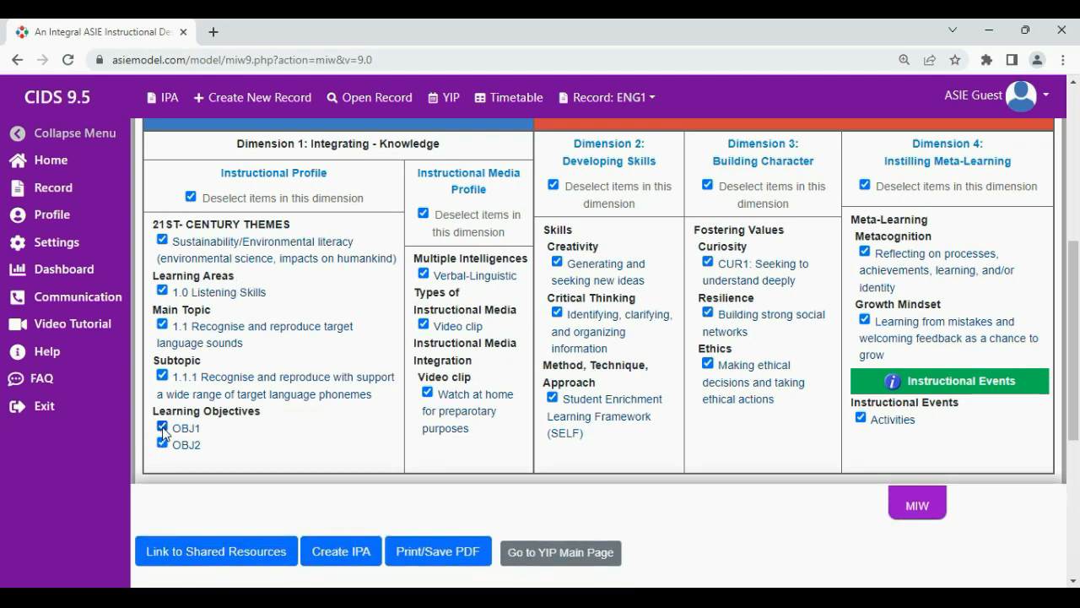
left_click(162, 427)
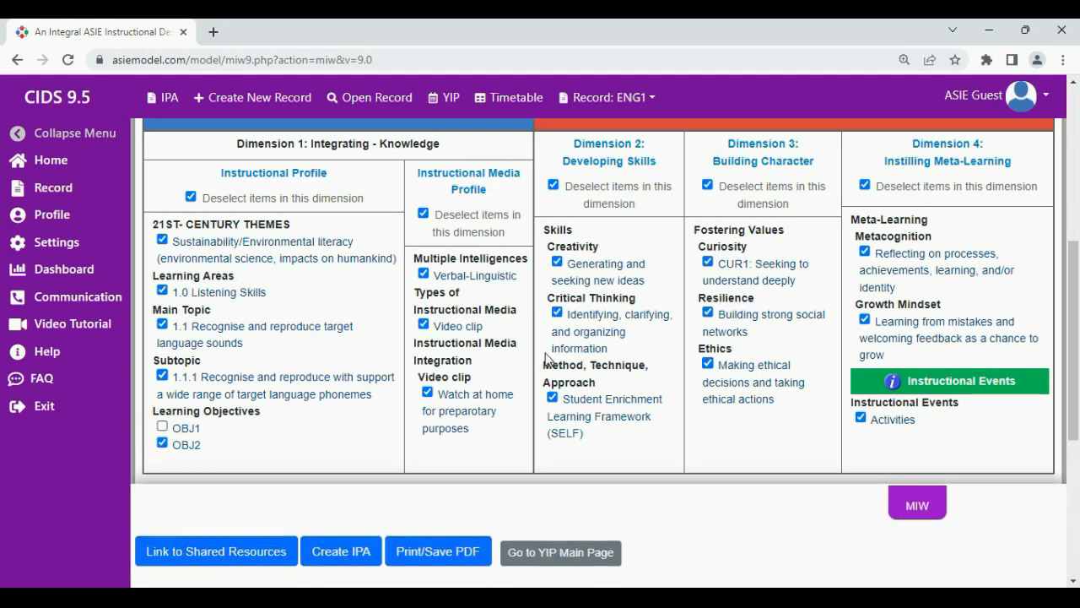
left_click(552, 399)
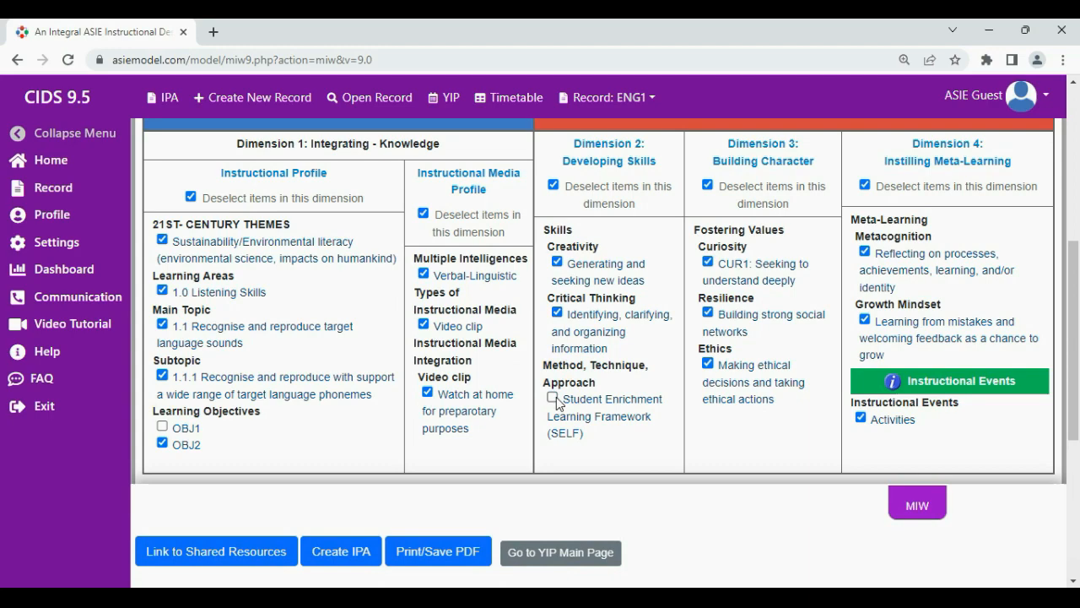
left_click(557, 313)
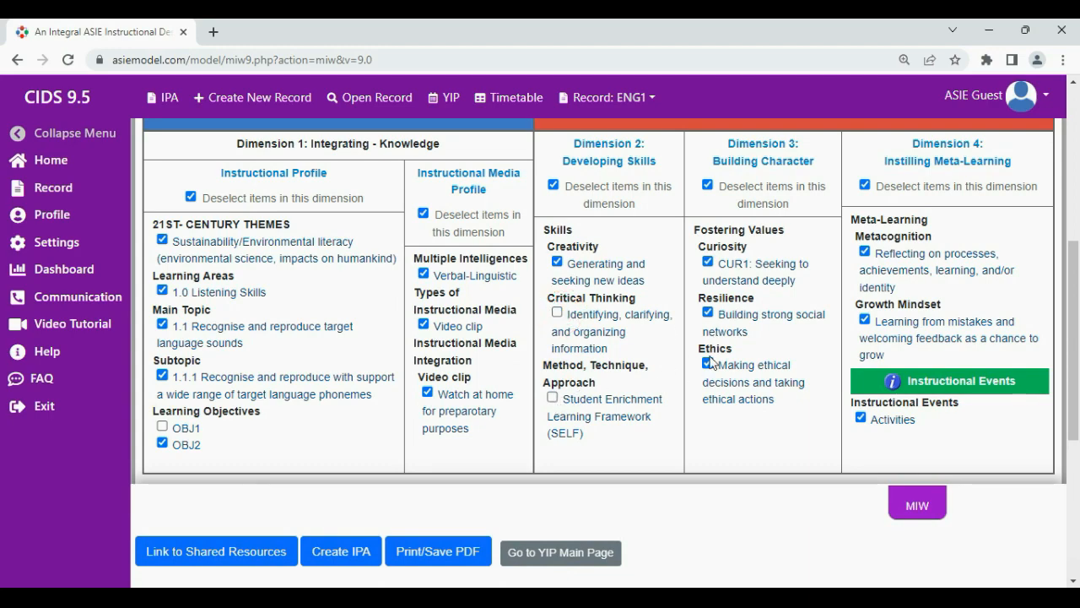
scroll("down", 3)
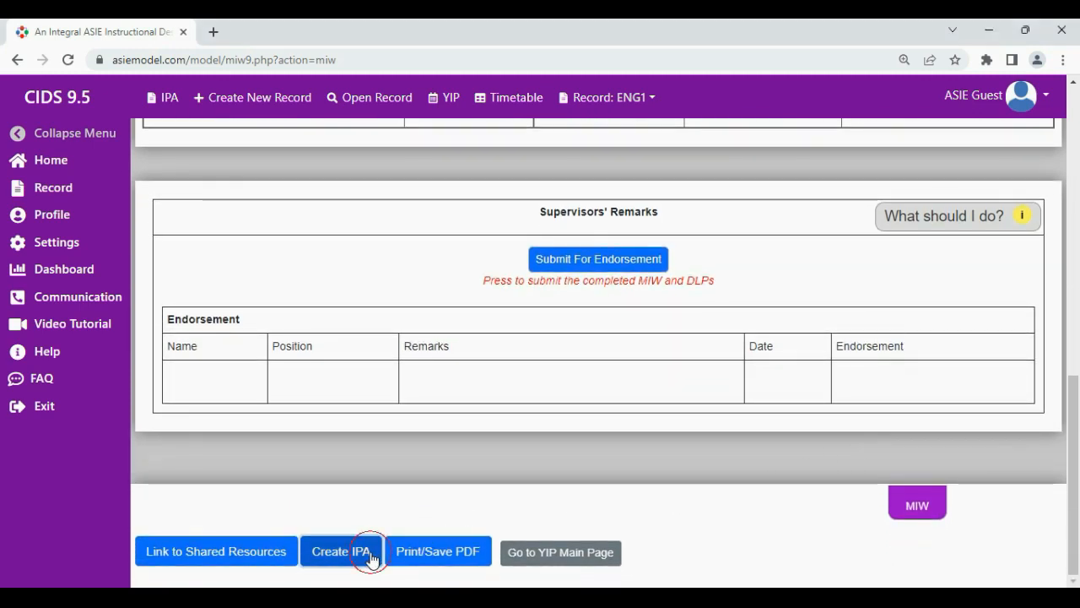
Step: Create the K4 Alpha IPA, mark it Ready for Observation, and save it
left_click(341, 551)
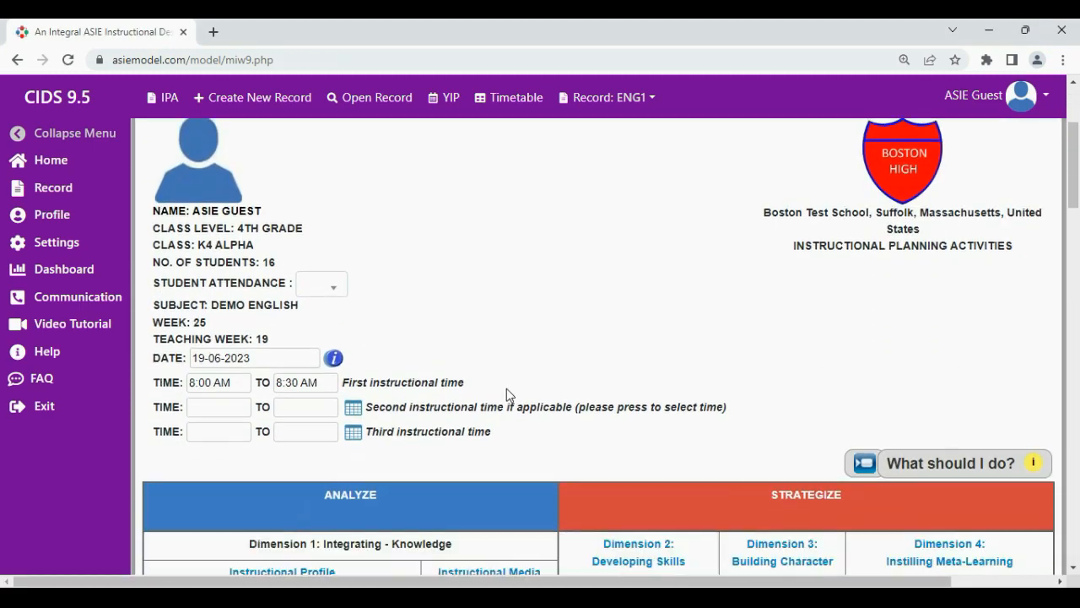
scroll("down", 3)
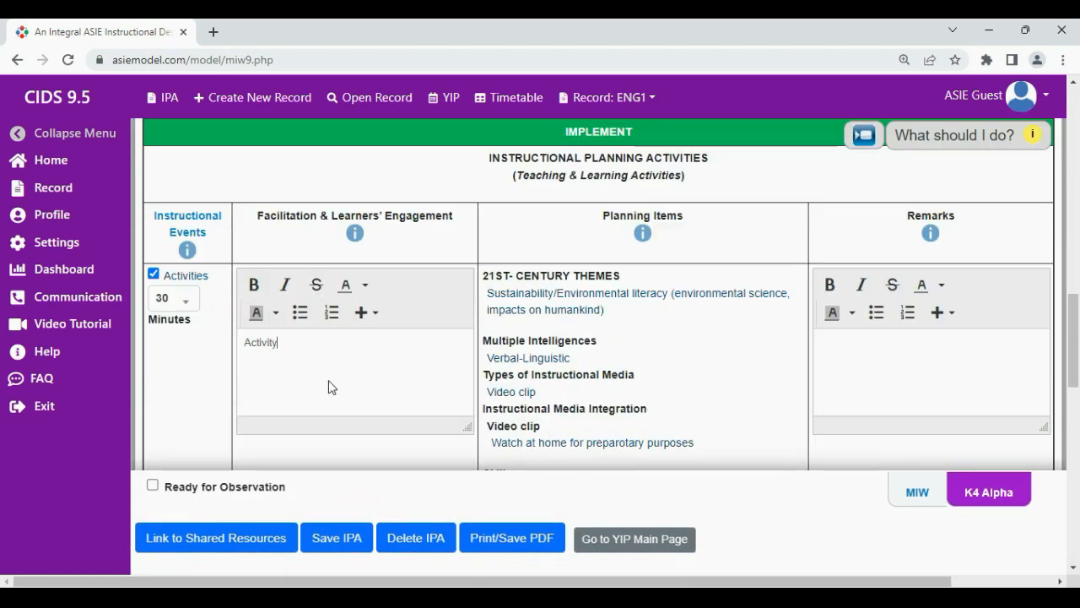
scroll("down", 3)
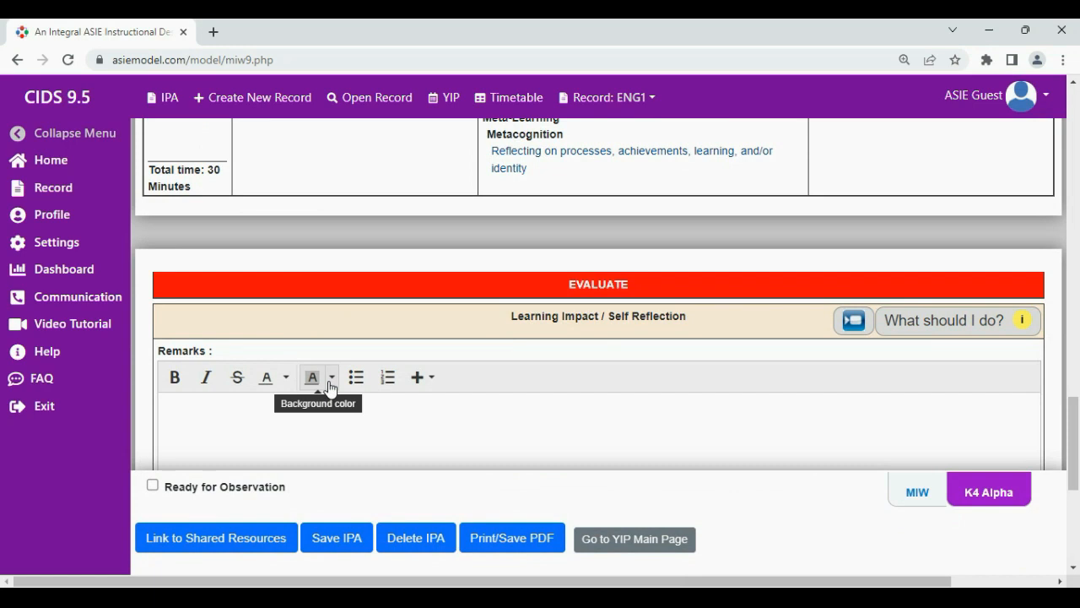
left_click(153, 485)
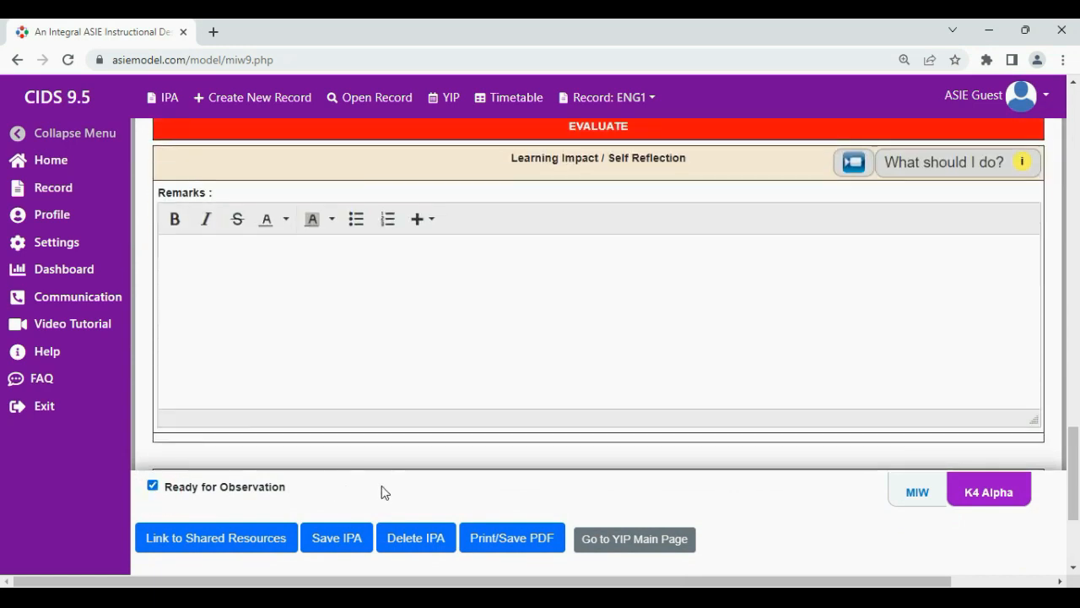
left_click(336, 537)
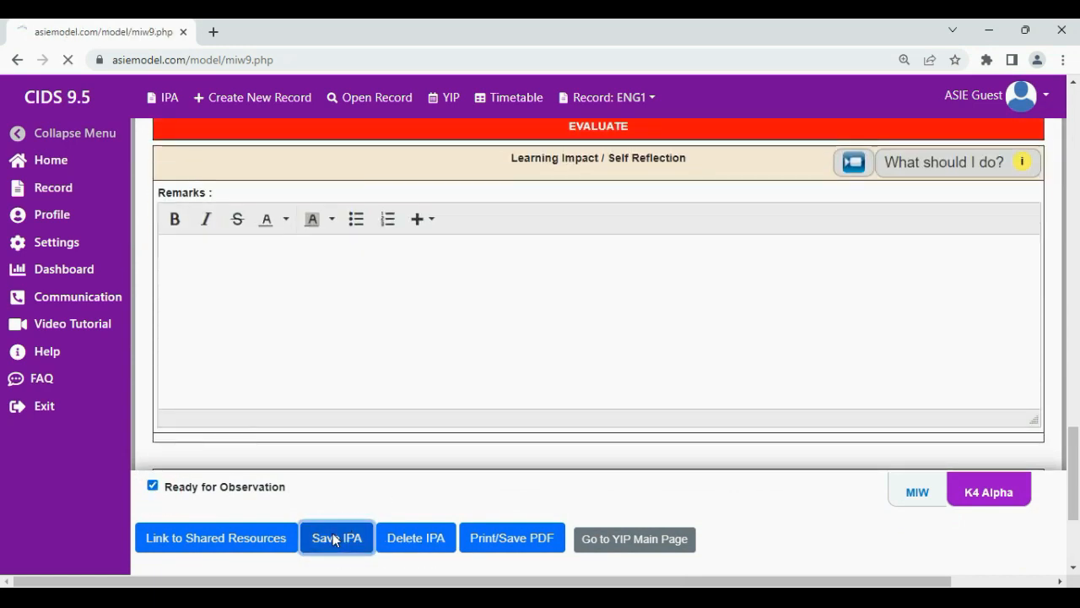
left_click(335, 537)
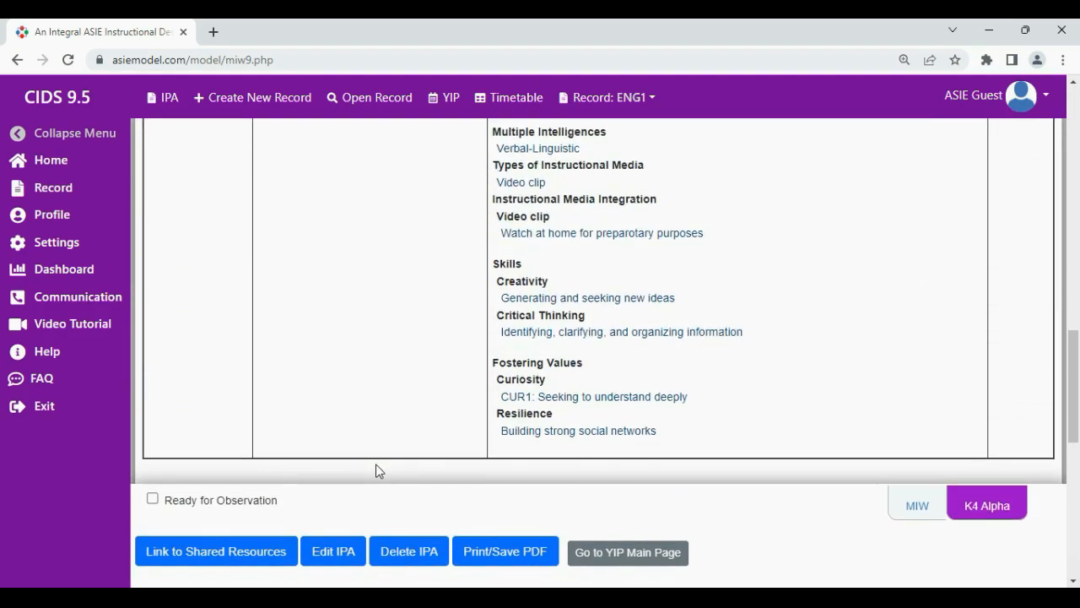
Step: Reopen the K4 Alpha IPA and review sample lesson plans, playing the animal song video
left_click(332, 551)
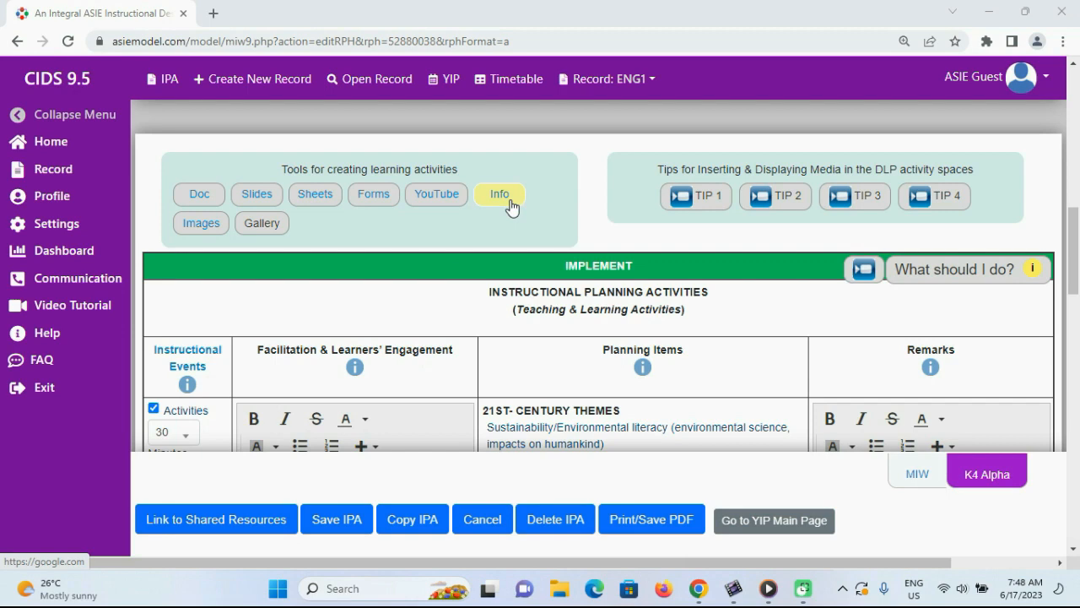
mouse_move(855, 196)
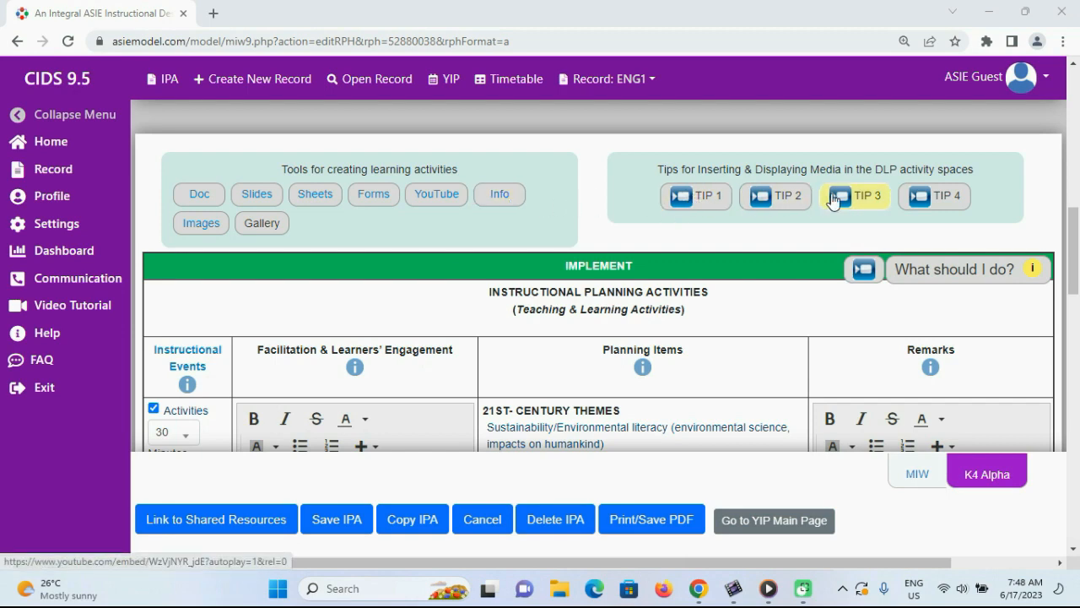
mouse_move(369, 222)
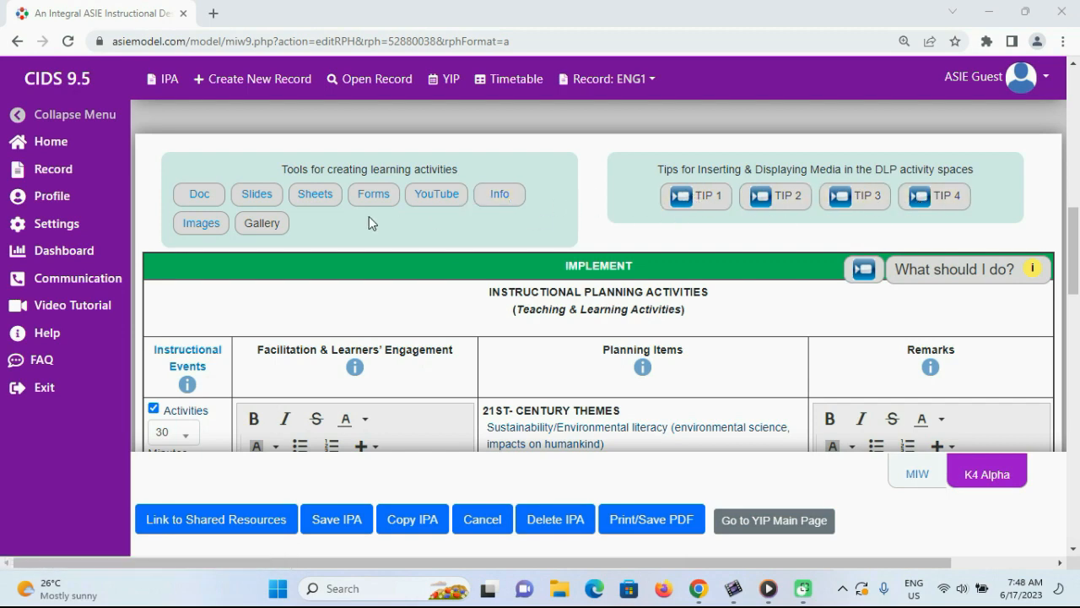
scroll("down", 3)
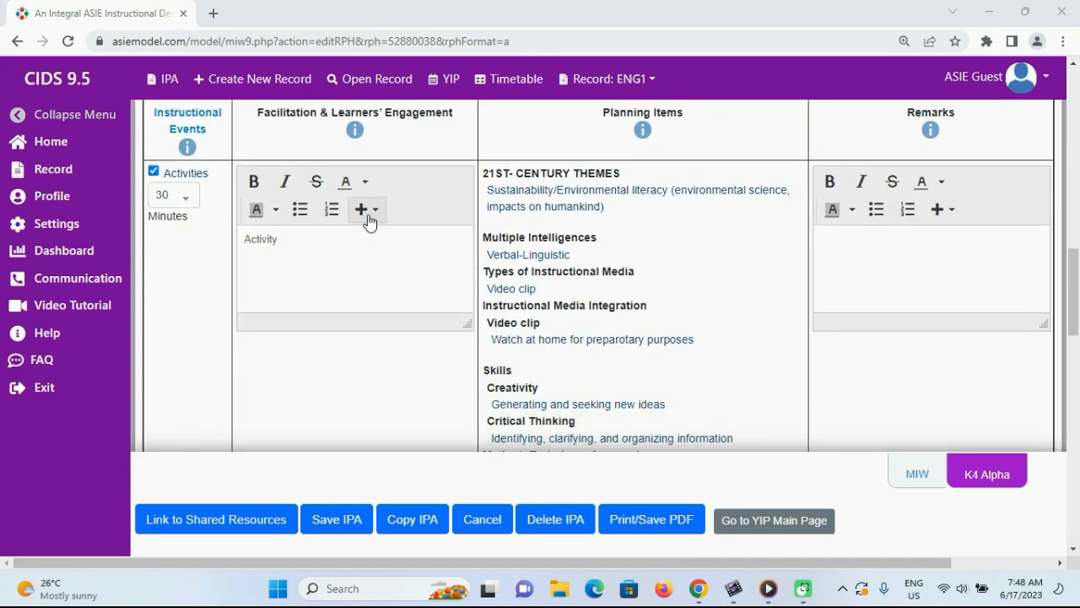
mouse_move(416, 262)
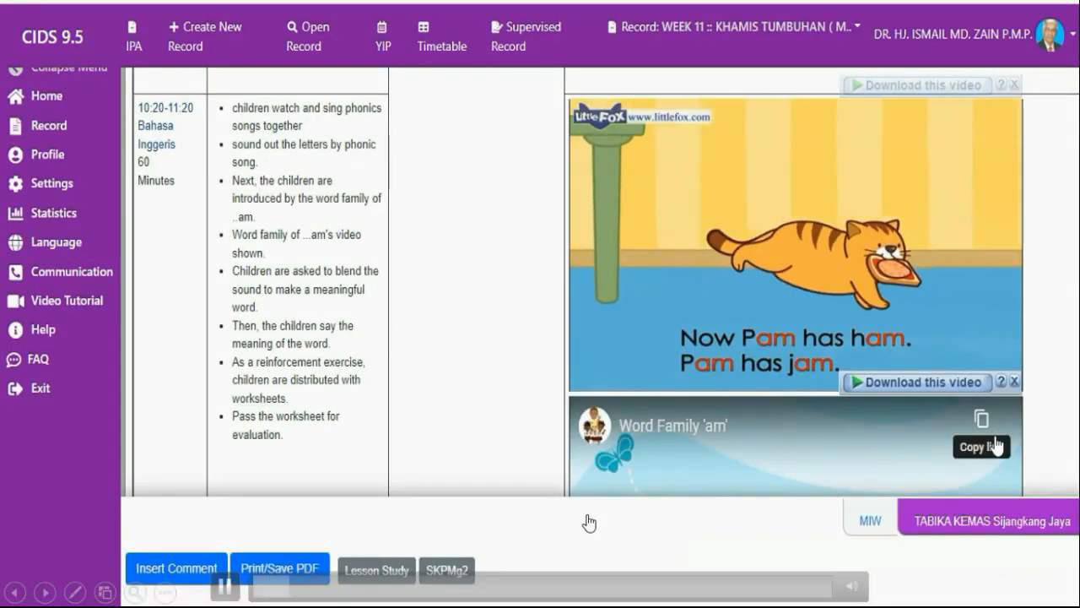
scroll("down", 3)
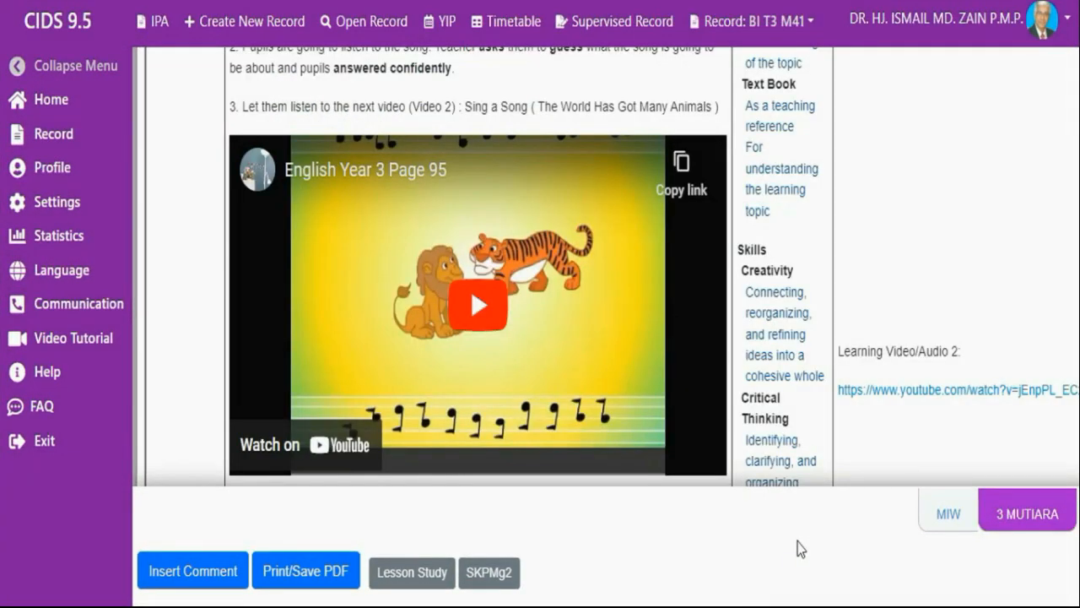
left_click(476, 303)
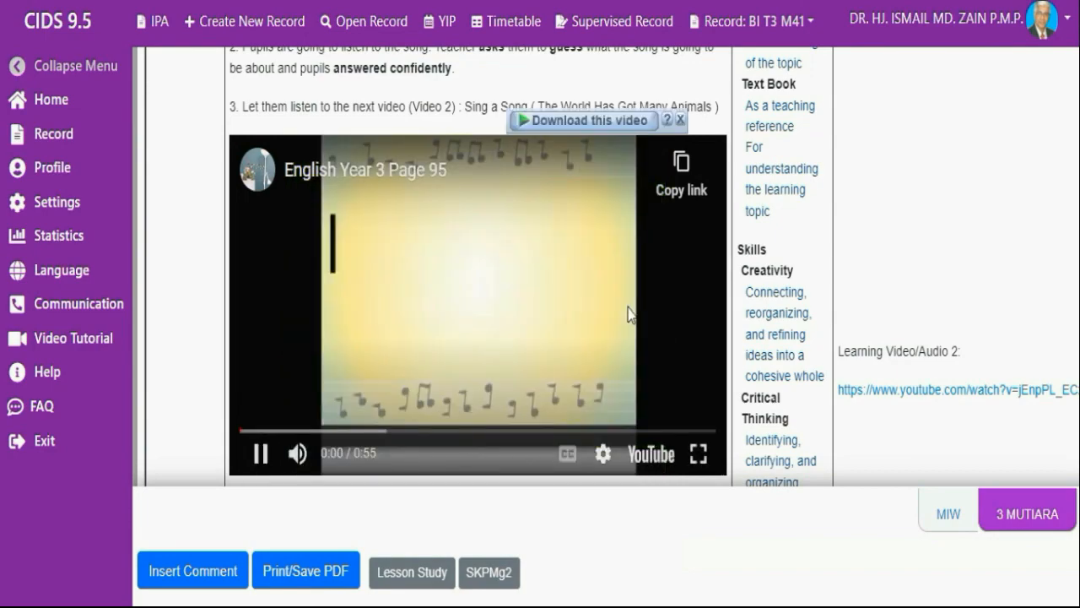
scroll("down", 3)
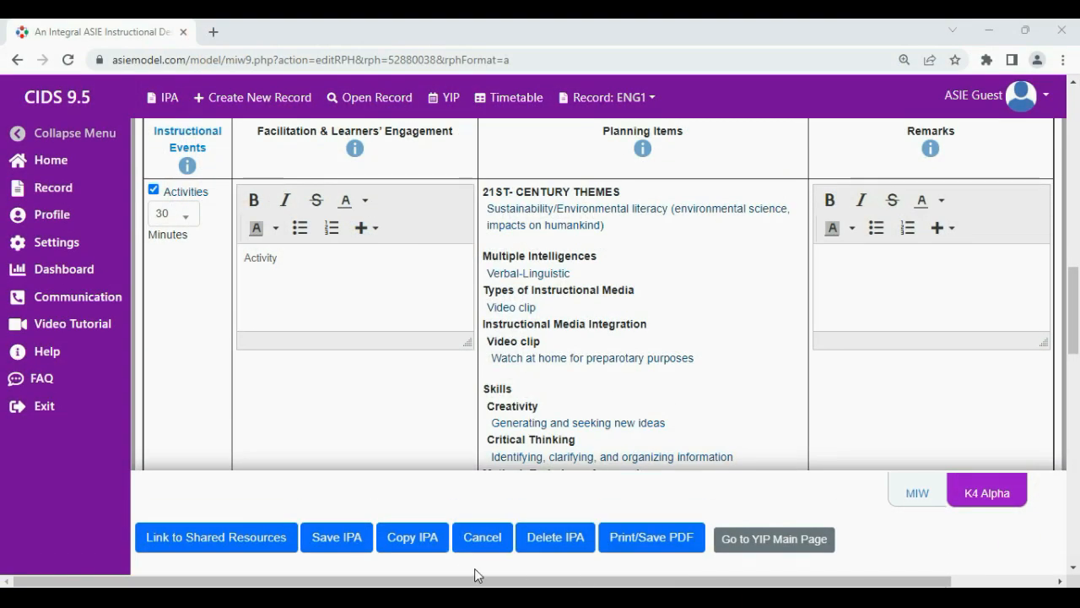
mouse_move(336, 536)
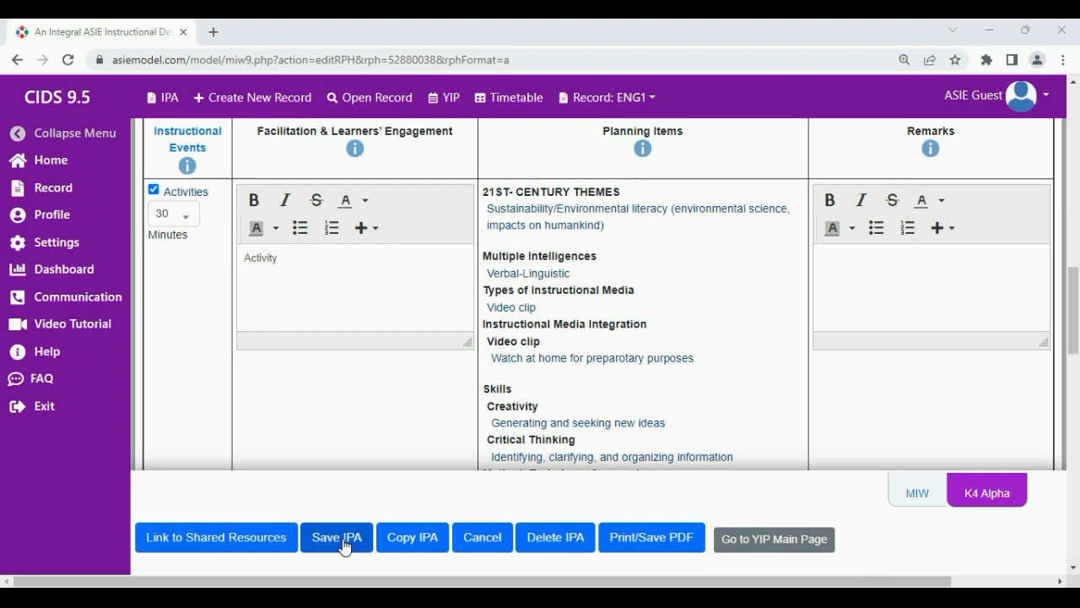
Step: Save the edited K4 Alpha IPA from the bottom of the edit page
left_click(336, 537)
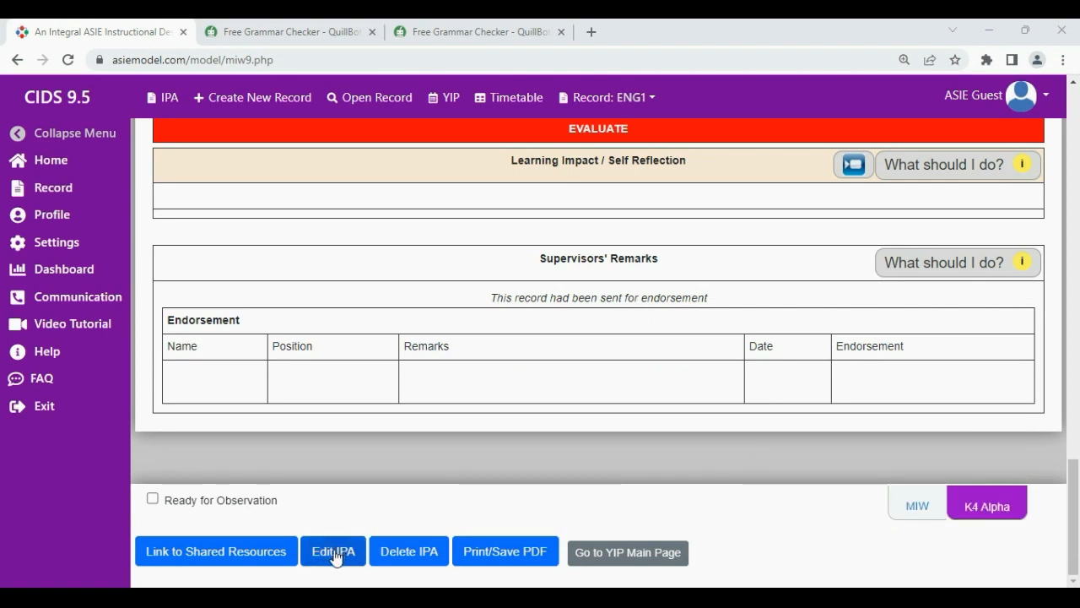
mouse_move(333, 551)
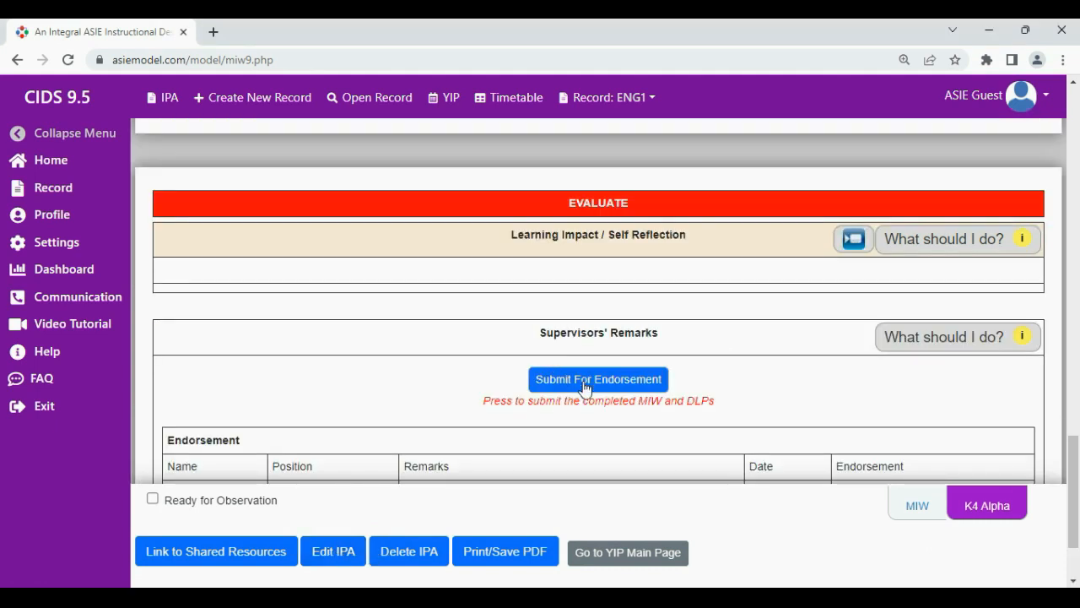
mouse_move(977, 432)
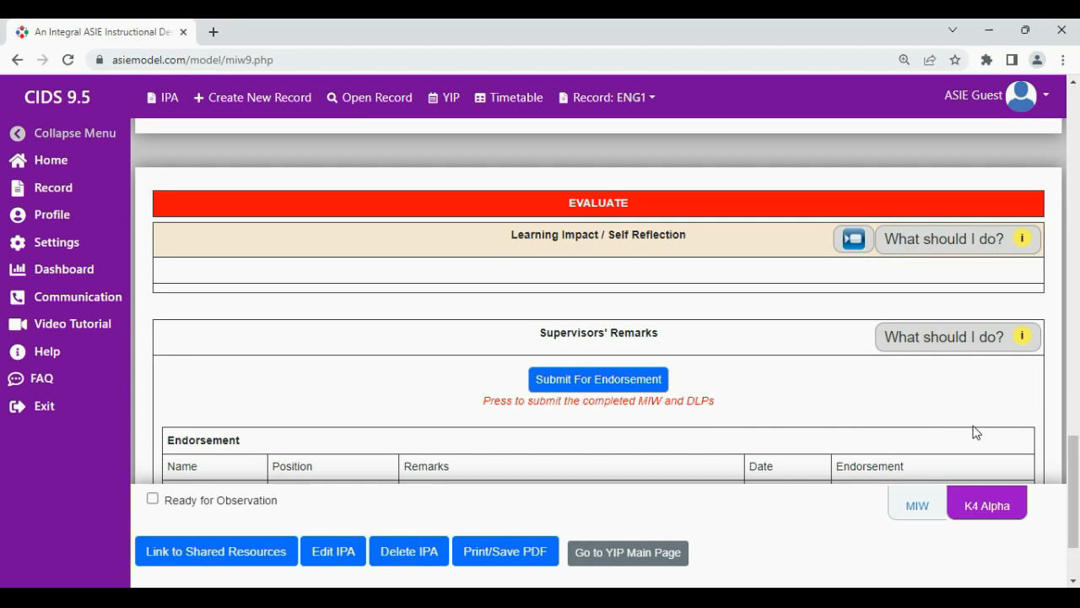
mouse_move(618, 399)
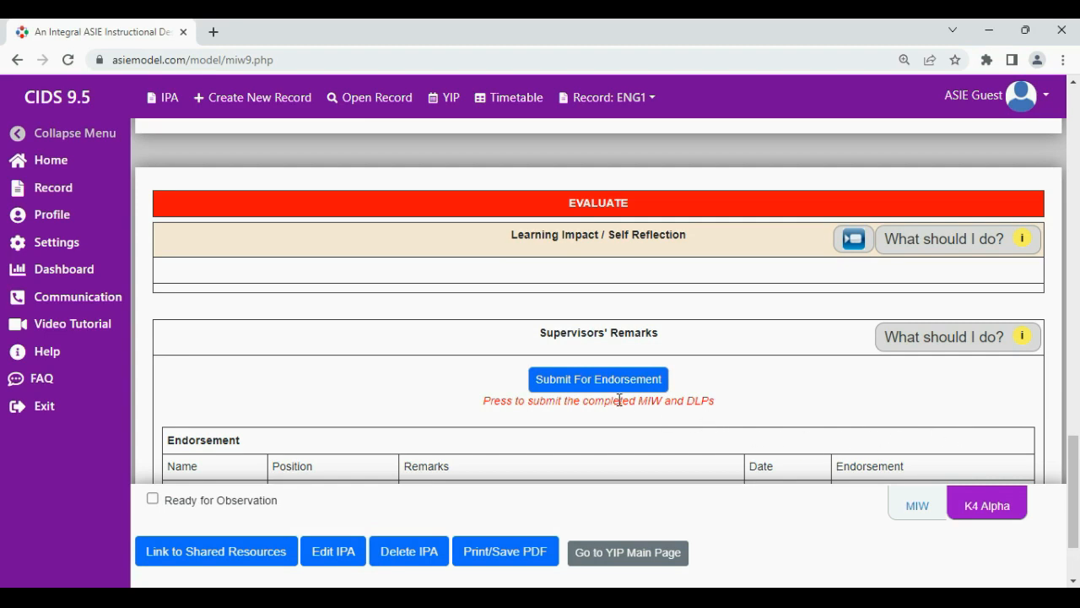
Step: Confirm submitting the MIW and K4 Alpha IPA for endorsement and close the success message
left_click(597, 379)
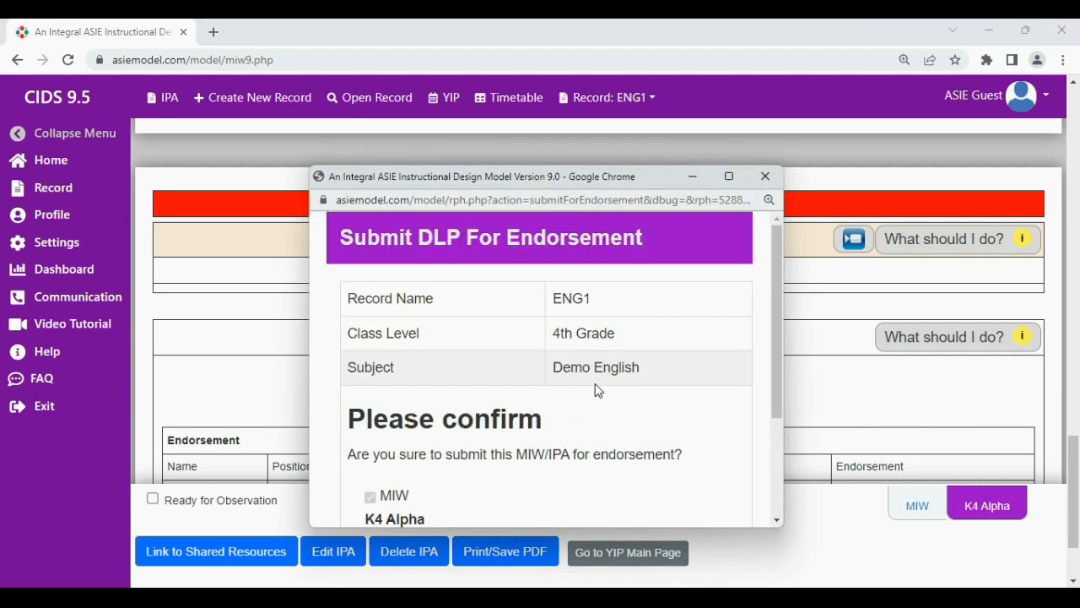
scroll("down", 3)
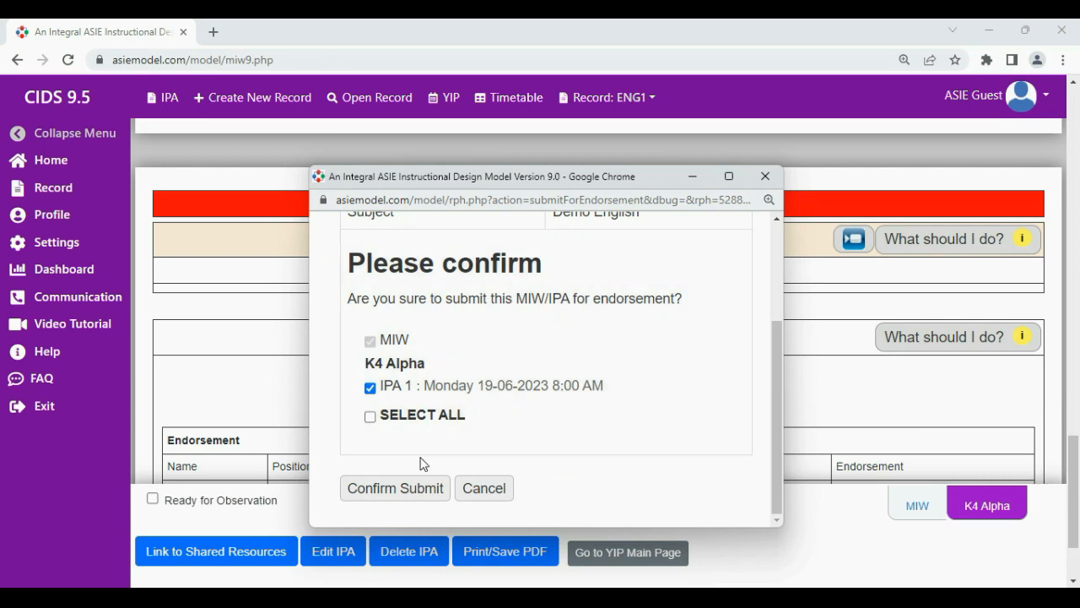
left_click(370, 415)
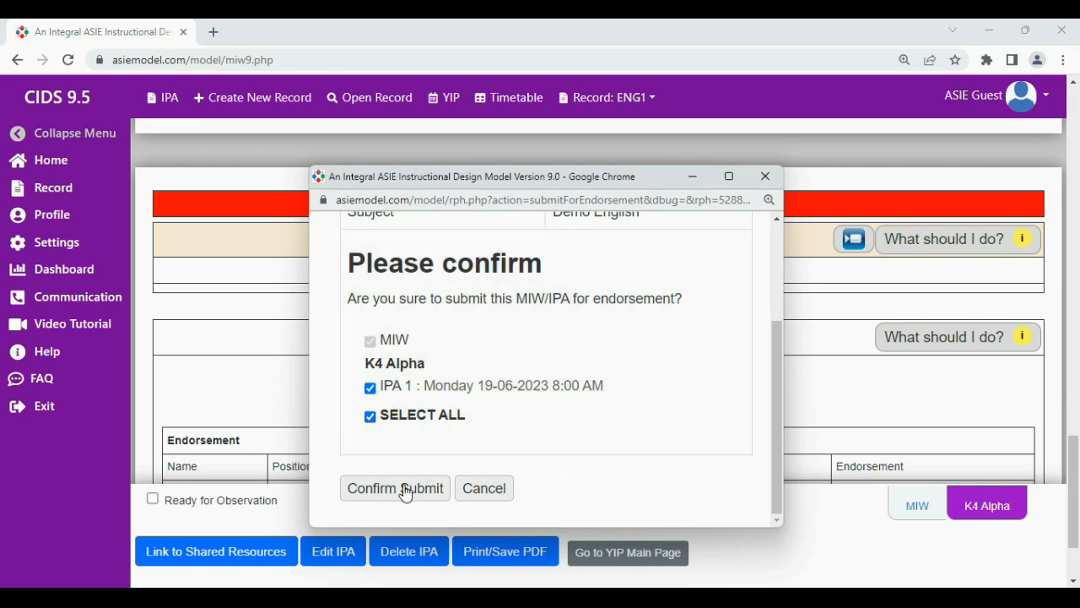
left_click(394, 488)
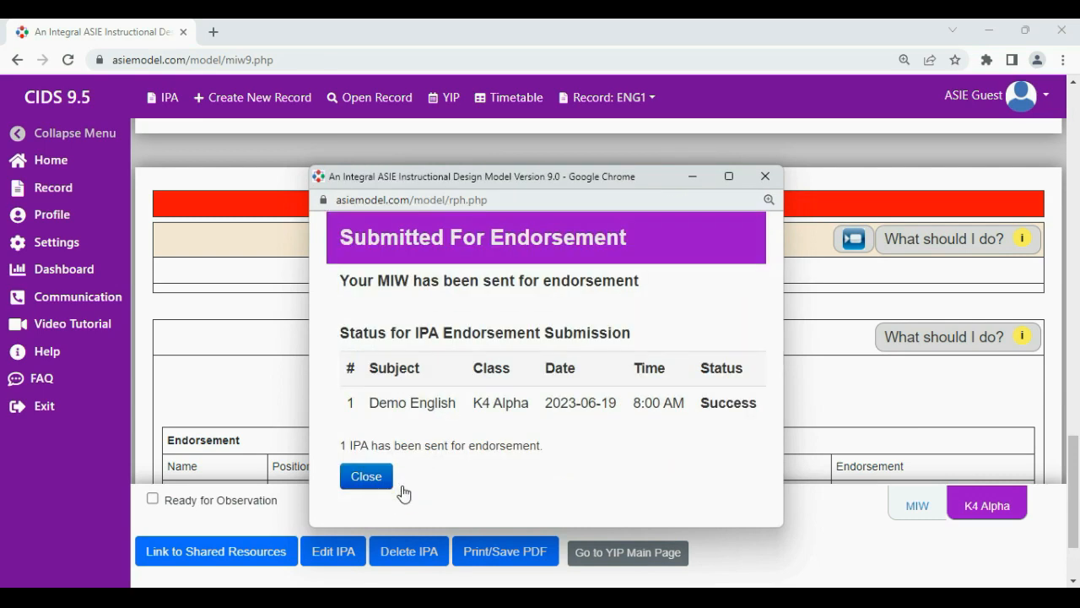
left_click(366, 476)
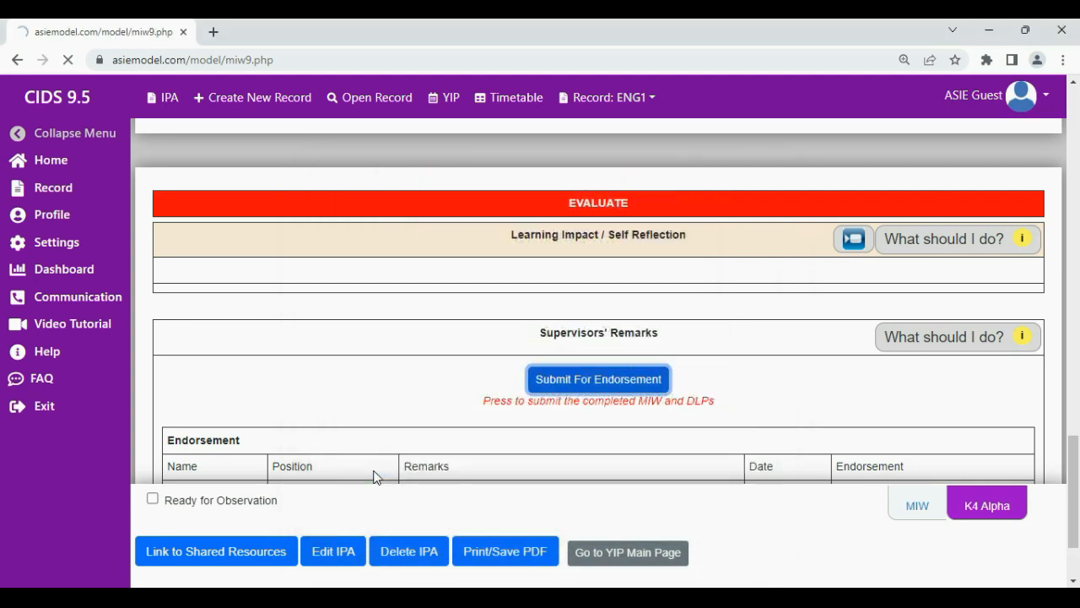
left_click(597, 379)
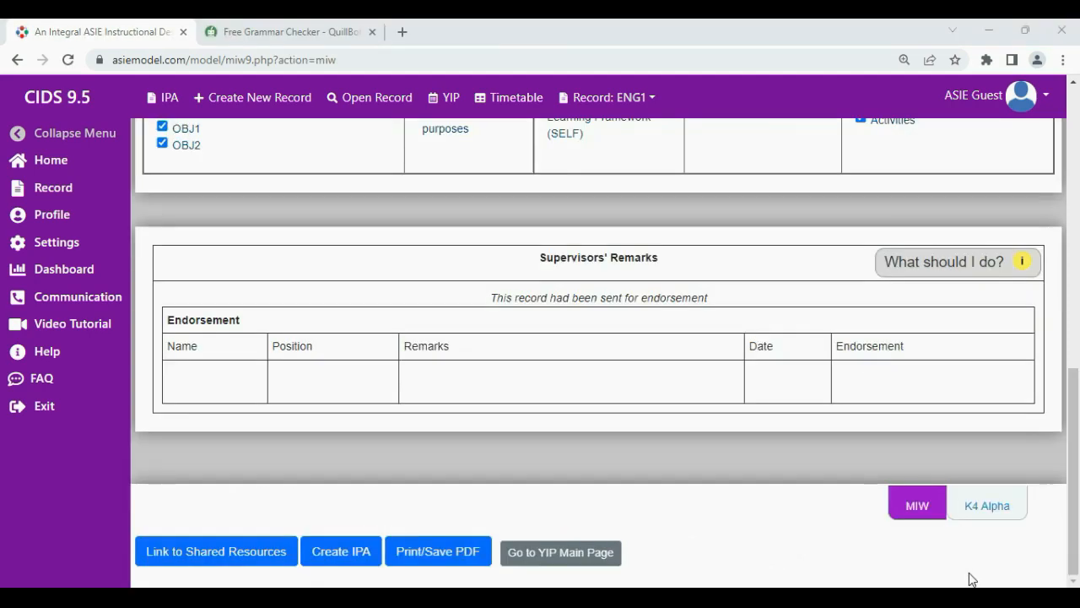
mouse_move(734, 385)
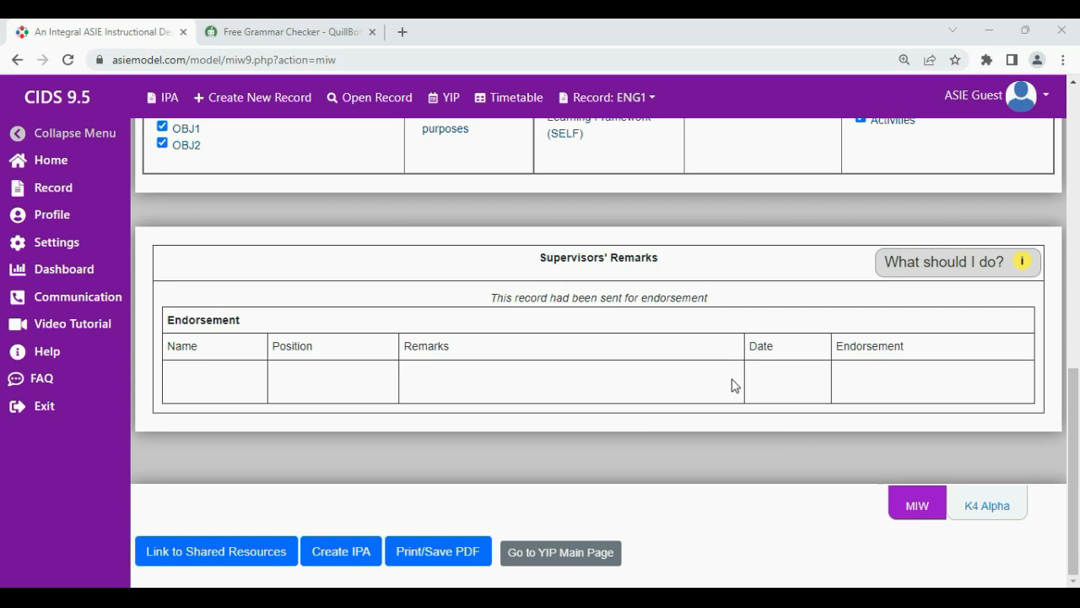
mouse_move(918, 506)
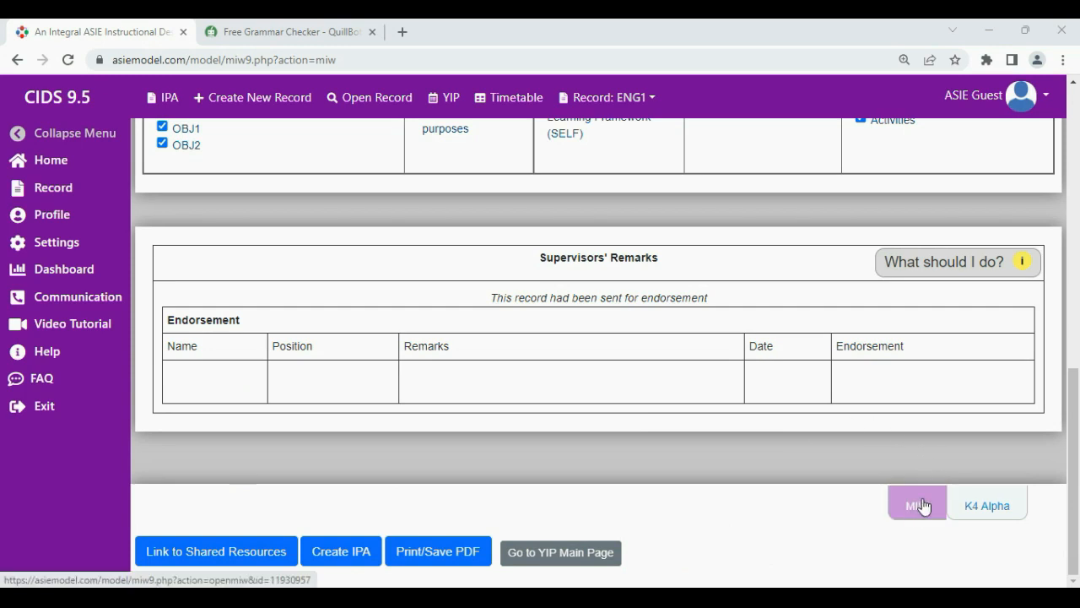
Step: From the MIW, pick class K4 Beta, untick OBJ2 and the subtopic, and create the IPA
left_click(918, 505)
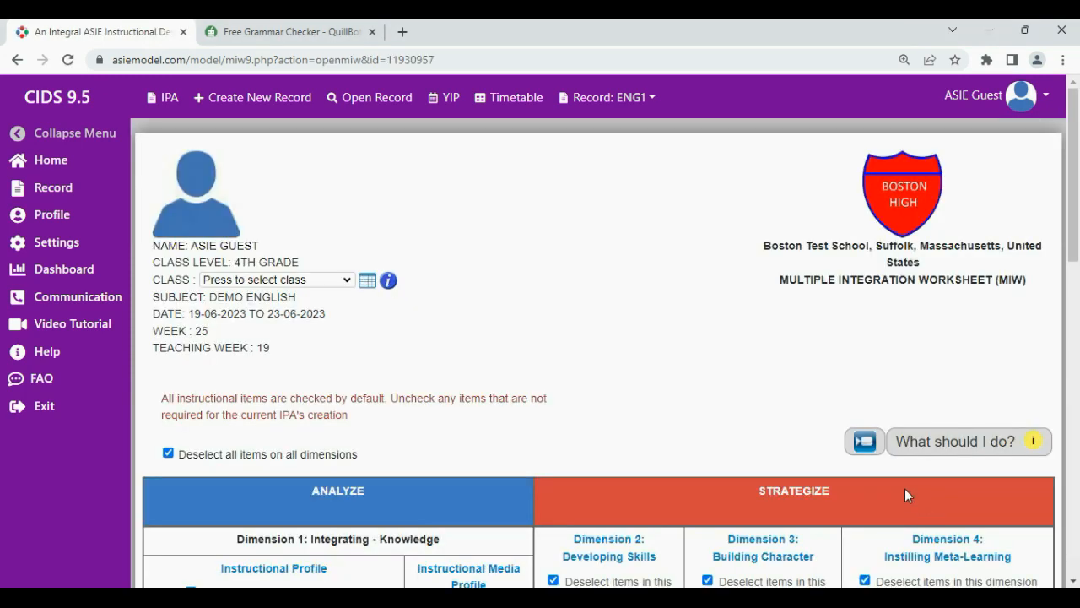
left_click(508, 97)
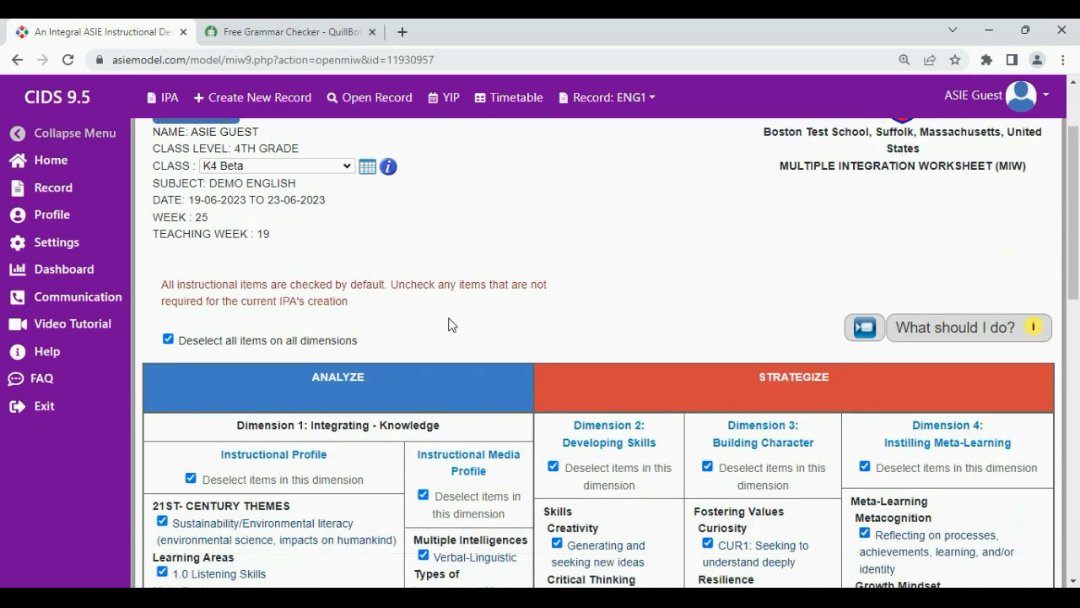
scroll("down", 3)
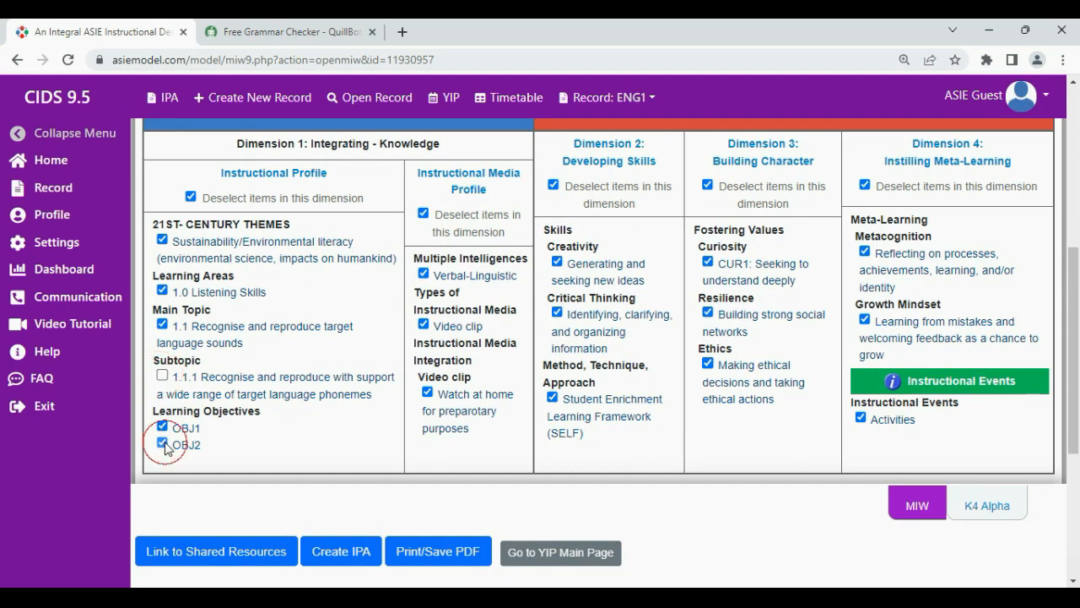
scroll("down", 3)
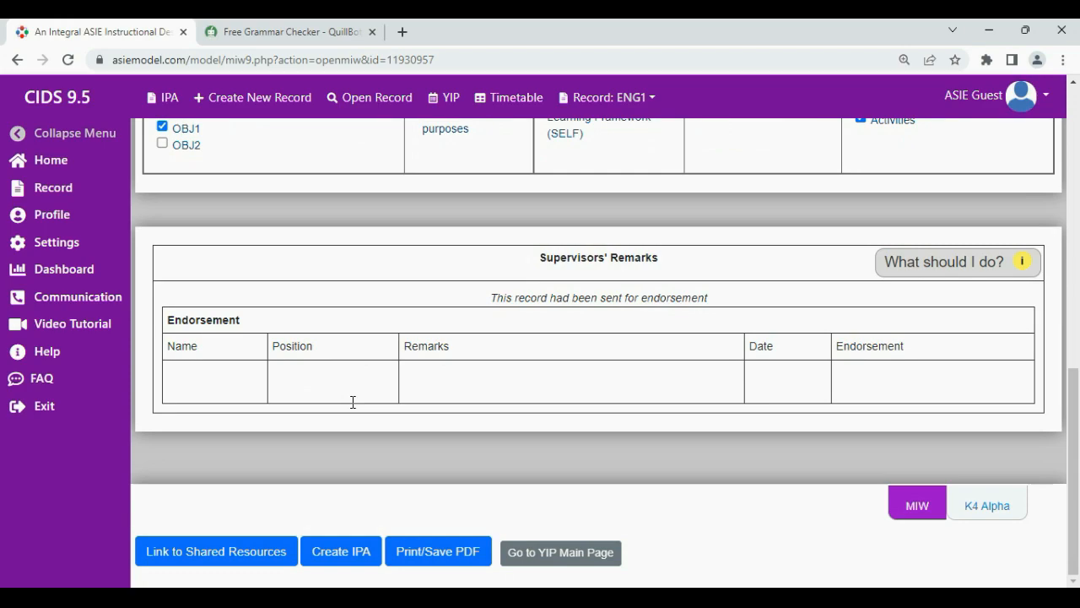
left_click(341, 551)
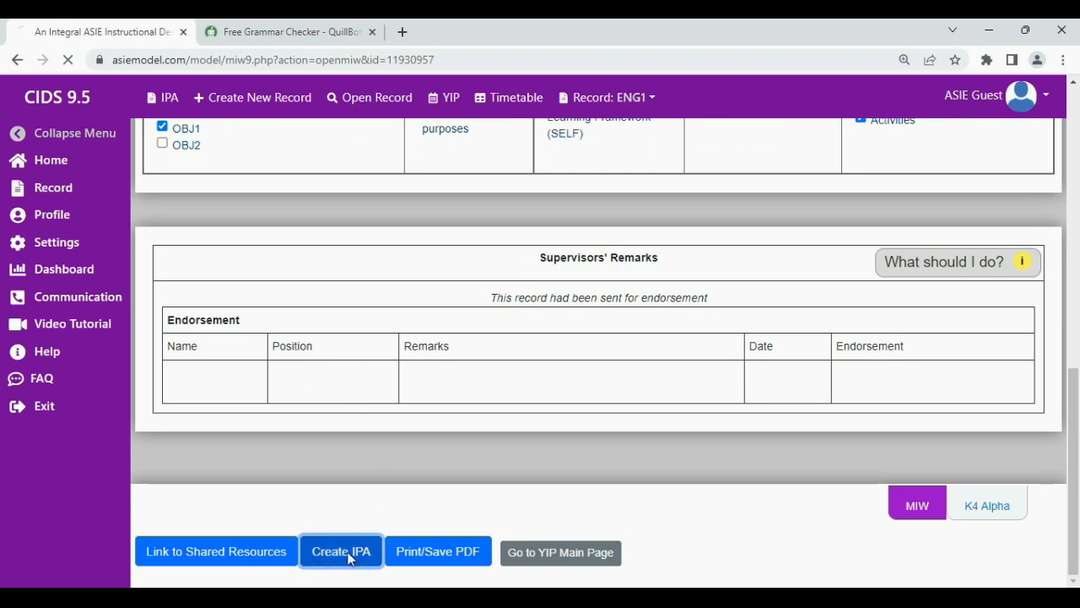
left_click(341, 552)
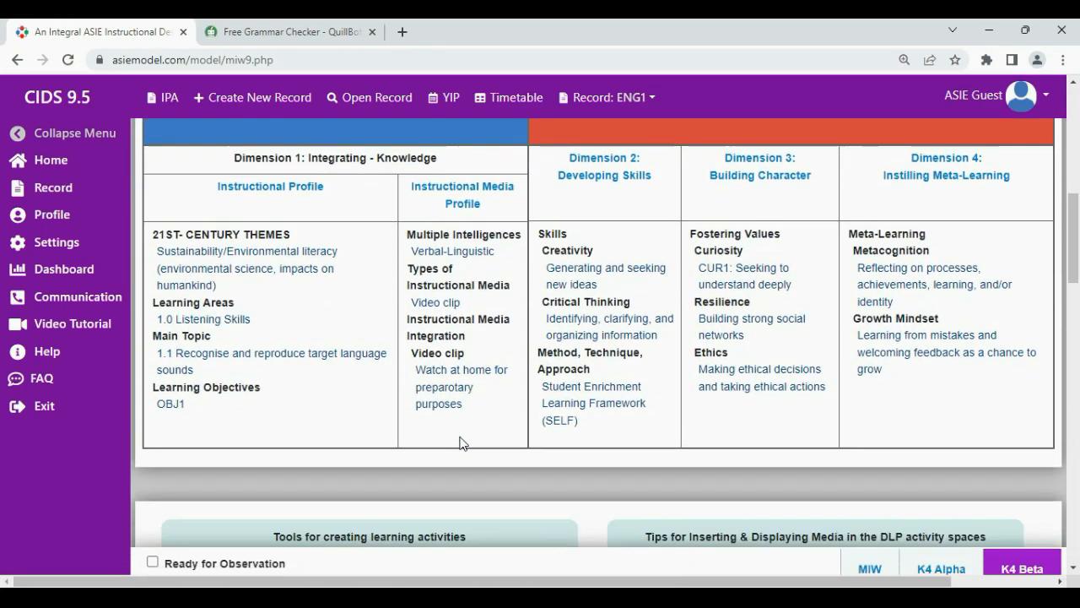
Step: Save the K4 Beta IPA for Monday 19-06-2023, 11:00–11:30 AM, and return to the MIW
scroll("down", 3)
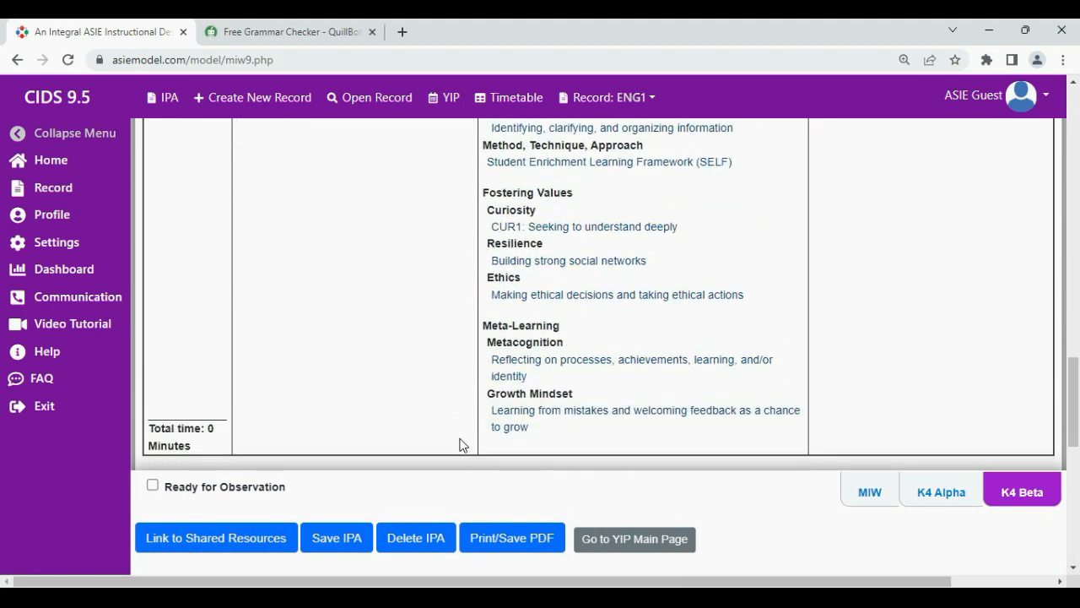
scroll("up", 3)
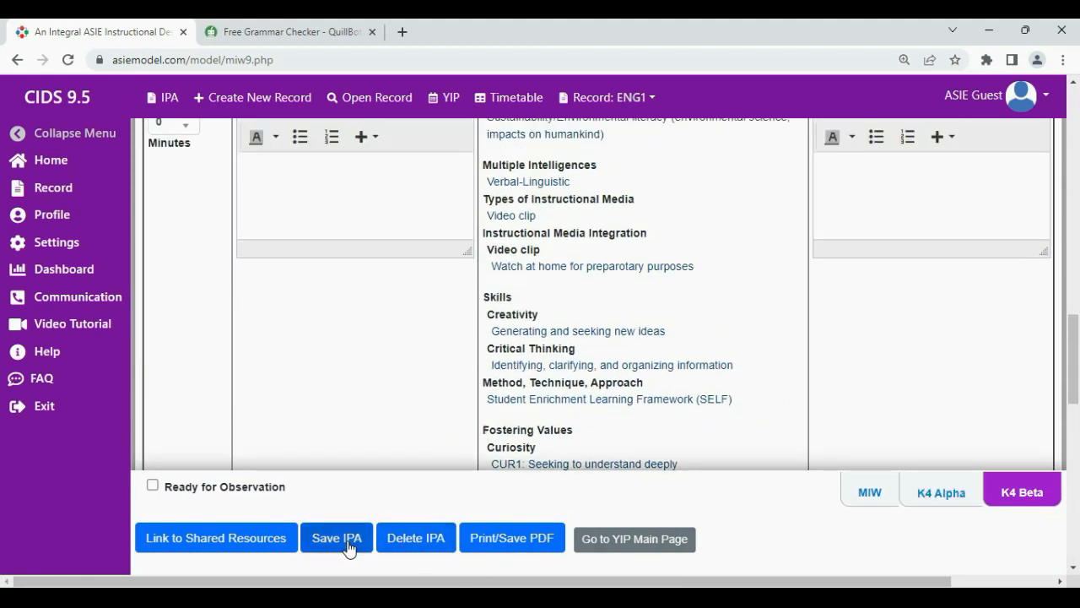
left_click(335, 538)
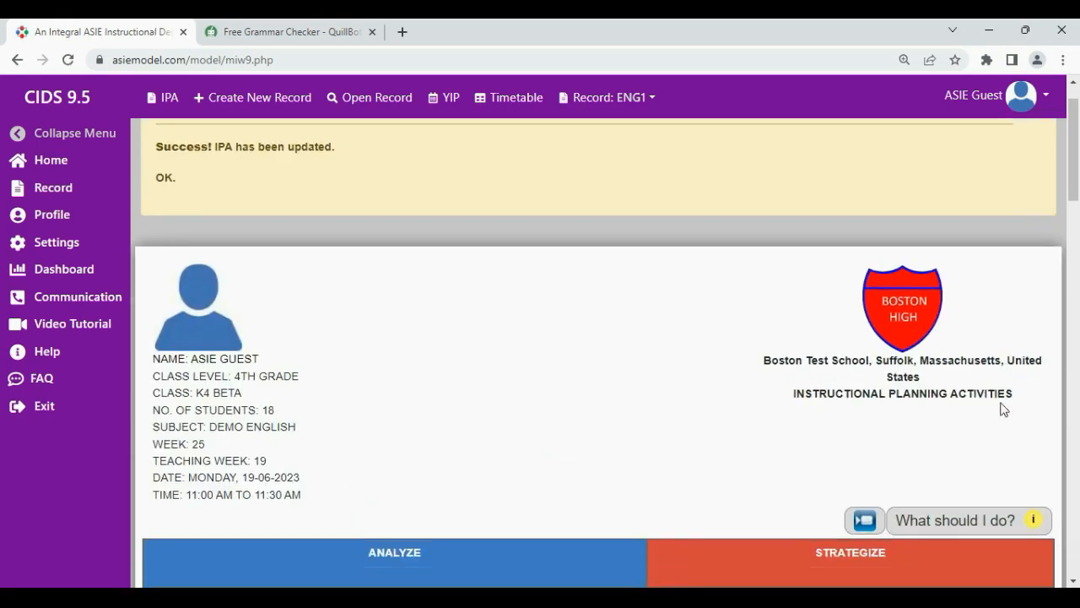
scroll("down", 3)
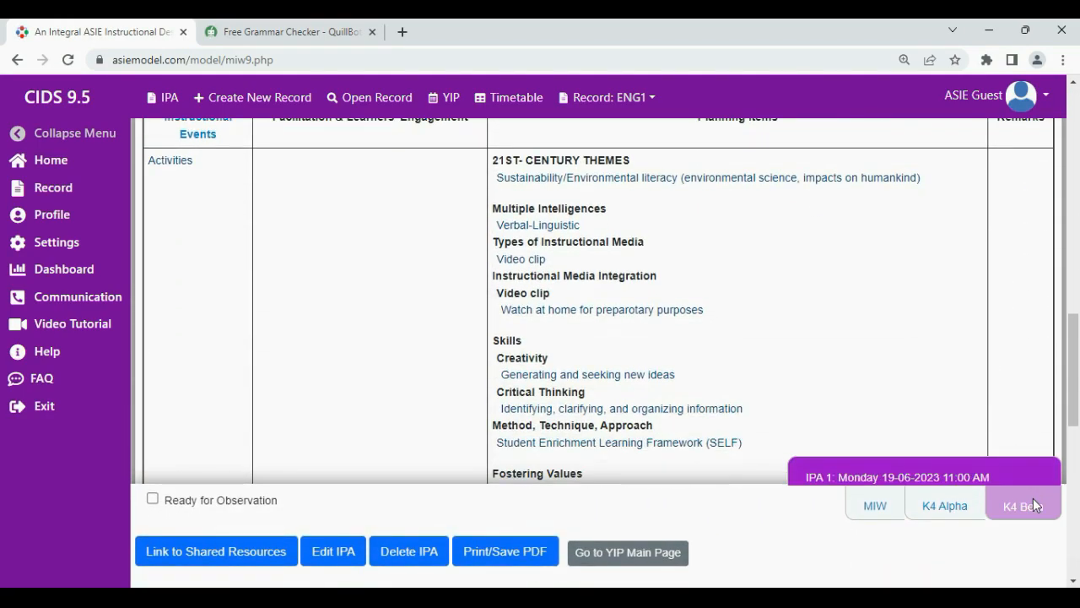
left_click(944, 505)
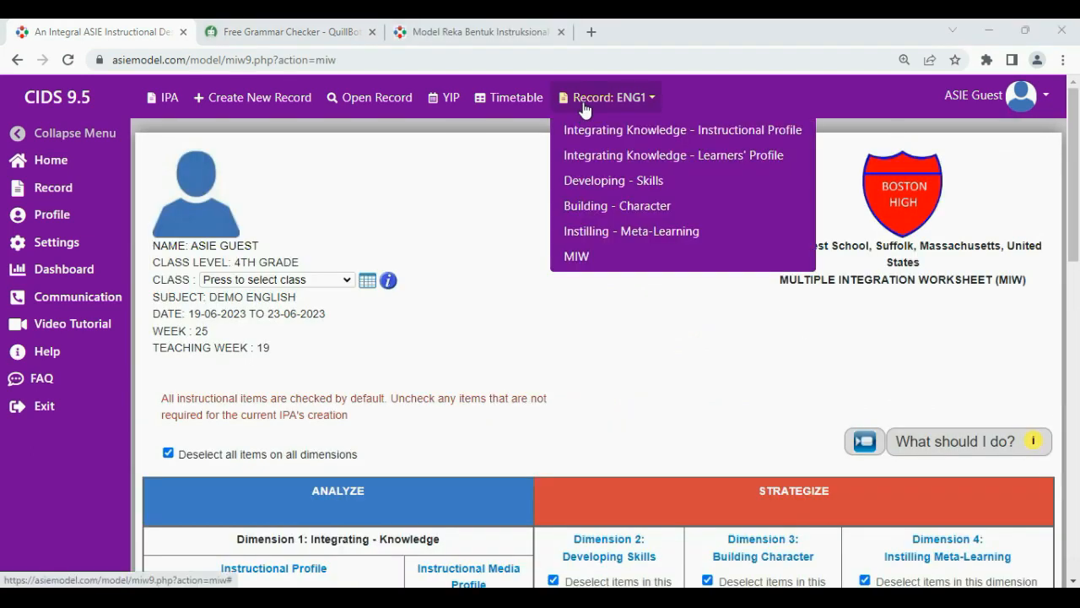
mouse_move(612, 180)
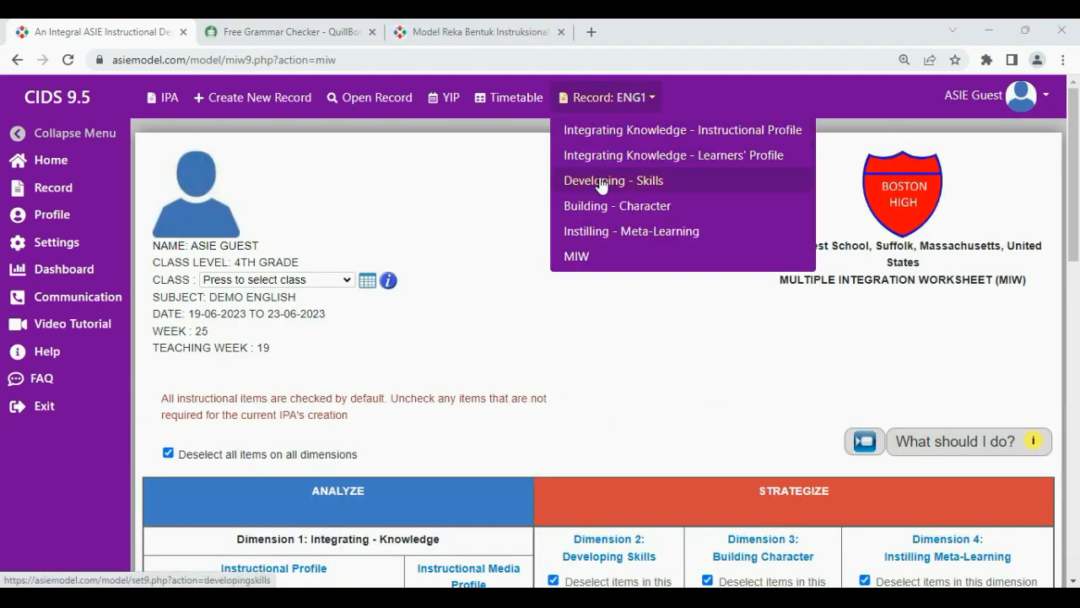
mouse_move(597, 129)
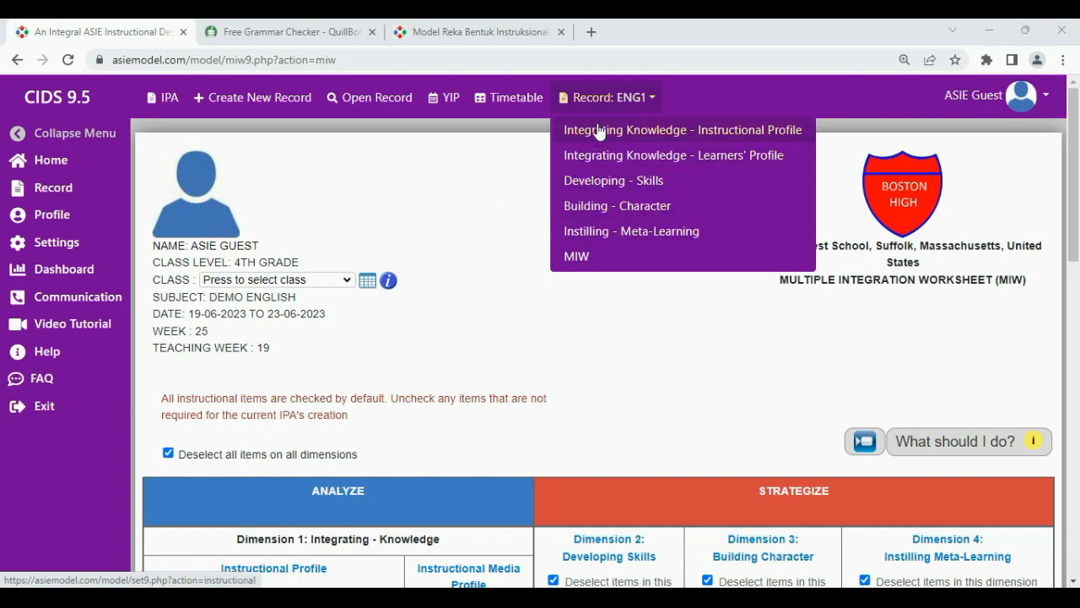
mouse_move(544, 126)
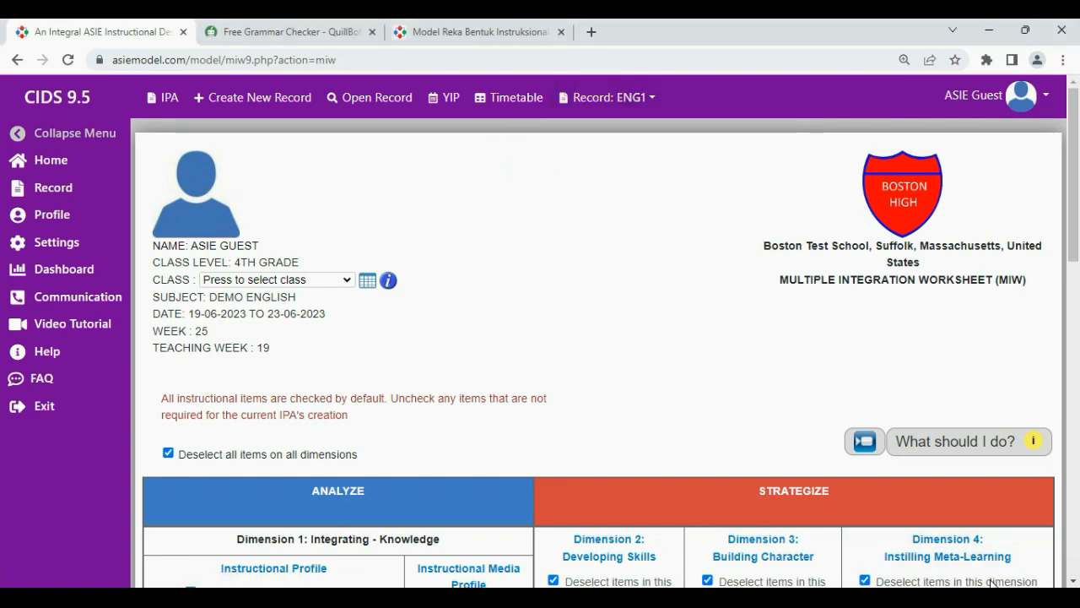
Step: Look over the ENG1 worksheet and show the sidebar Record options
scroll("down", 3)
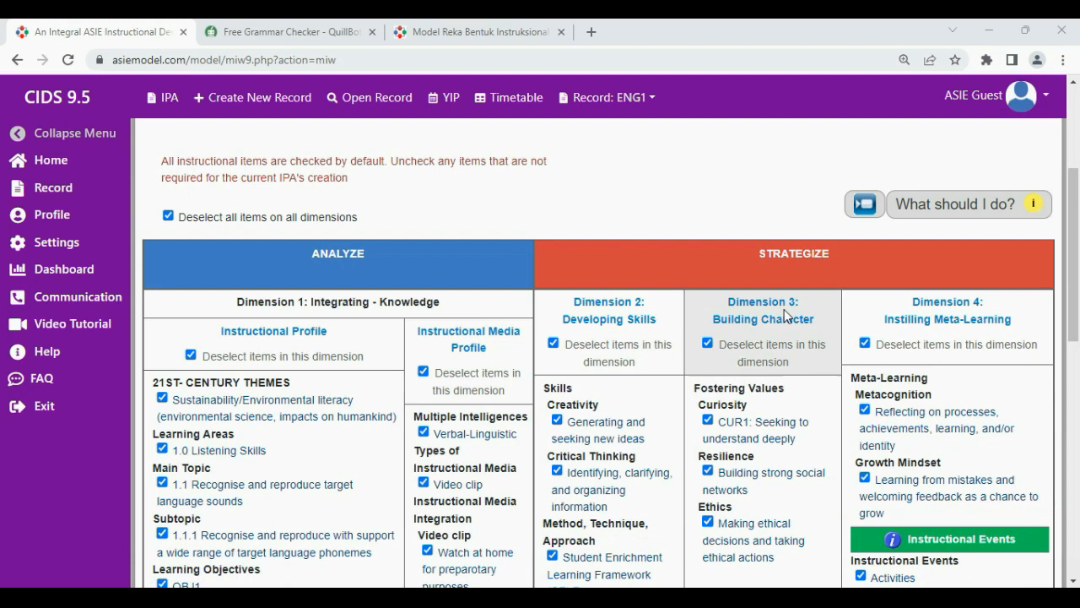
mouse_move(934, 342)
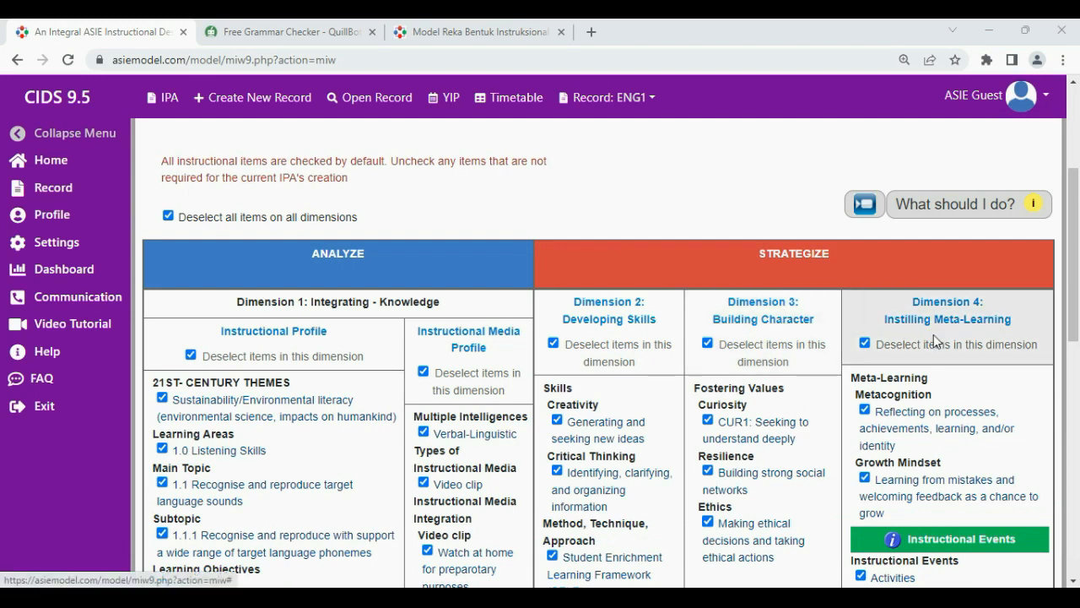
scroll("up", 3)
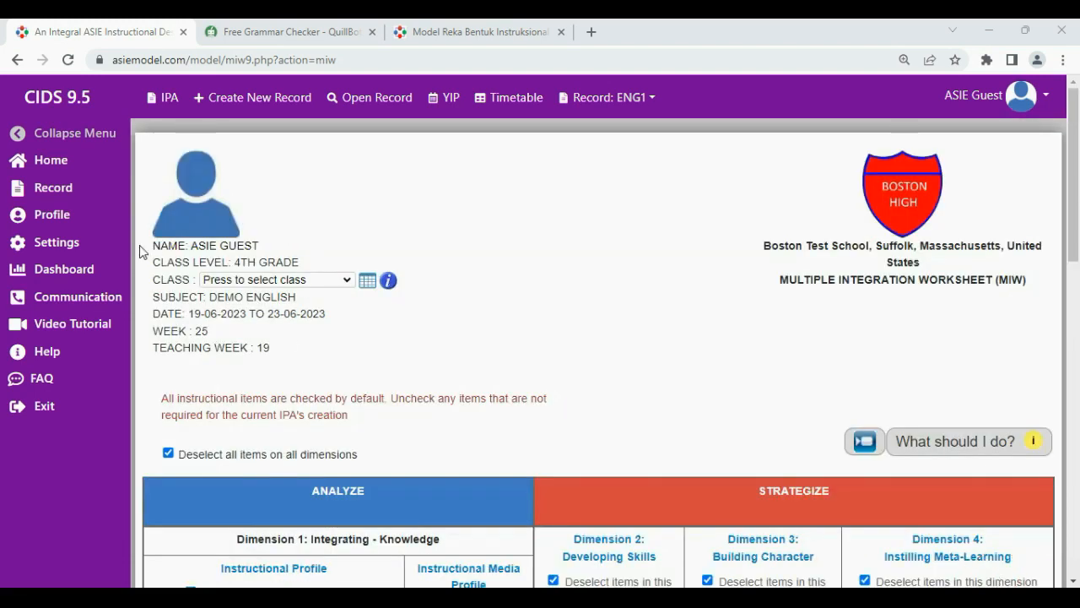
left_click(52, 187)
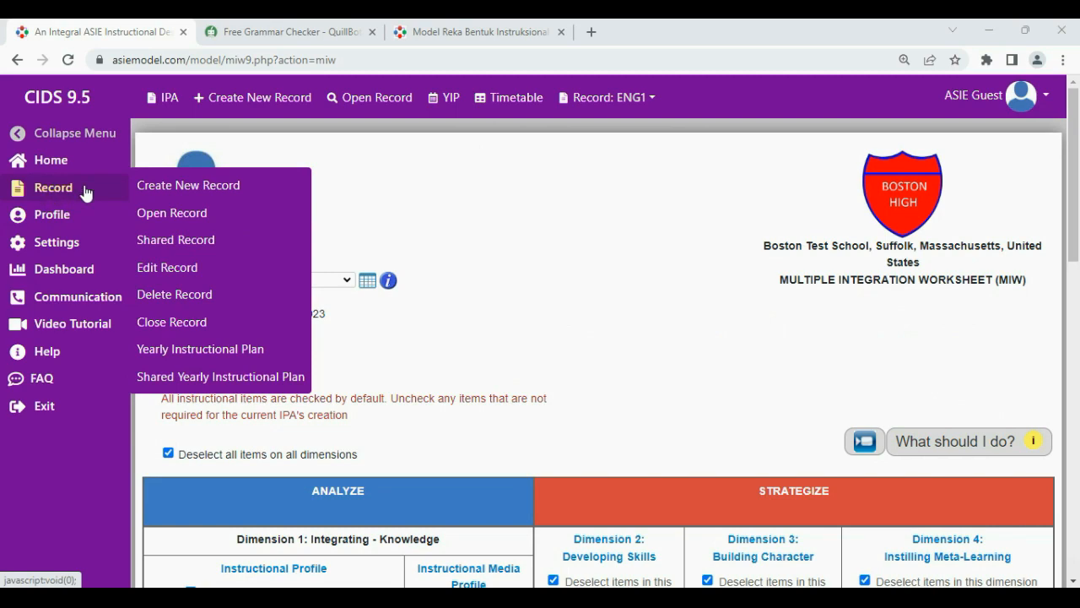
mouse_move(175, 239)
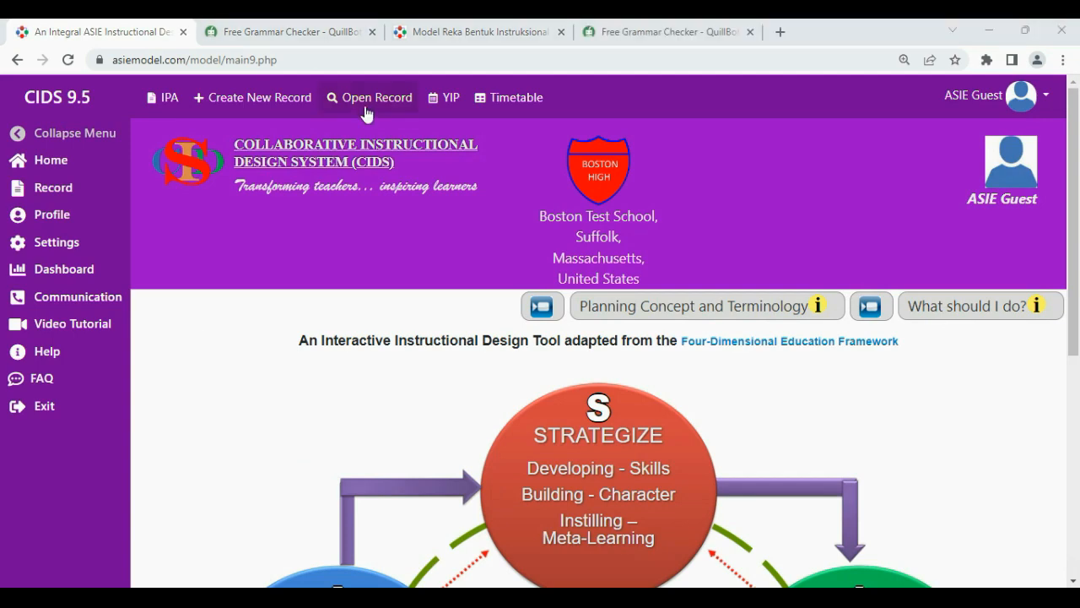
Step: Open the created-records list and reopen the ENG1 record from its Action column
left_click(377, 97)
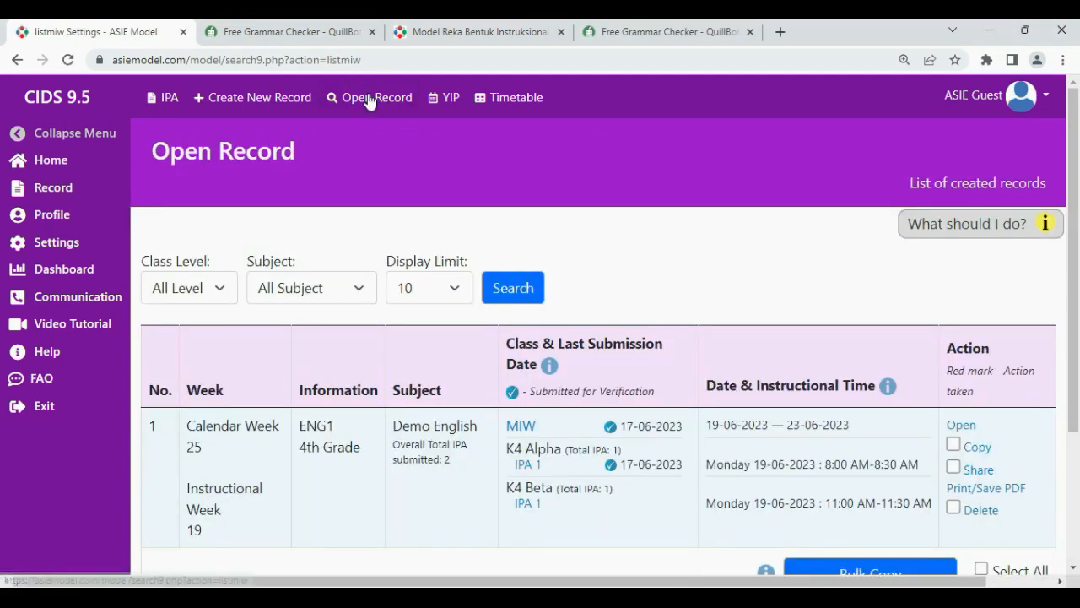
scroll("down", 3)
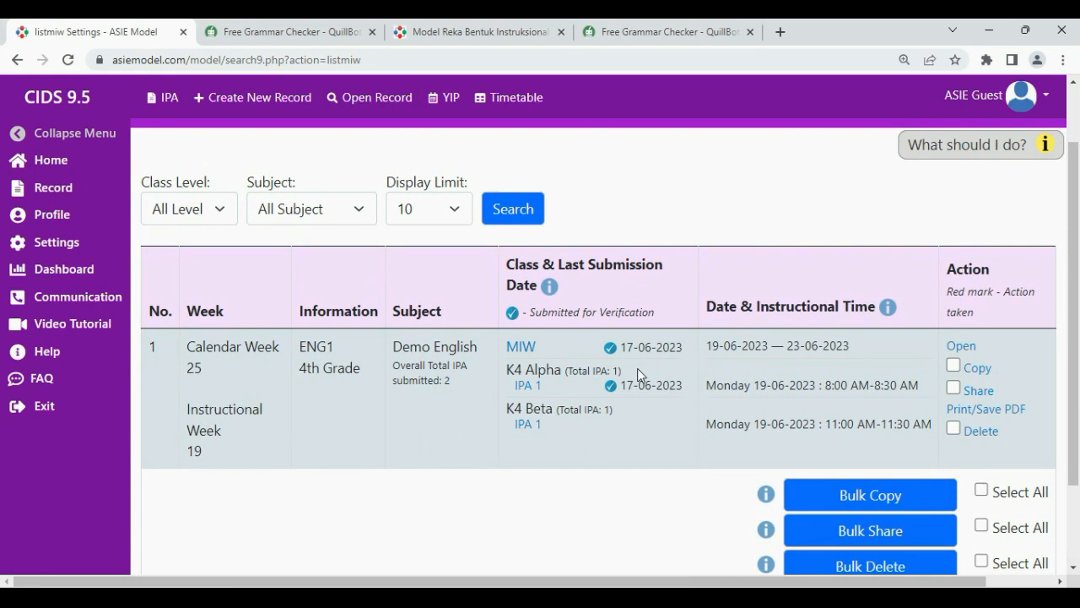
mouse_move(802, 380)
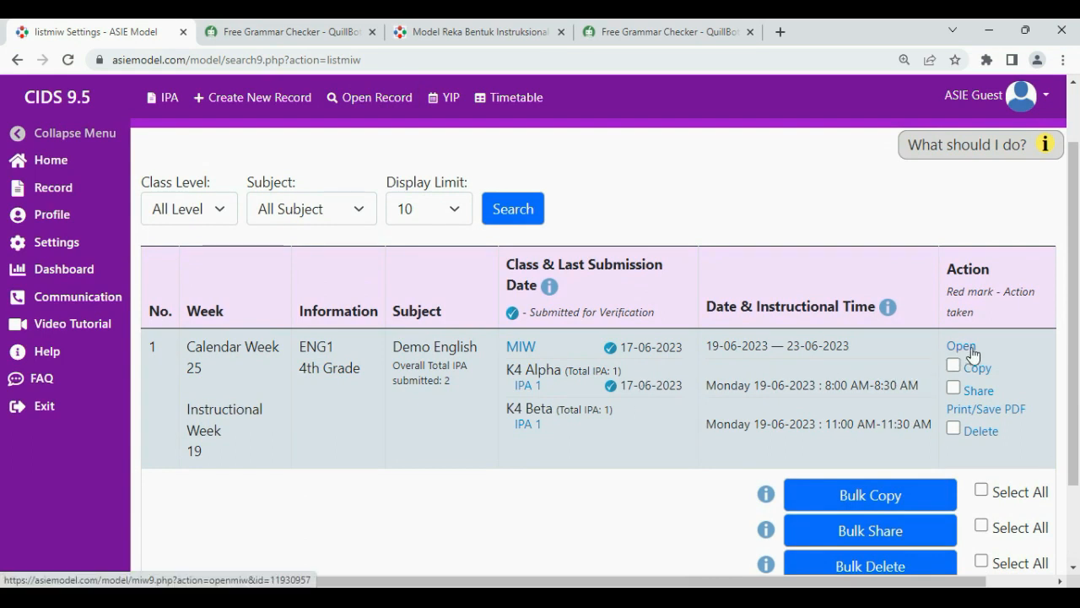
left_click(960, 346)
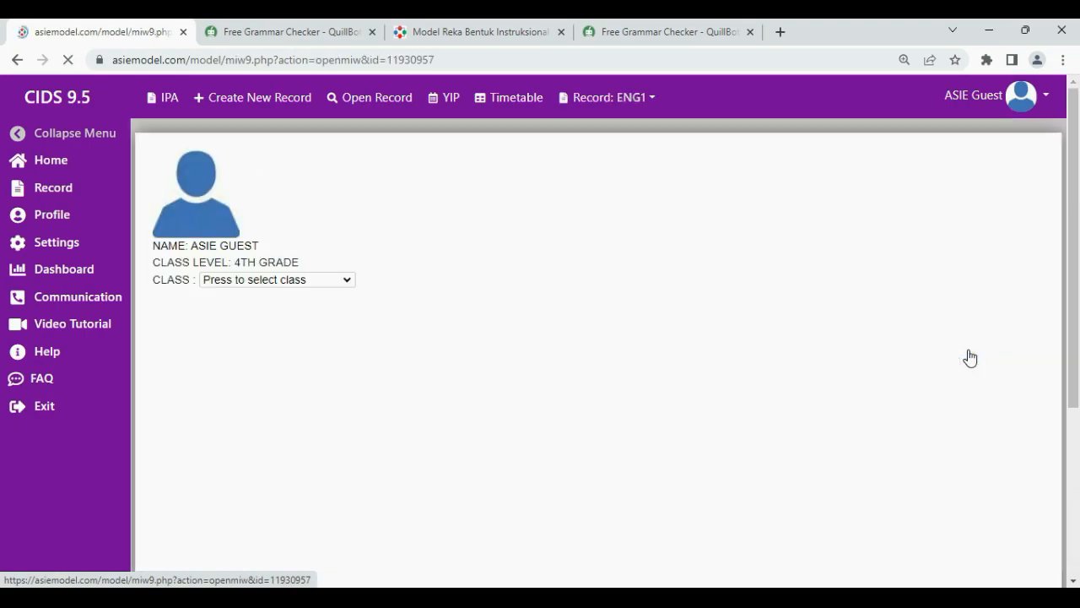